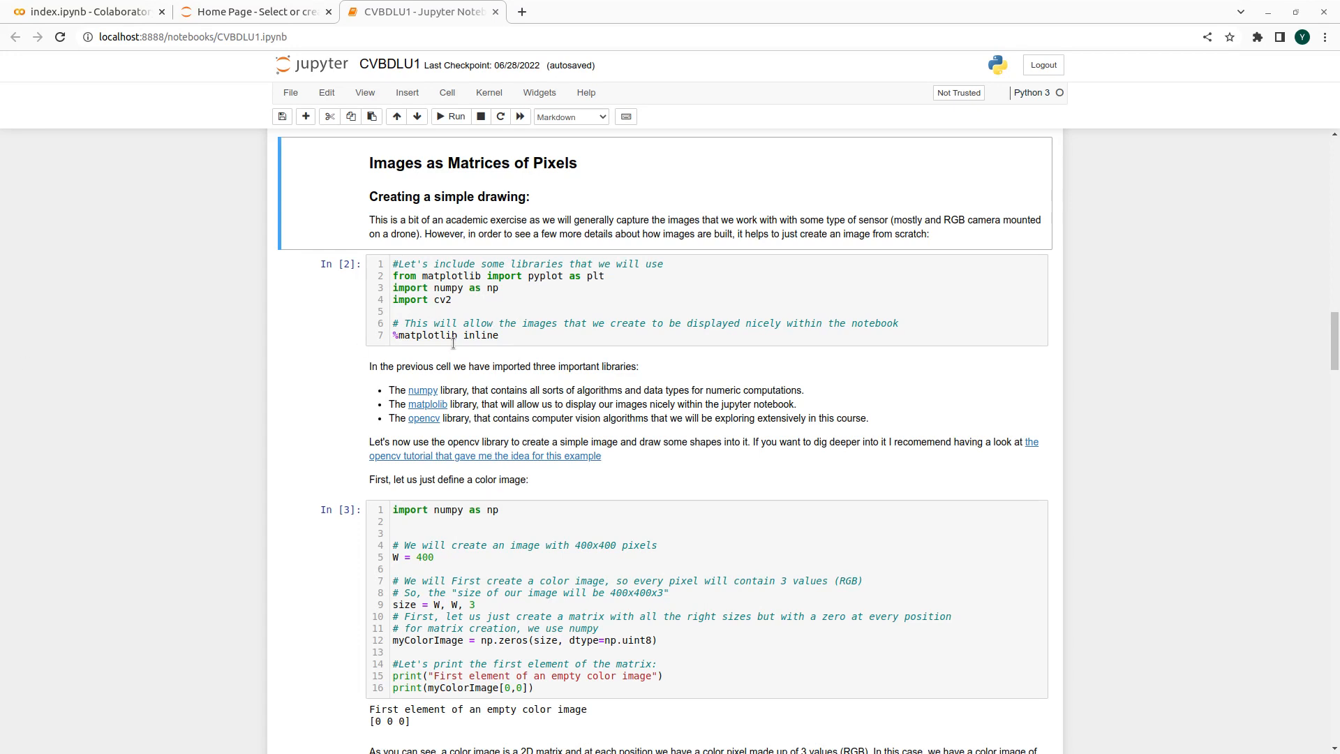
{"action": "mouse_move", "coordinate": [513, 271]}
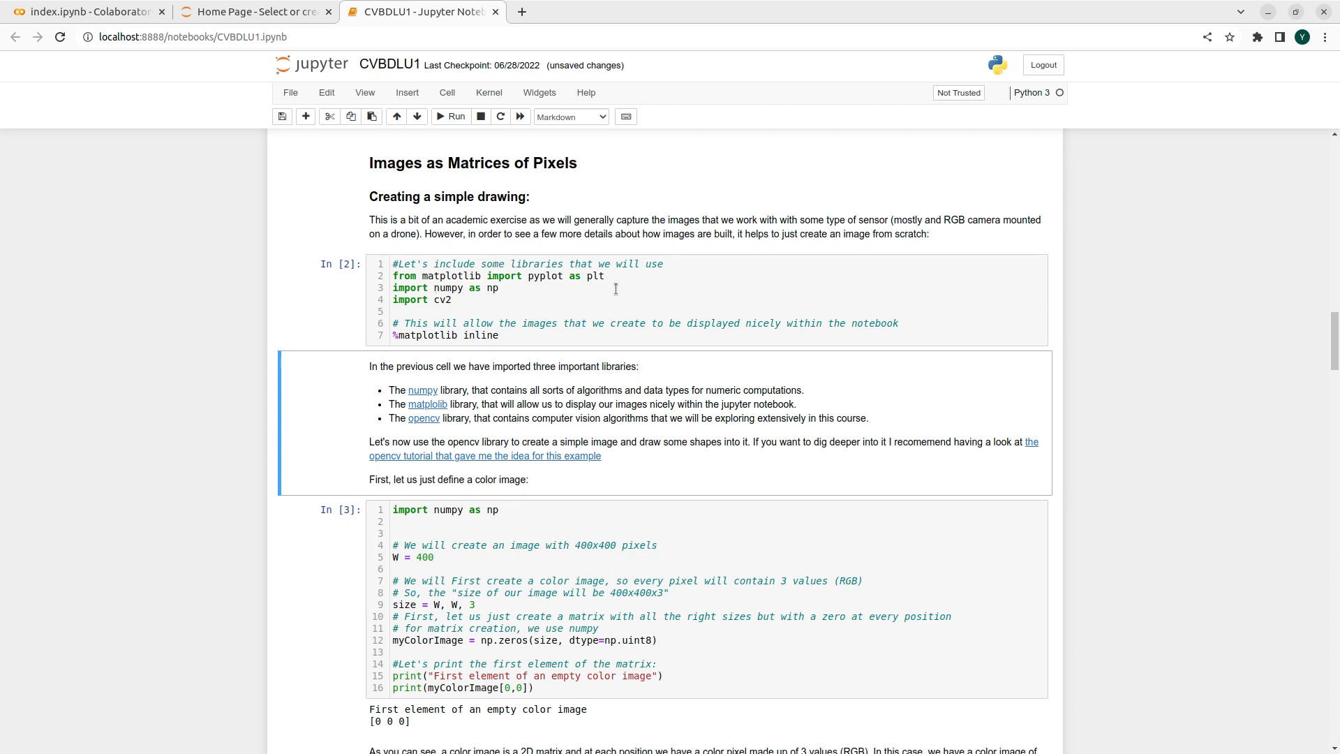
{"action": "mouse_move", "coordinate": [499, 251]}
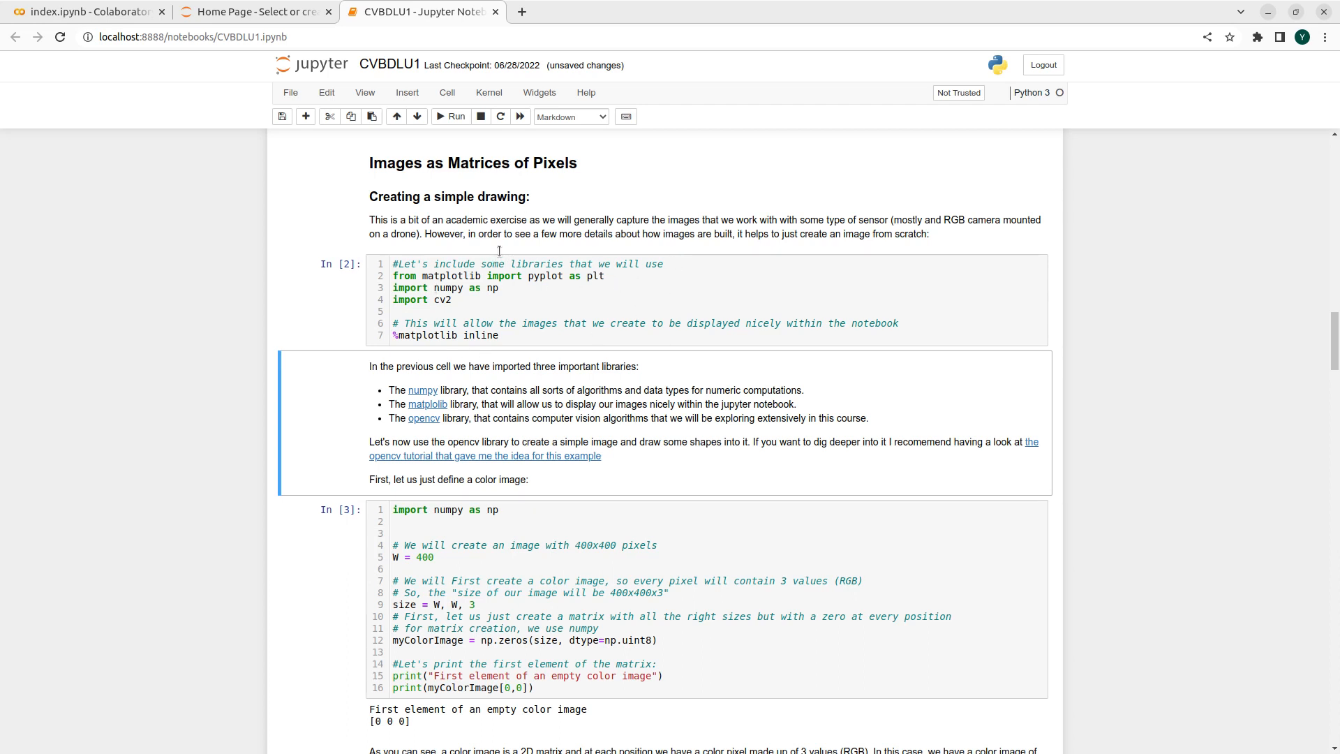
{"action": "mouse_move", "coordinate": [569, 296]}
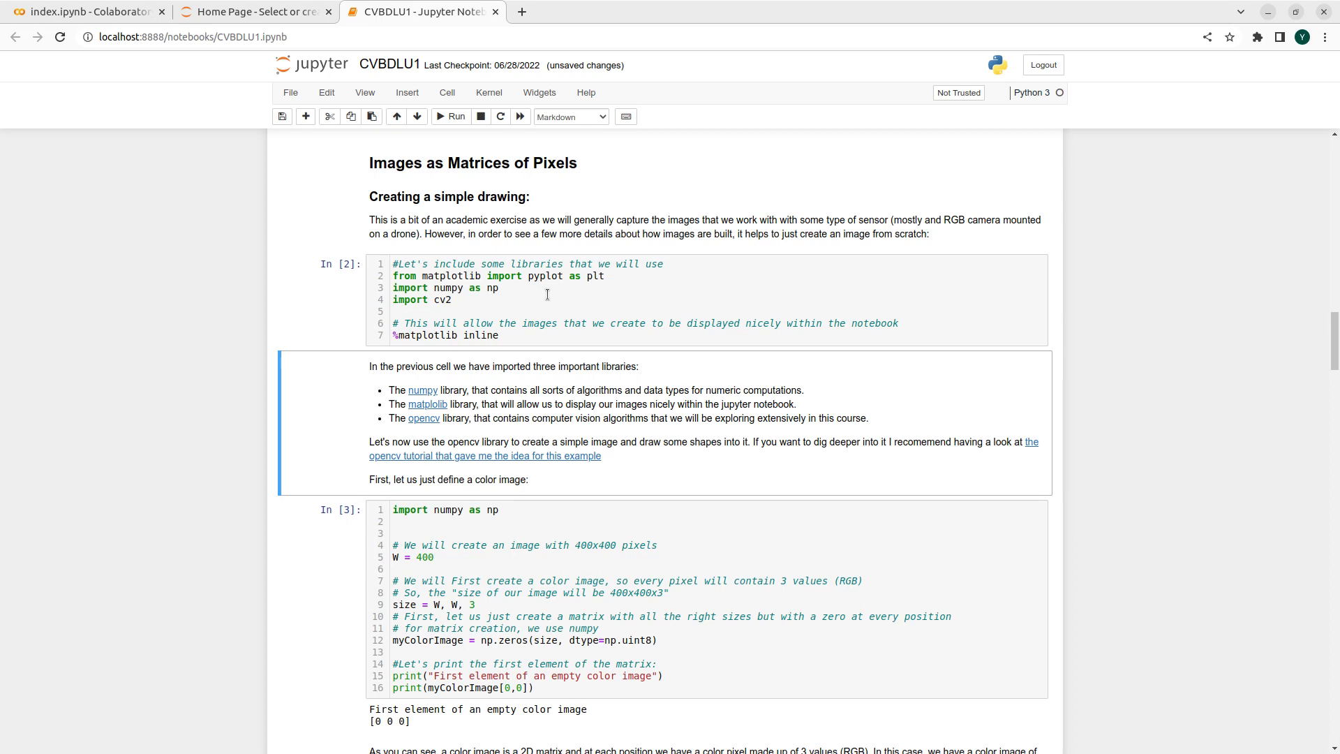
{"action": "mouse_move", "coordinate": [554, 316]}
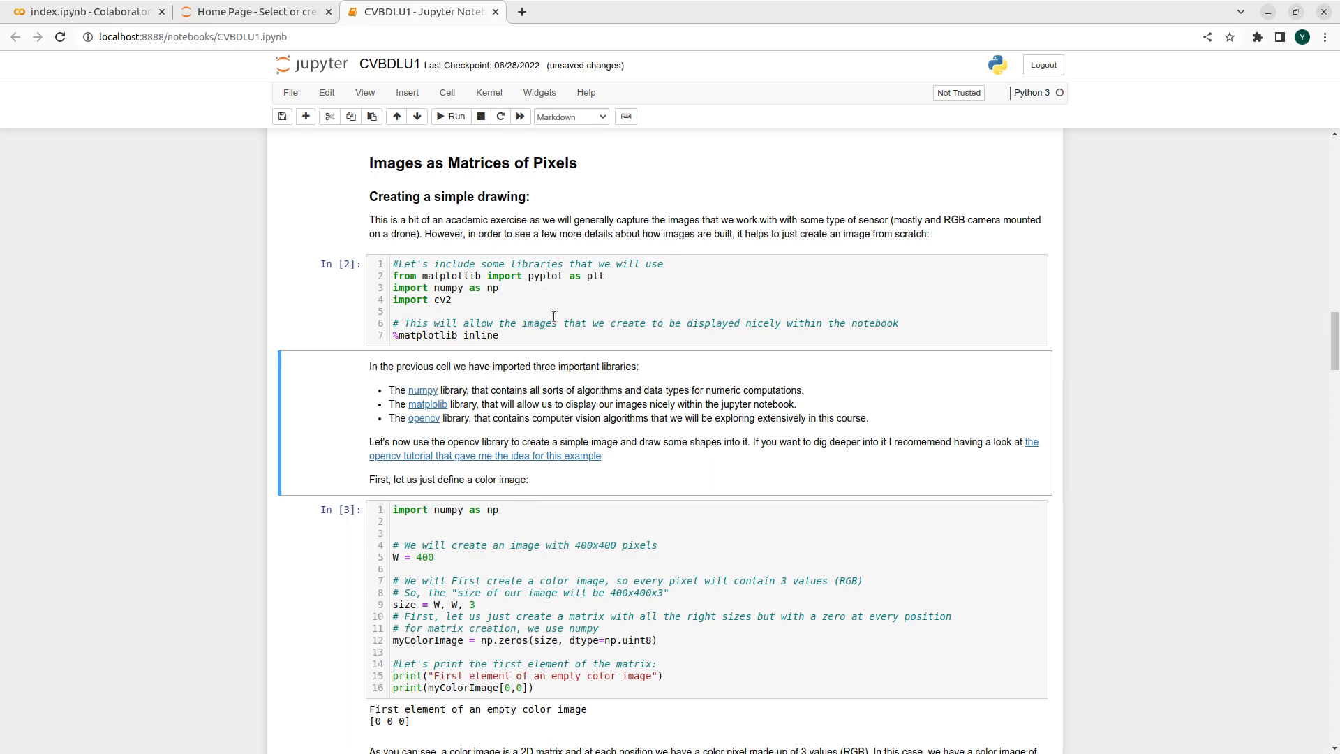
{"action": "mouse_move", "coordinate": [559, 317]}
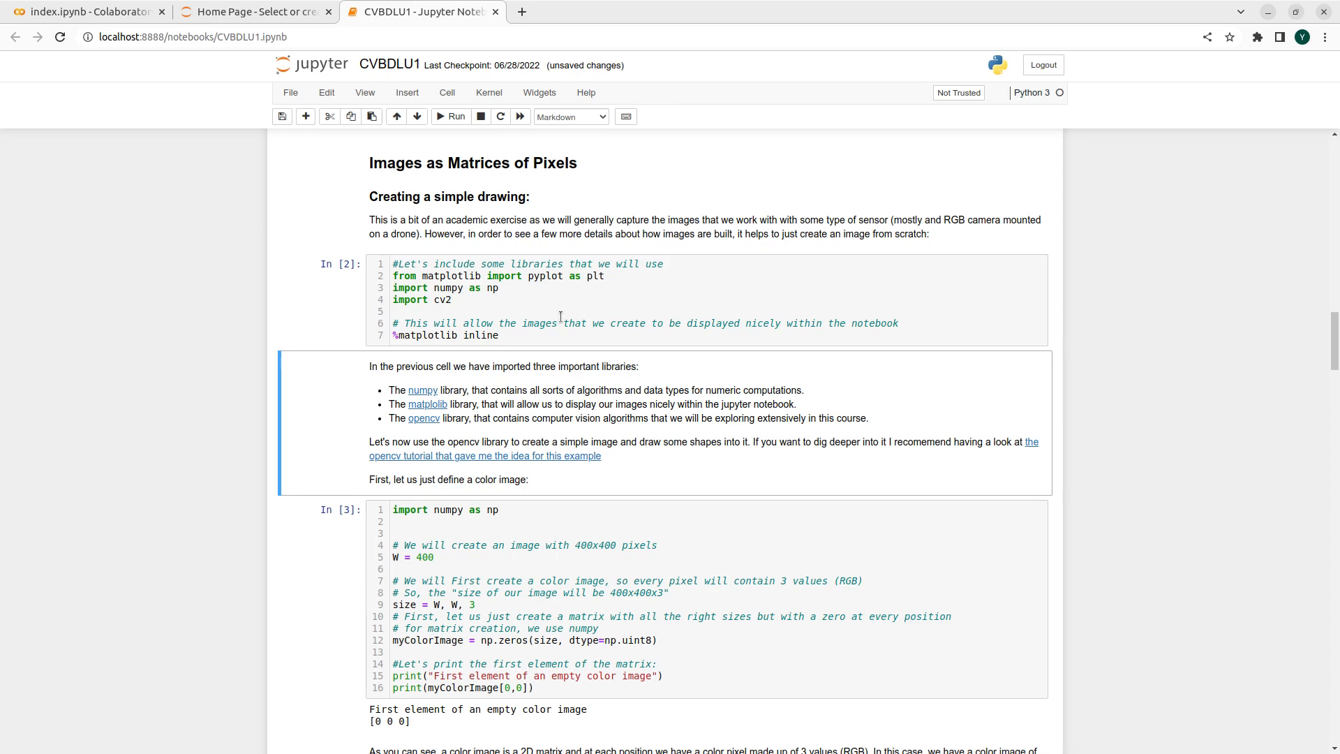
- Scroll down to the myColorImage cell and its all-black 400x400 plot
{"action": "scroll", "scroll_direction": "down", "scroll_amount": 3}
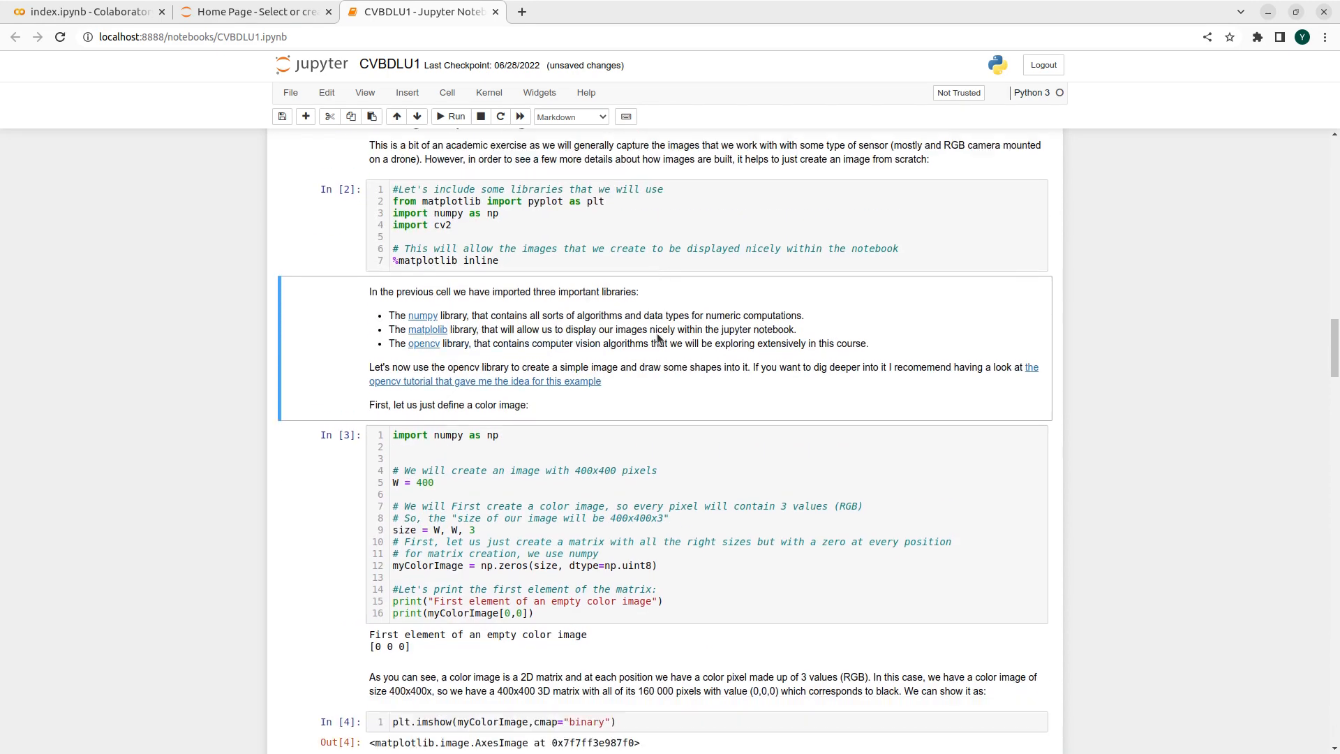
{"action": "scroll", "scroll_direction": "down", "scroll_amount": 3}
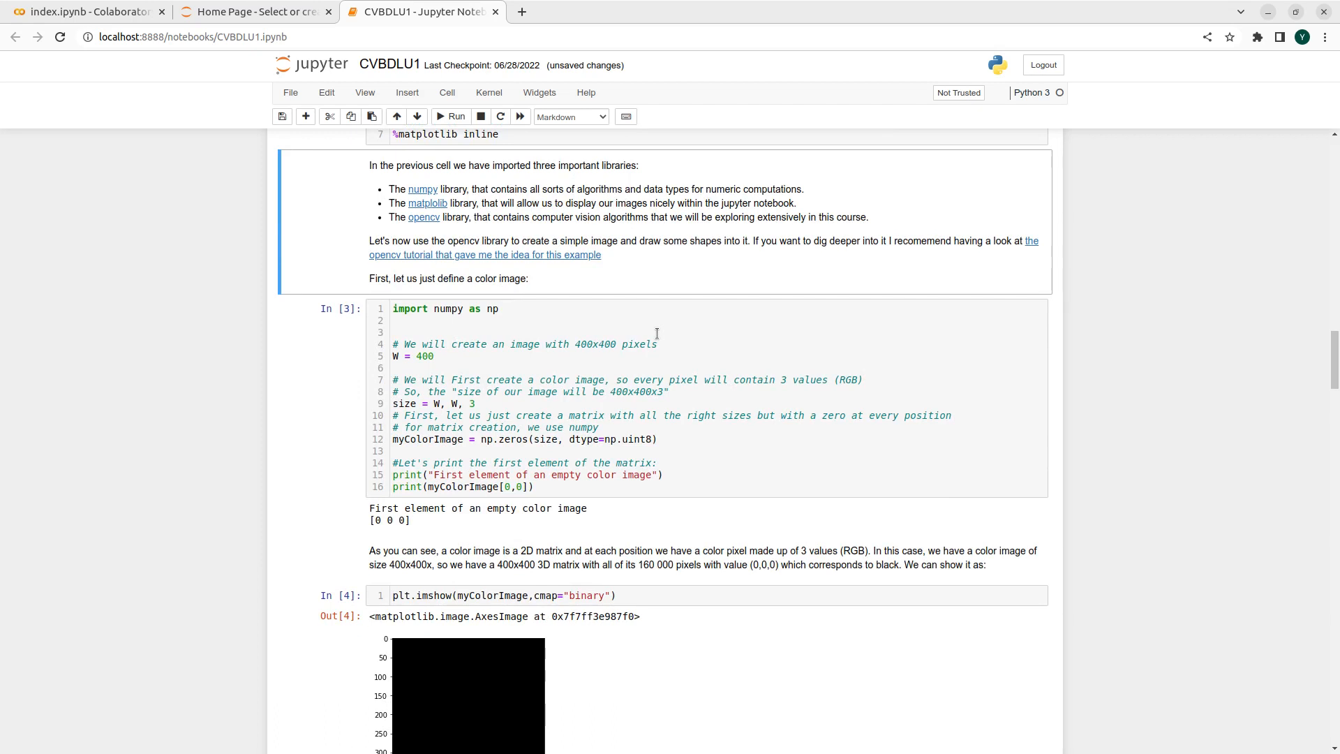
{"action": "mouse_move", "coordinate": [642, 327]}
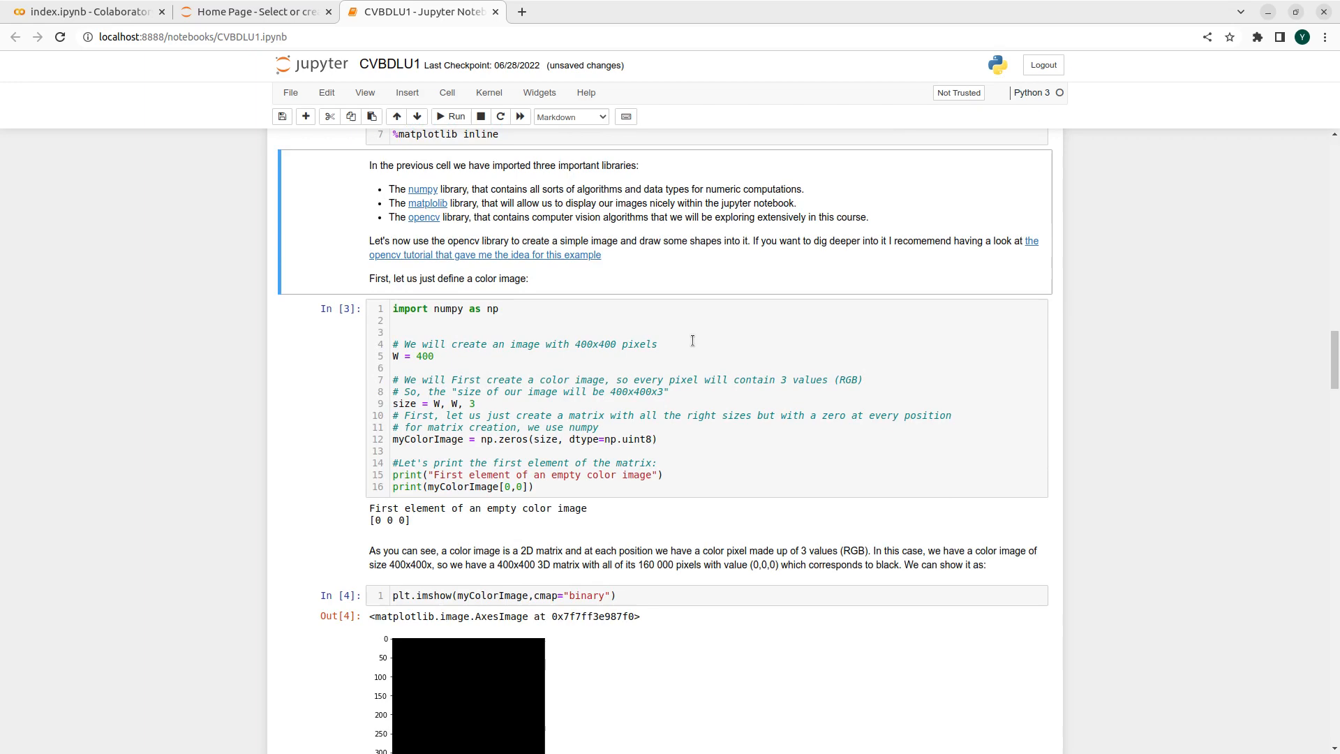
{"action": "scroll", "scroll_direction": "down", "scroll_amount": 3}
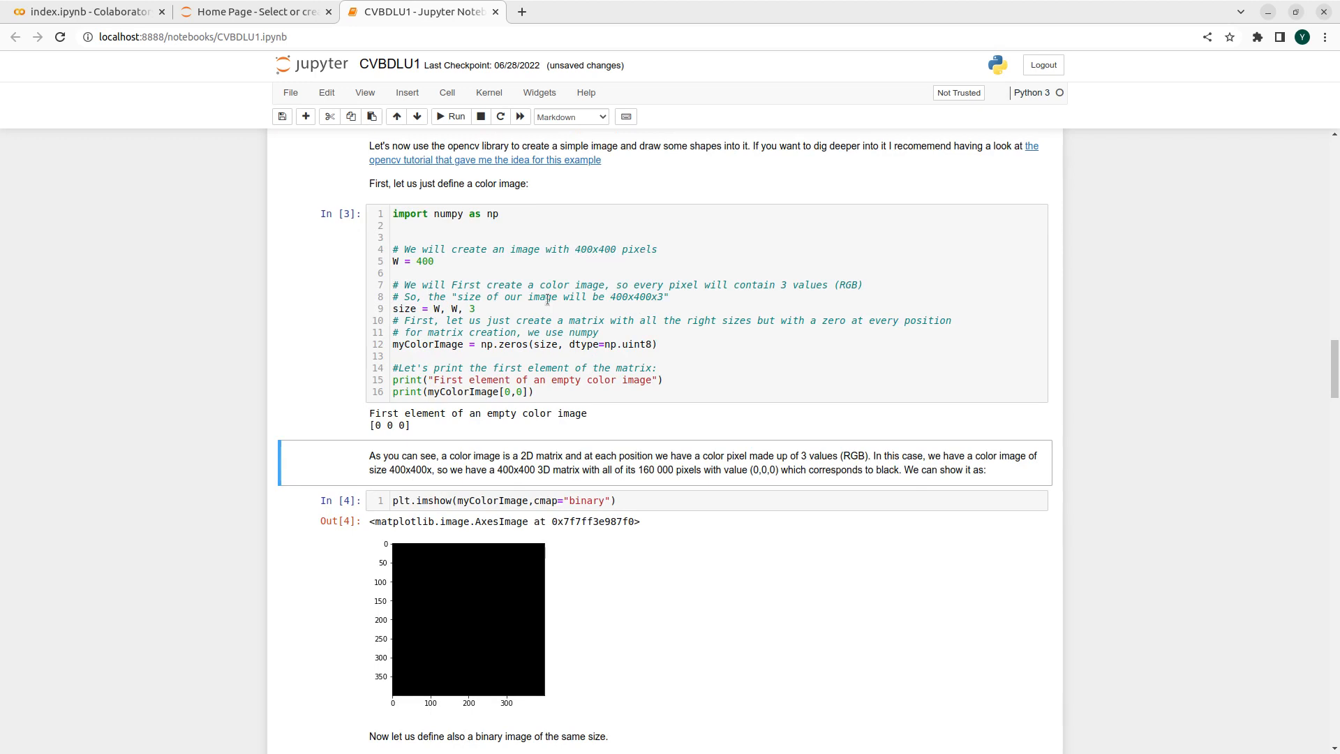
{"action": "mouse_move", "coordinate": [607, 272]}
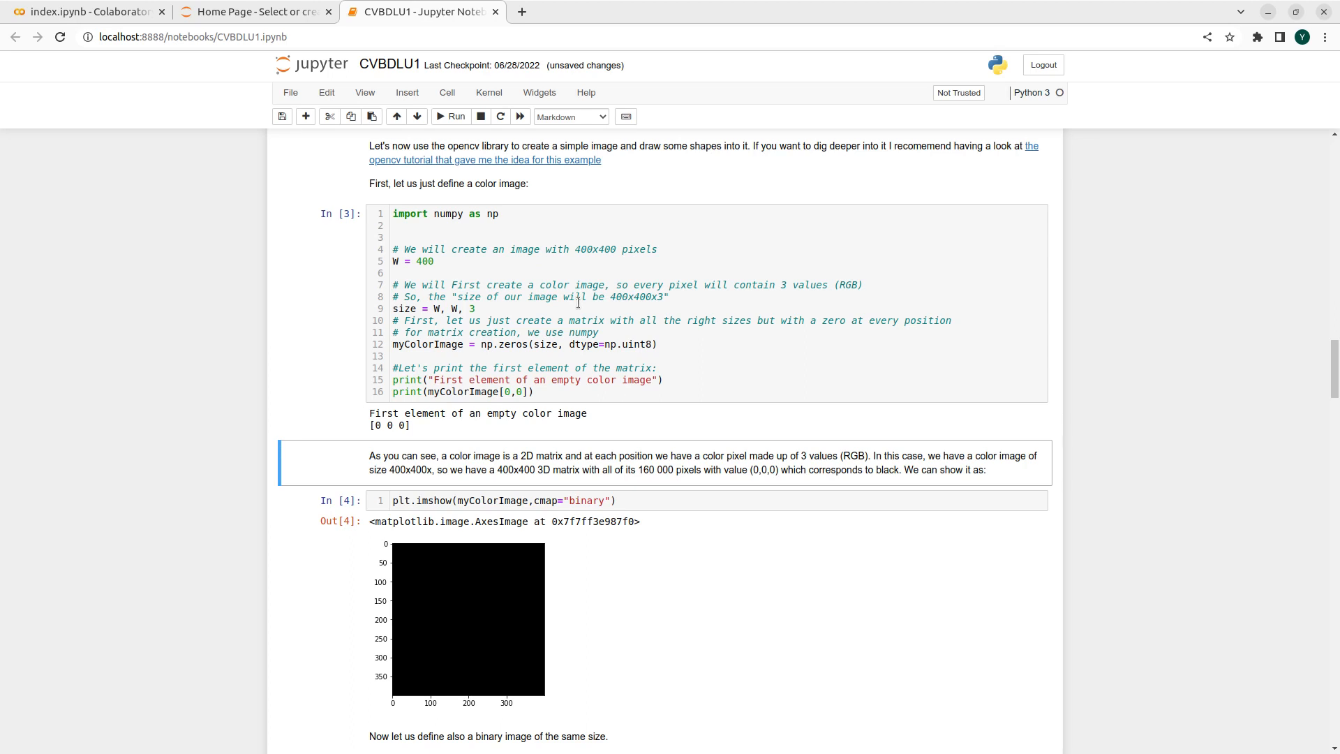
{"action": "mouse_move", "coordinate": [658, 308]}
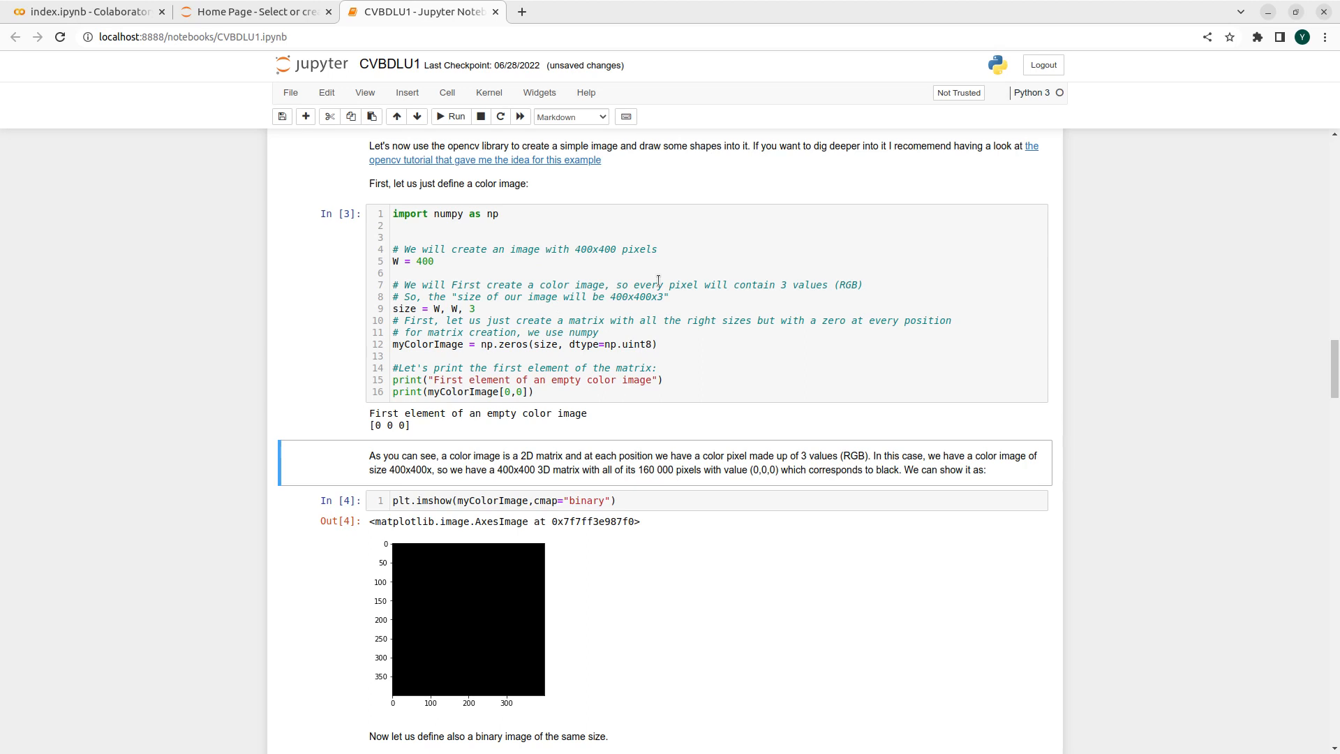
{"action": "mouse_move", "coordinate": [750, 261]}
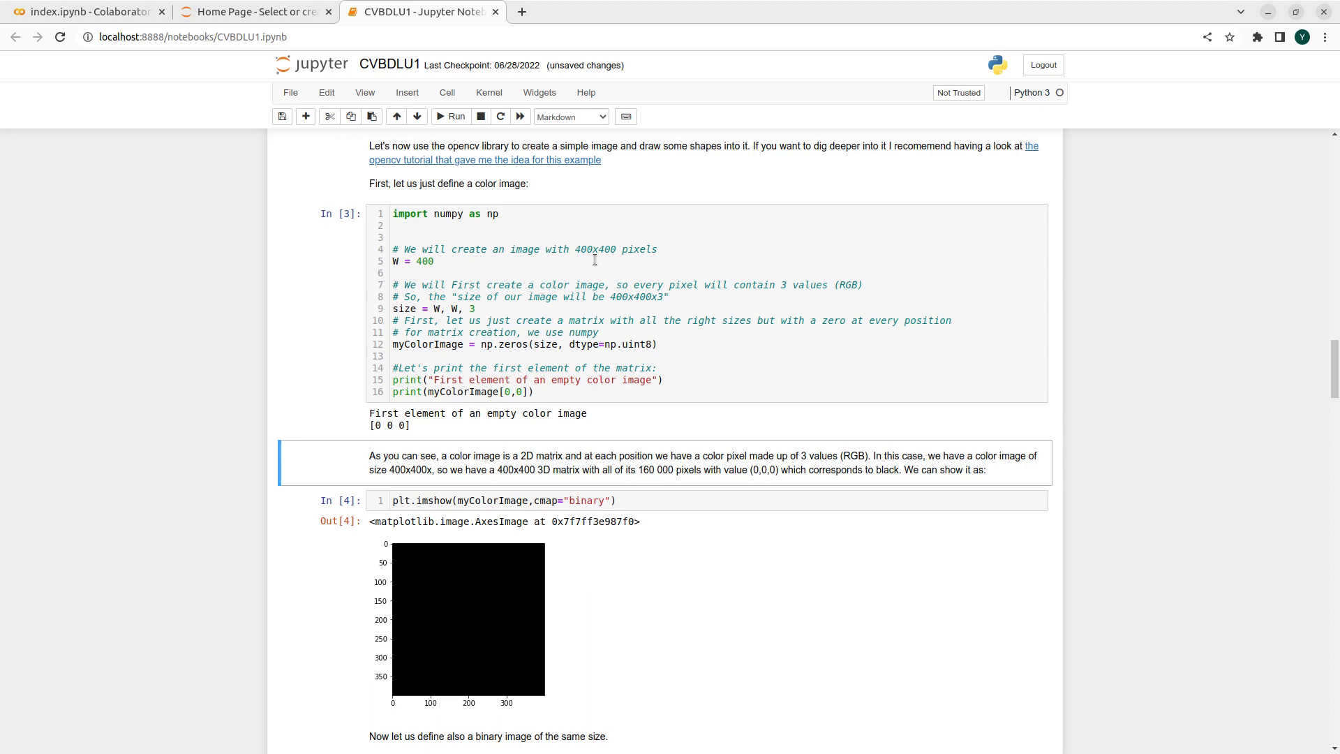
{"action": "mouse_move", "coordinate": [624, 255]}
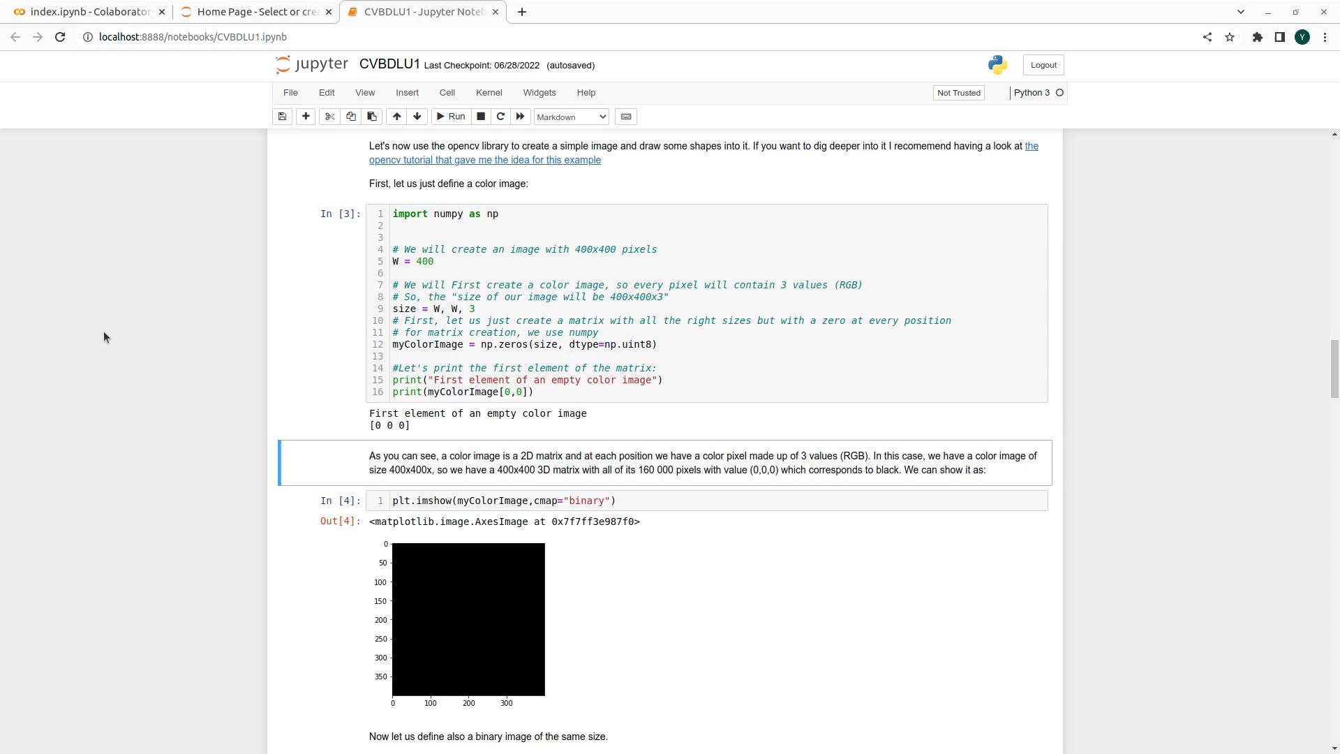
{"action": "mouse_move", "coordinate": [636, 448]}
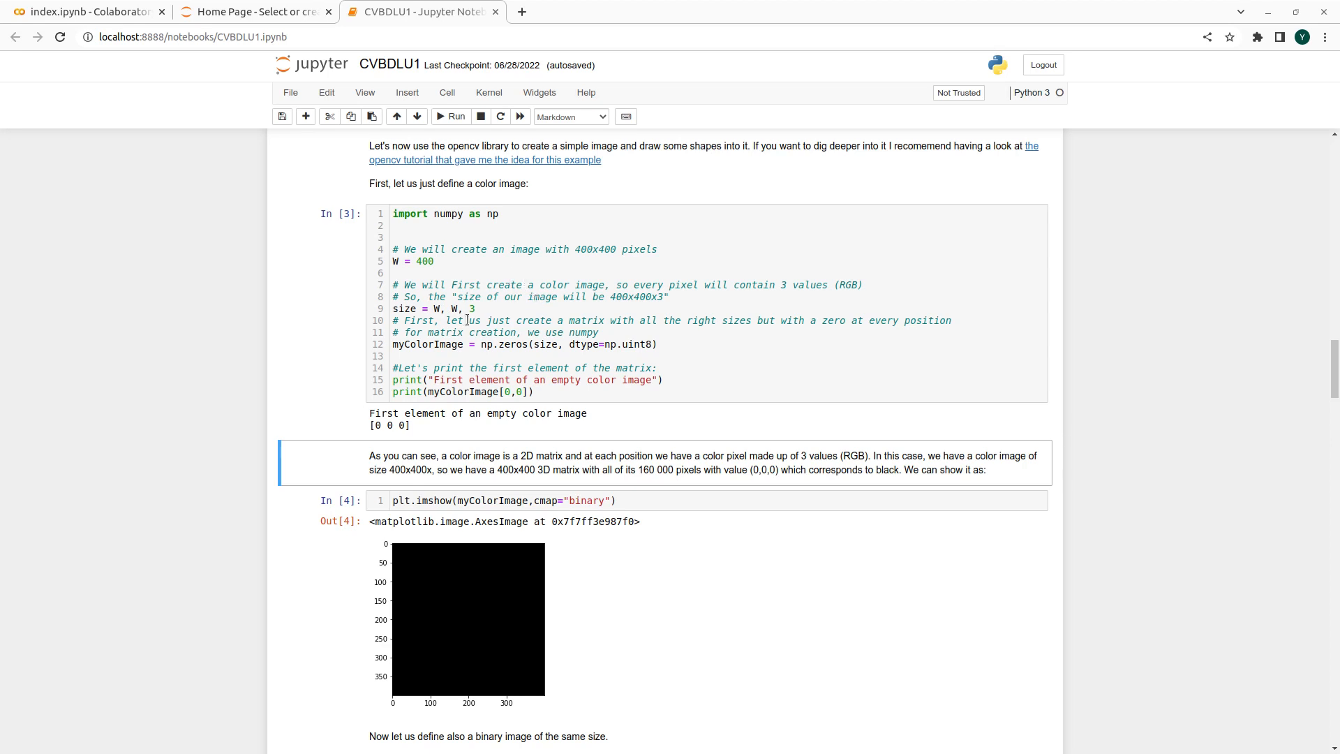
{"action": "mouse_move", "coordinate": [415, 361]}
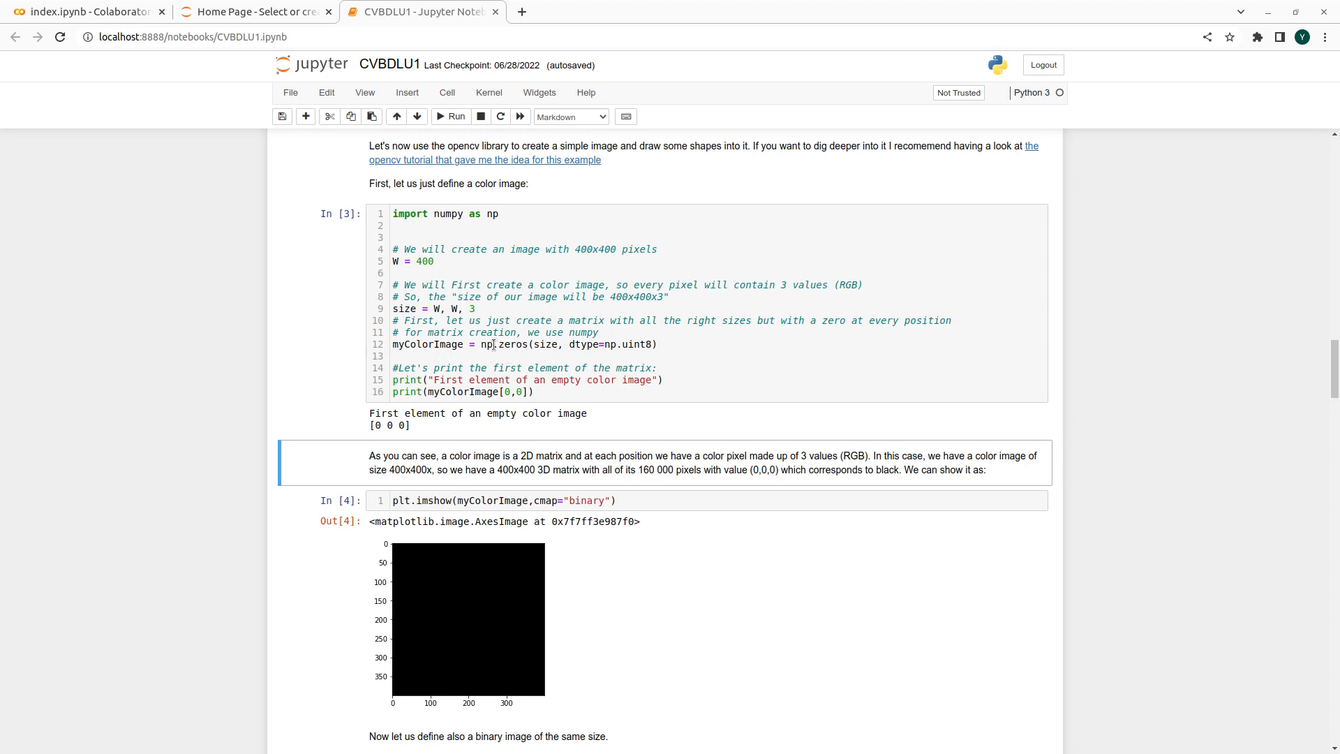
{"action": "mouse_move", "coordinate": [408, 533]}
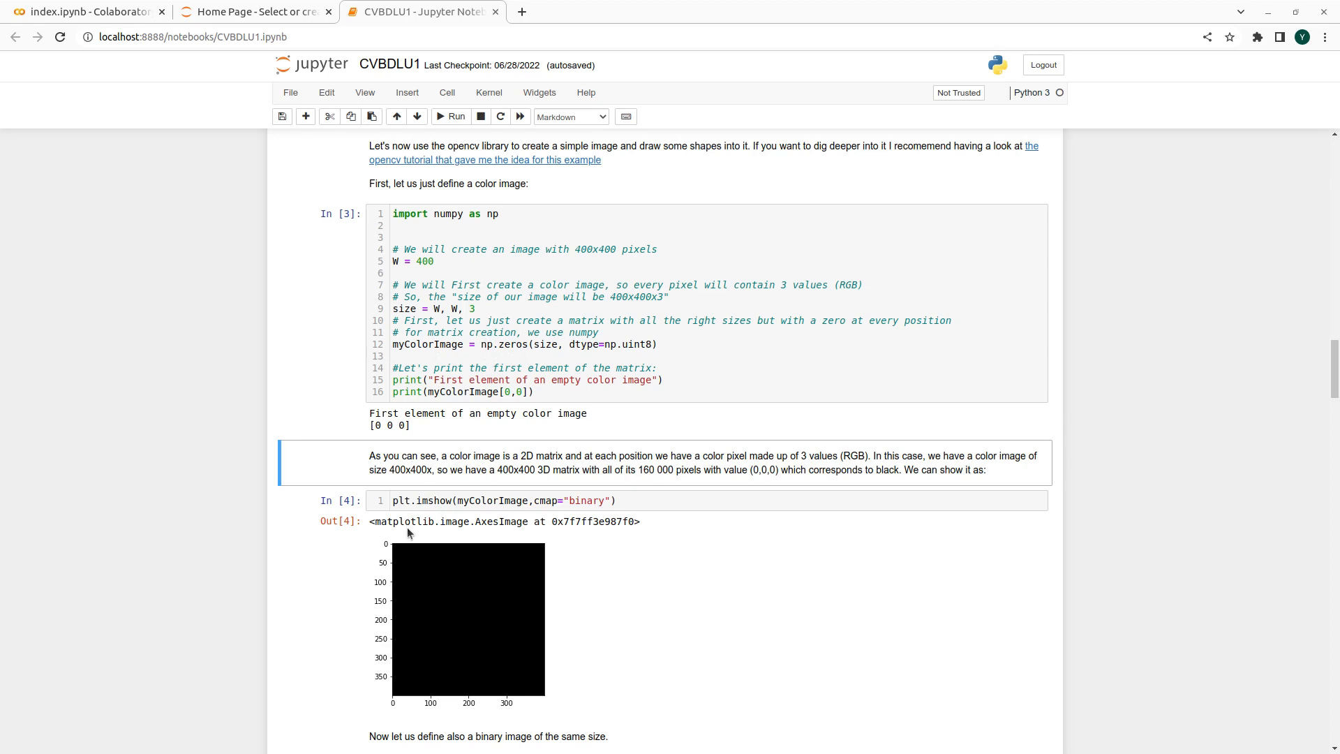
{"action": "mouse_move", "coordinate": [675, 685]}
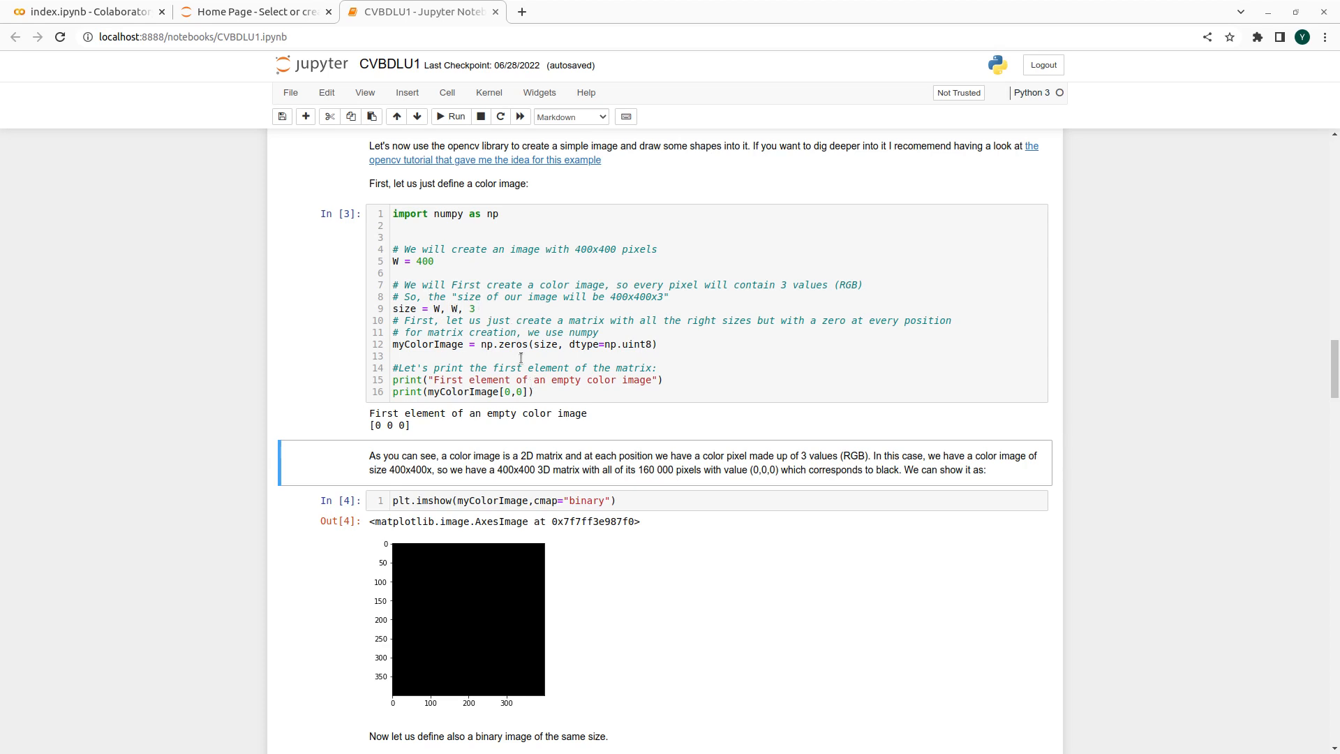
{"action": "mouse_move", "coordinate": [699, 369]}
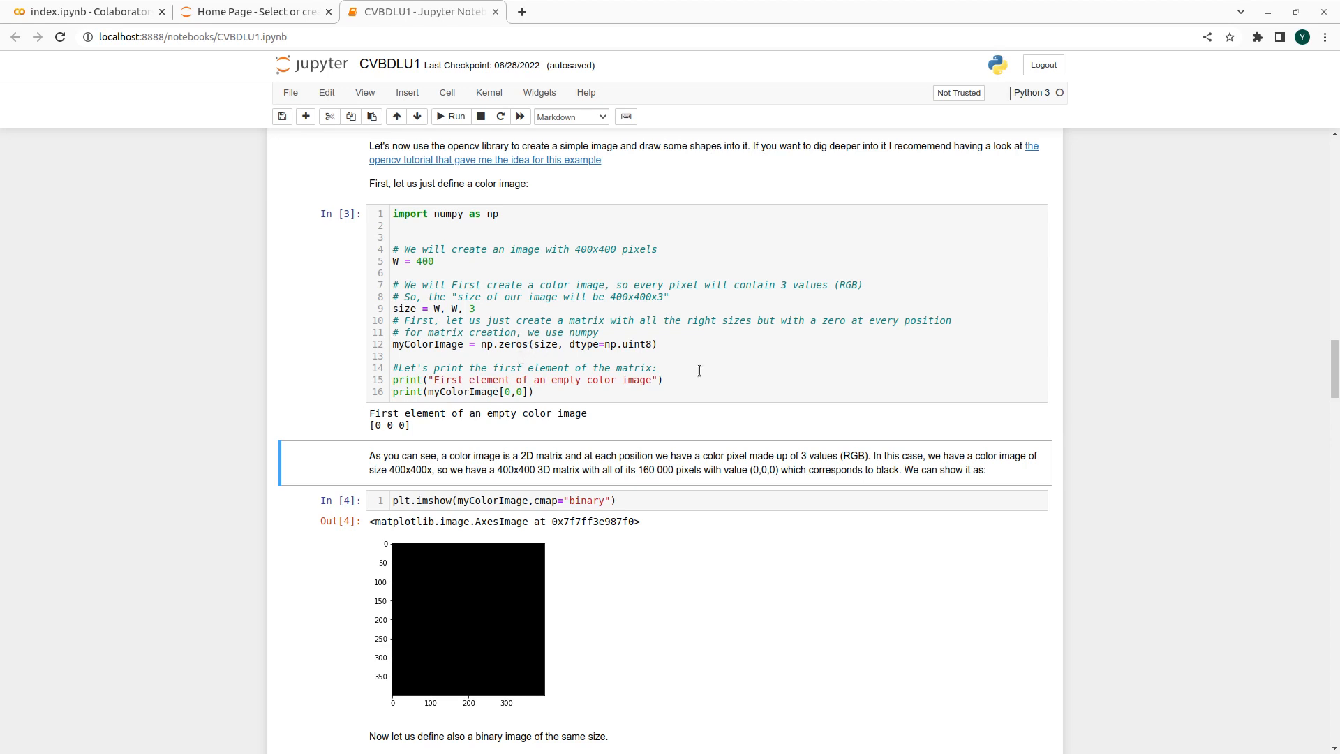
- Select the myColorImage code cell to rerun it
{"action": "left_click", "coordinate": [450, 117]}
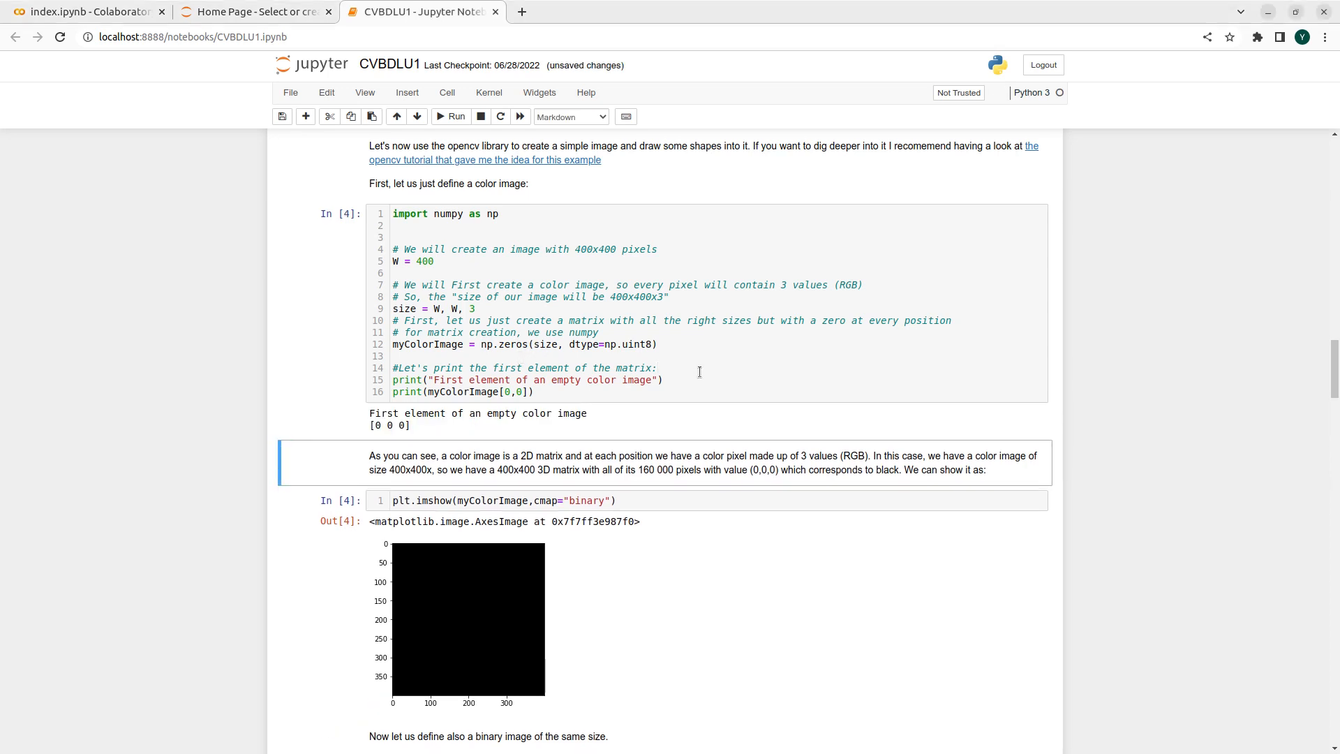
{"action": "mouse_move", "coordinate": [456, 404]}
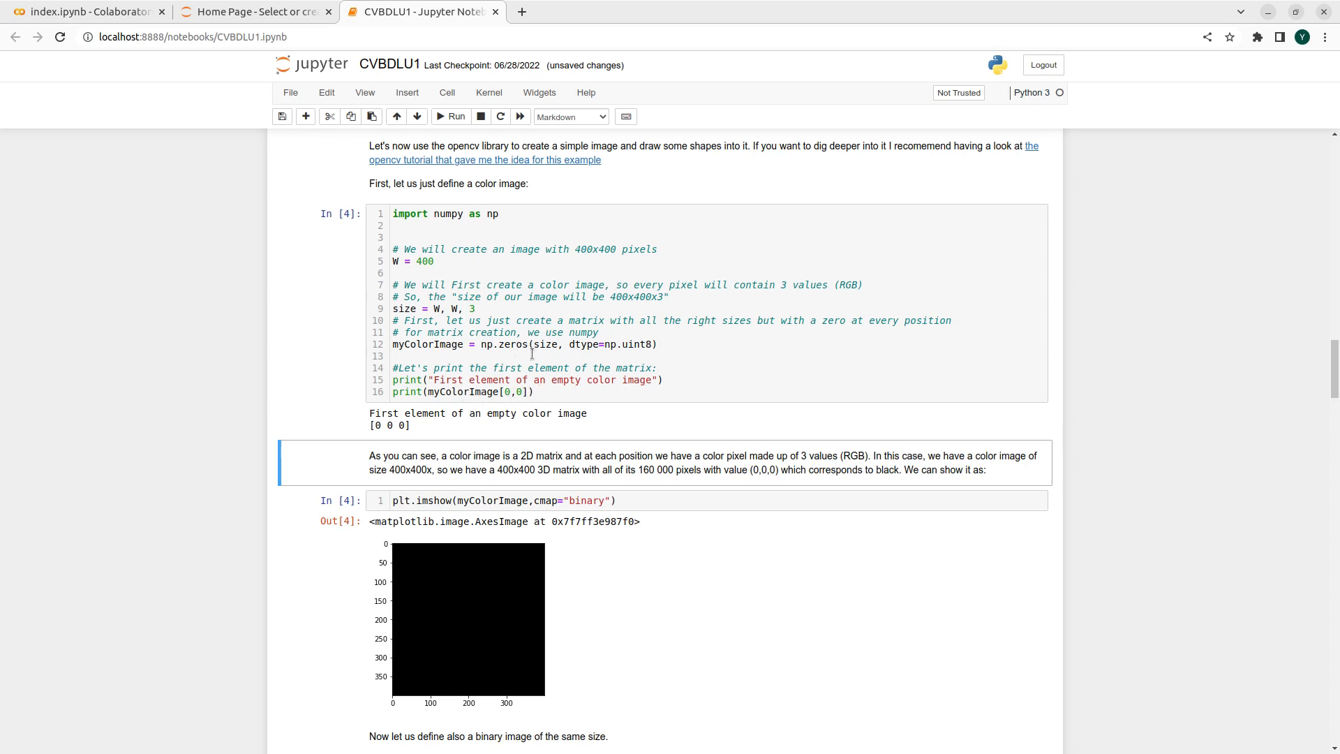
{"action": "mouse_move", "coordinate": [382, 442]}
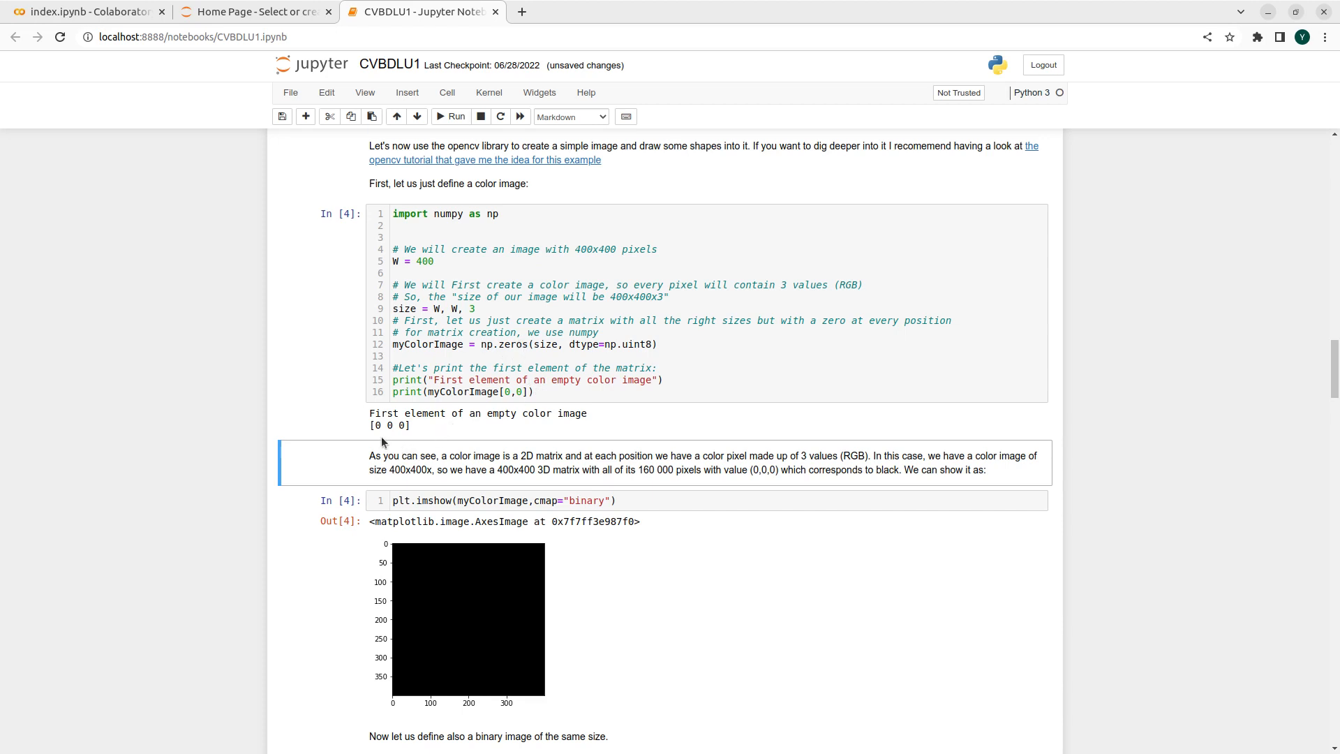
{"action": "mouse_move", "coordinate": [477, 438]}
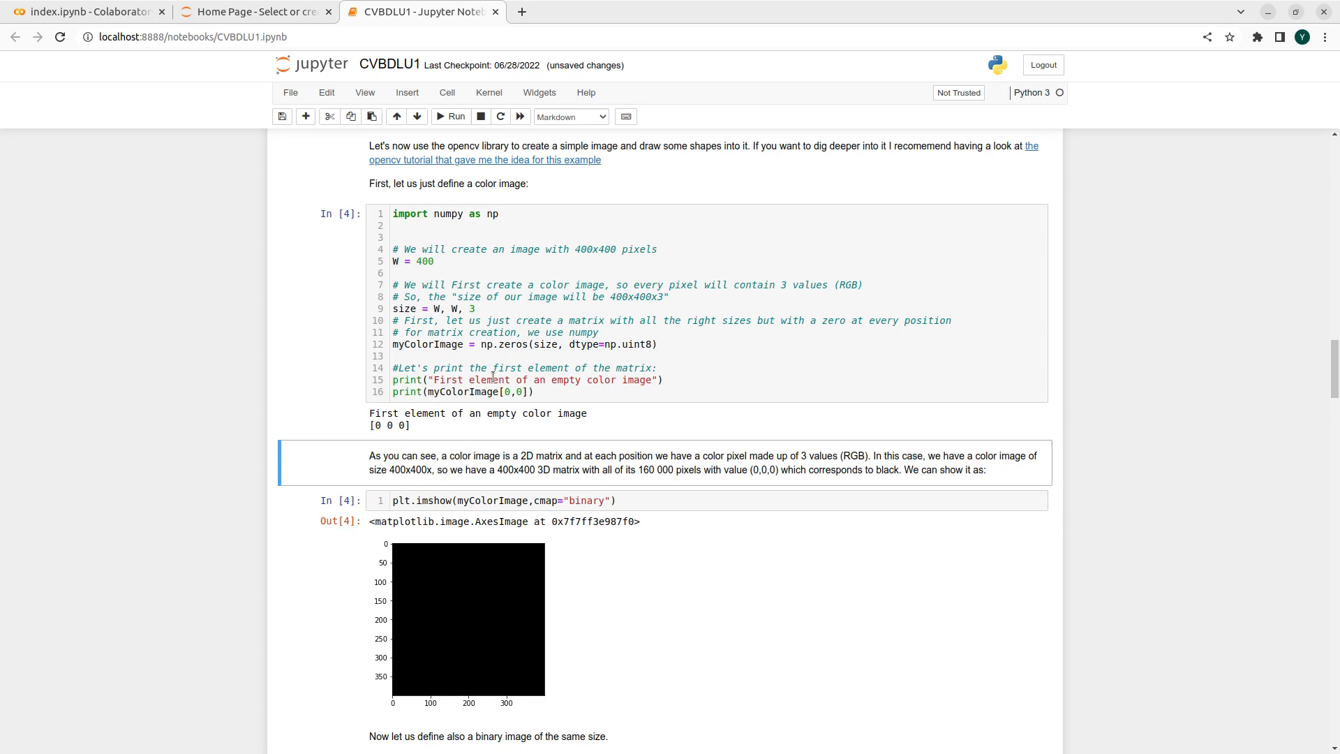
{"action": "mouse_move", "coordinate": [669, 399]}
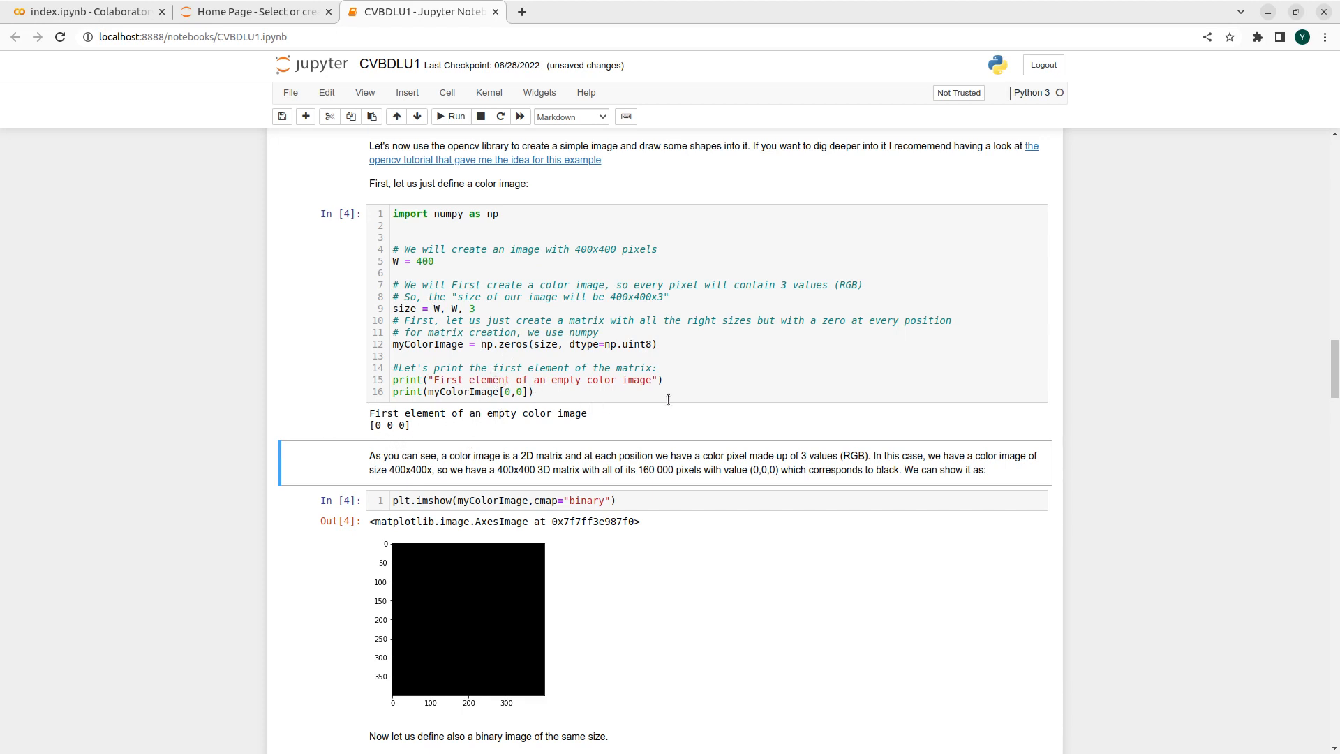
{"action": "mouse_move", "coordinate": [681, 407]}
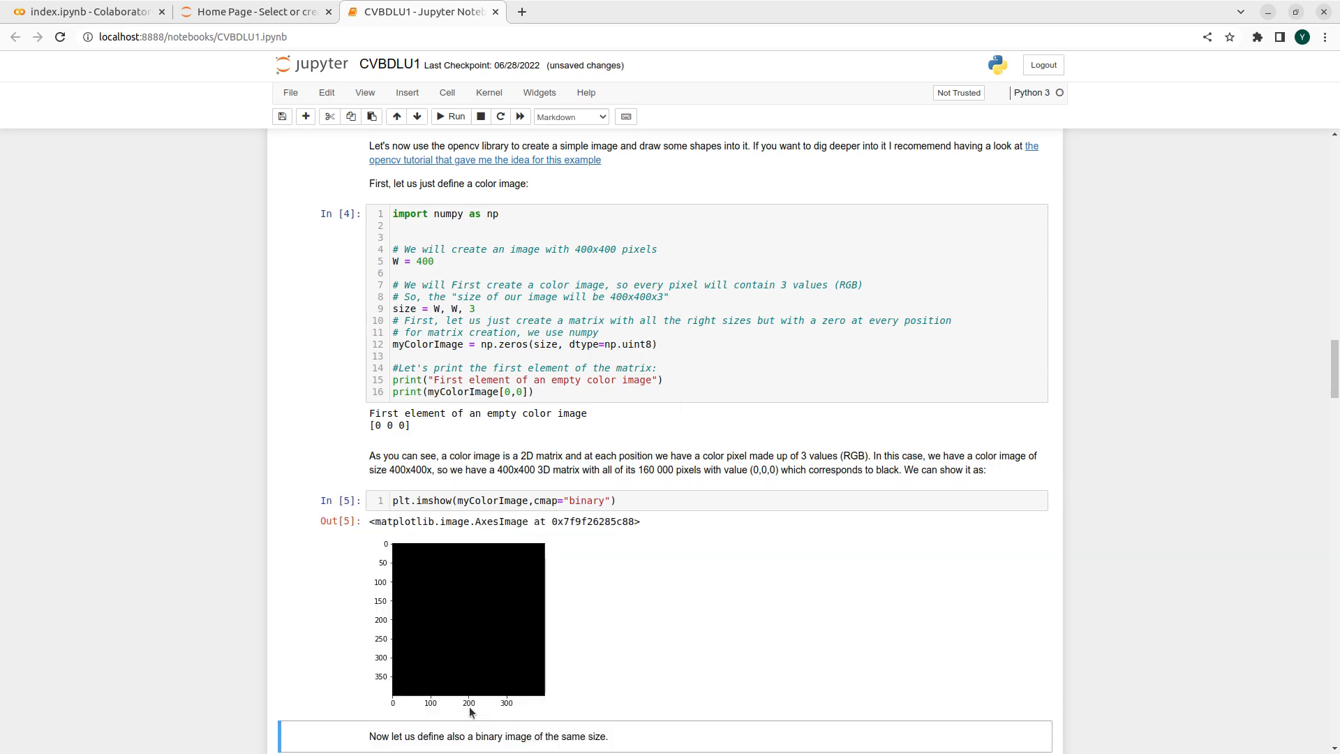
{"action": "scroll", "scroll_direction": "down", "scroll_amount": 3}
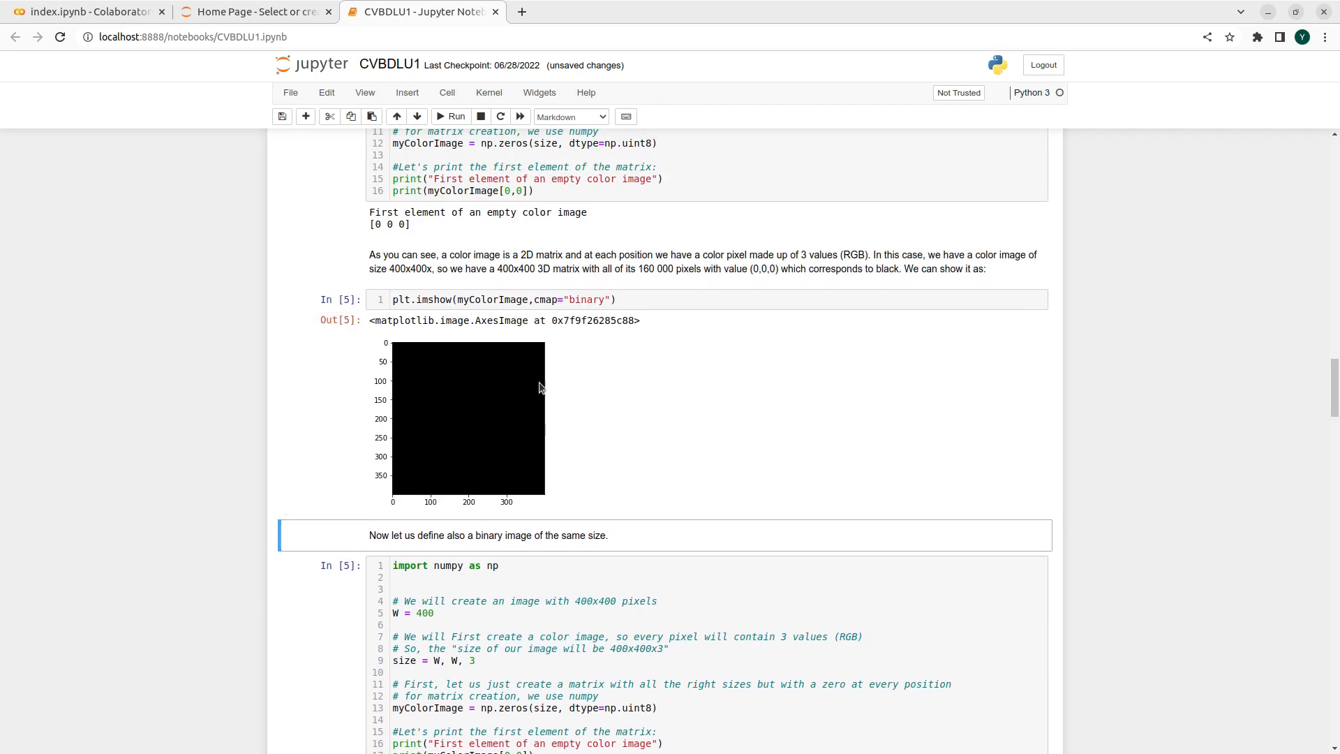
{"action": "scroll", "scroll_direction": "up", "scroll_amount": 3}
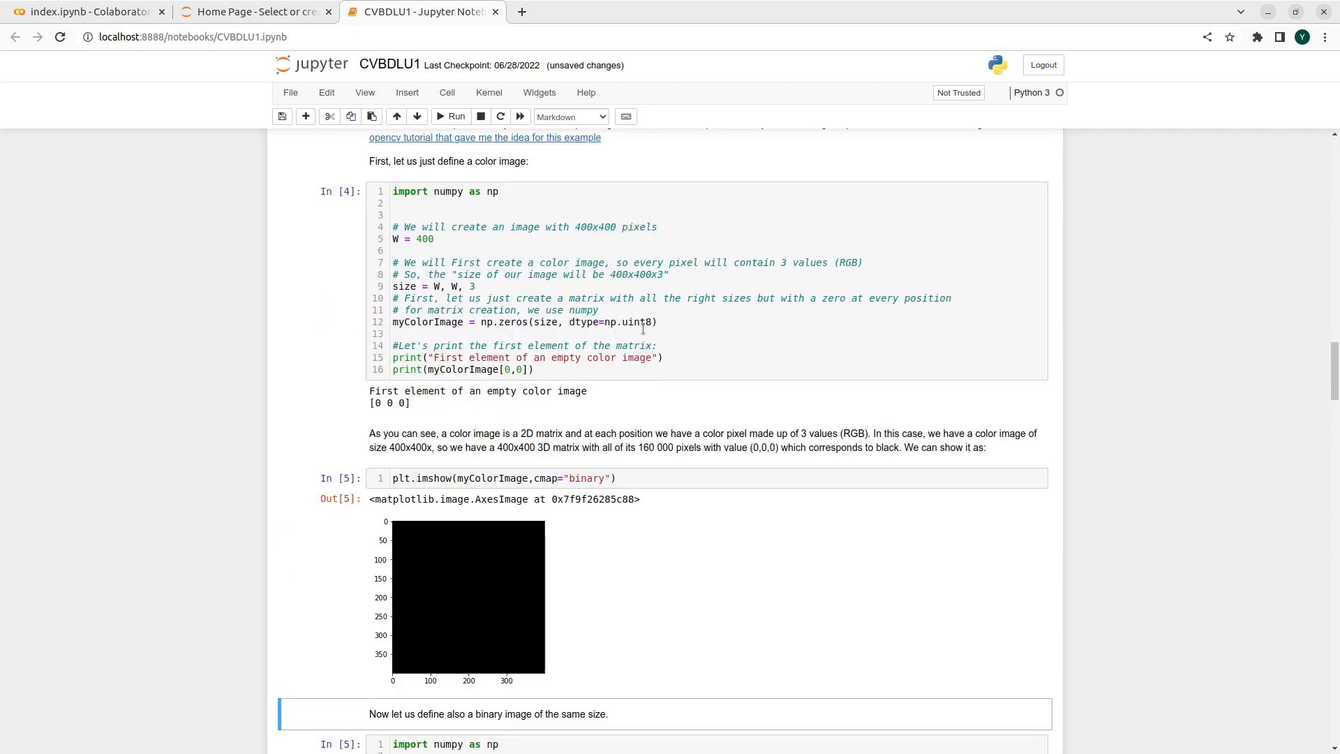
{"action": "mouse_move", "coordinate": [695, 532]}
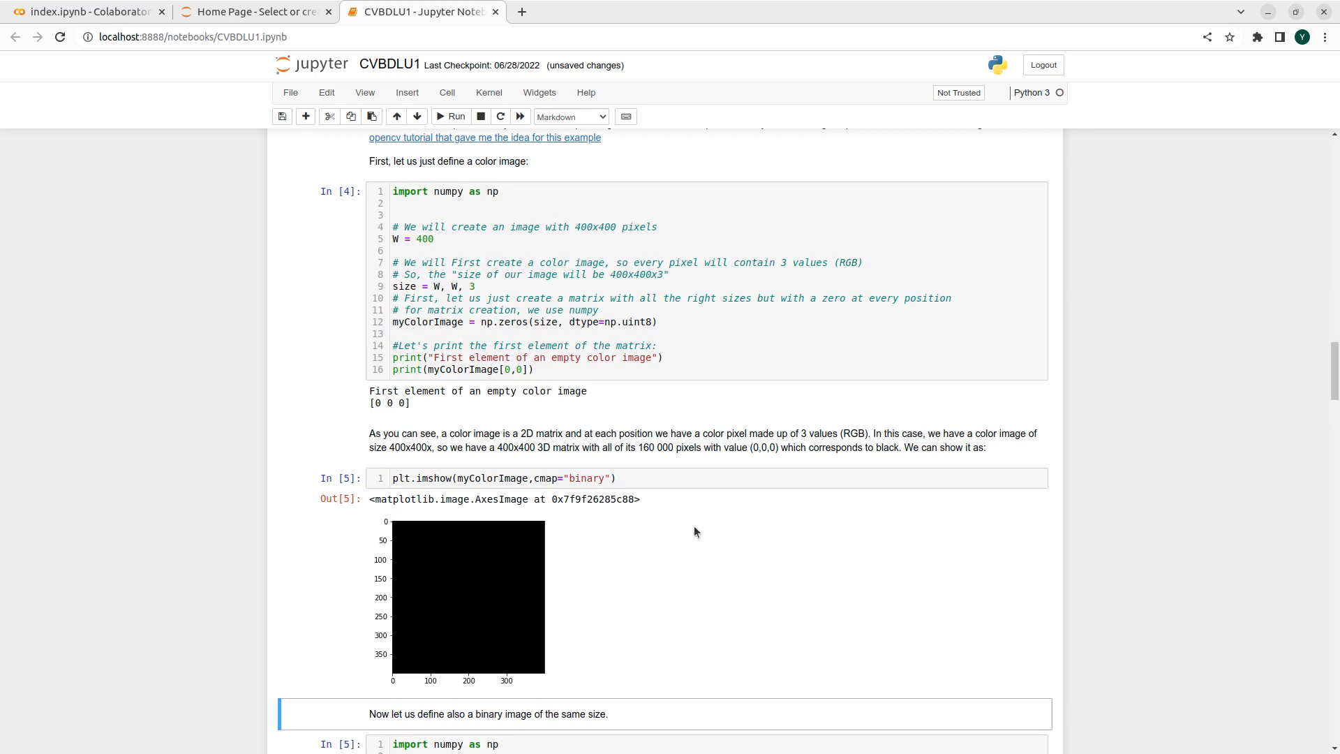
{"action": "mouse_move", "coordinate": [510, 651]}
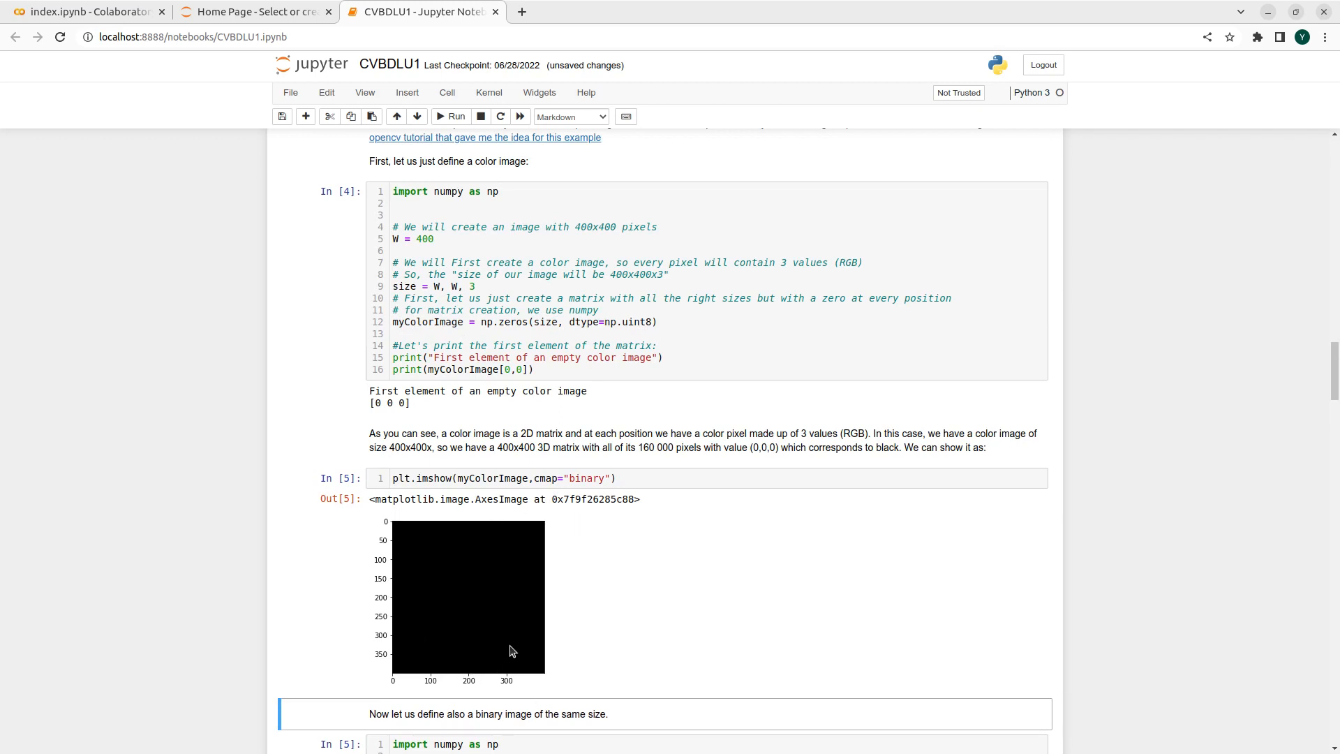
{"action": "scroll", "scroll_direction": "down", "scroll_amount": 3}
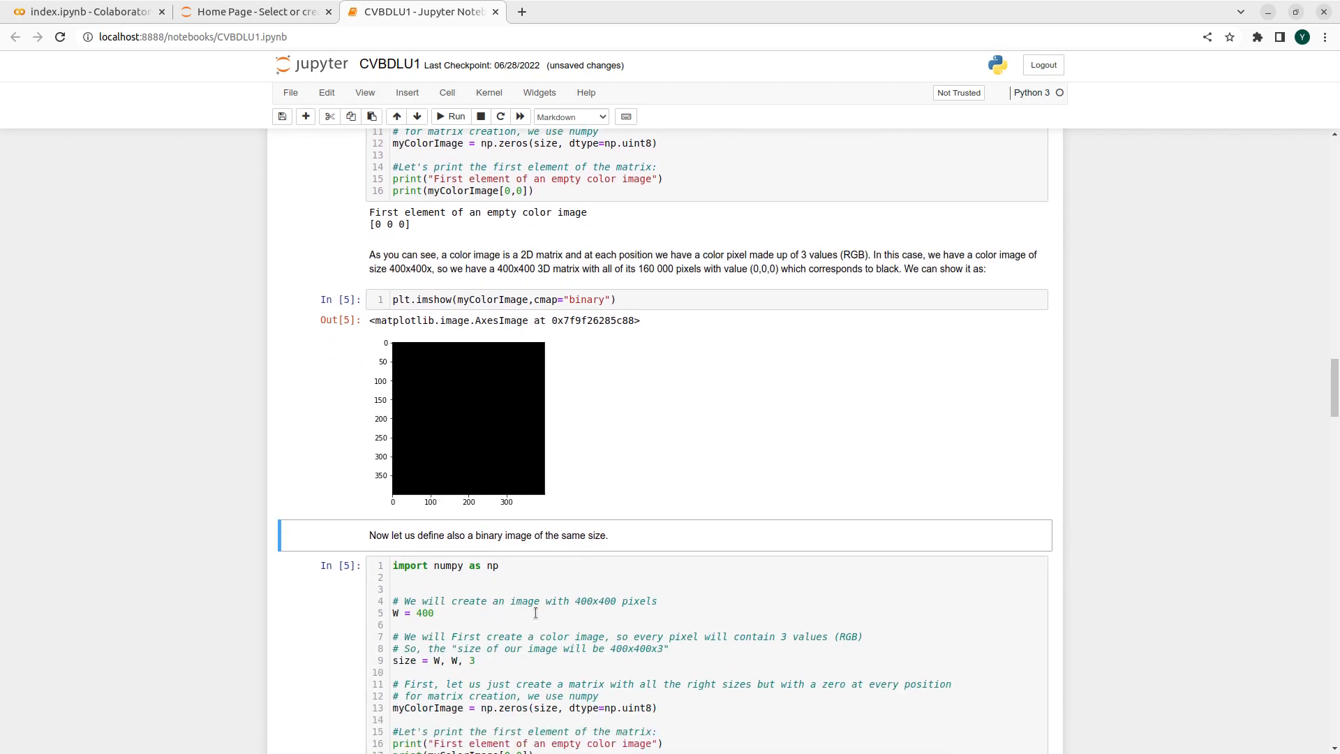
{"action": "scroll", "scroll_direction": "down", "scroll_amount": 3}
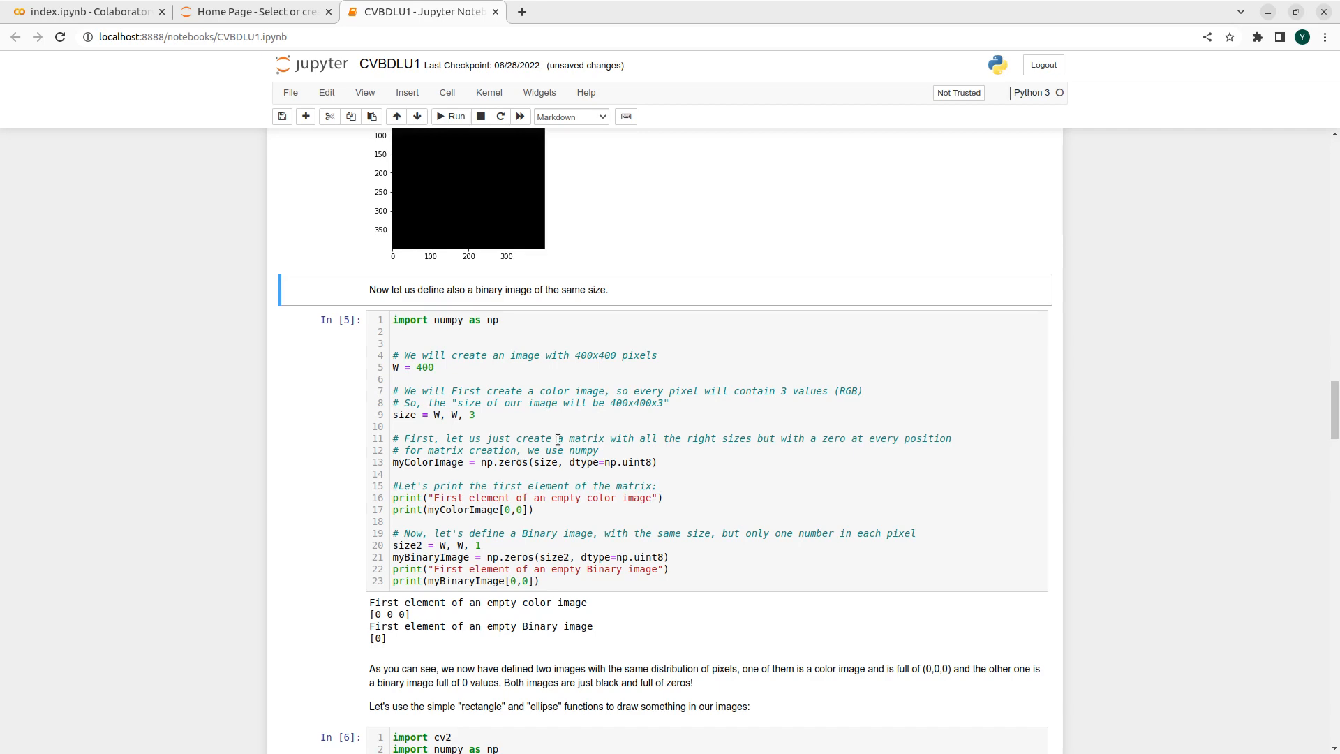
{"action": "scroll", "scroll_direction": "down", "scroll_amount": 3}
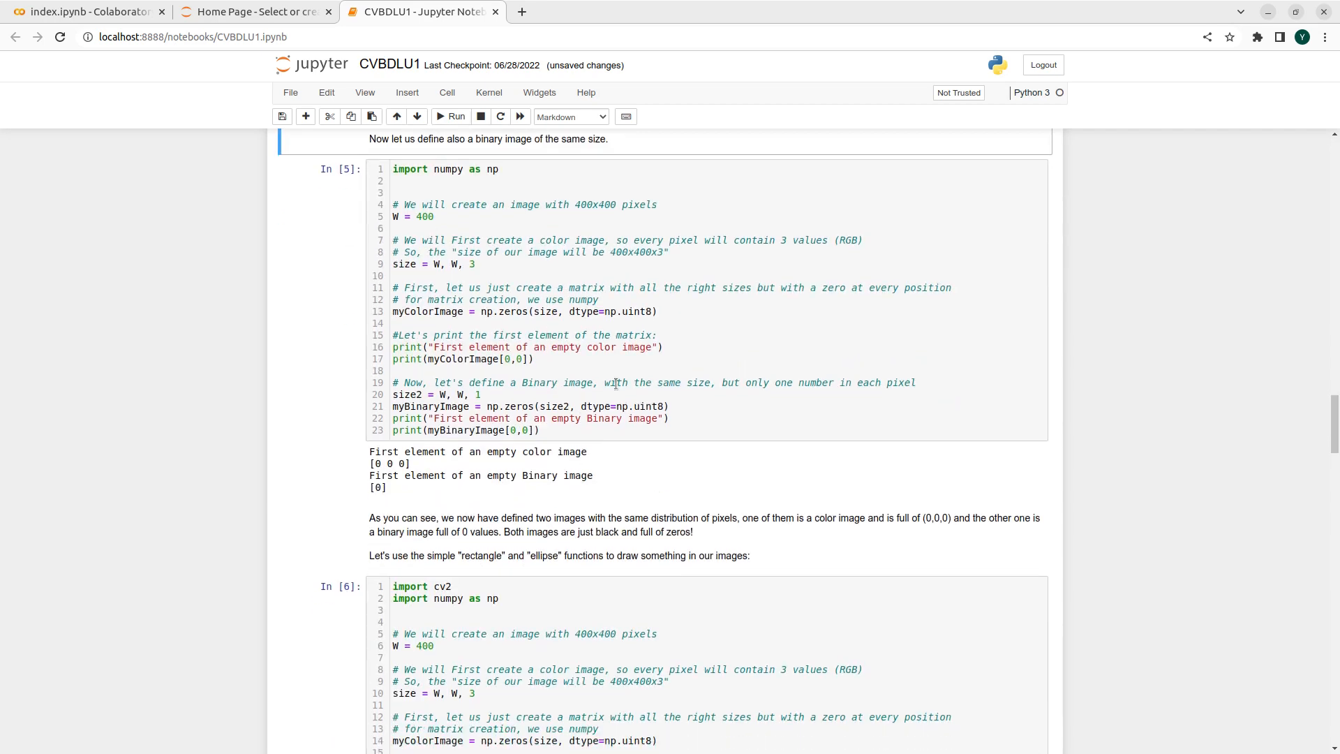
{"action": "scroll", "scroll_direction": "down", "scroll_amount": 3}
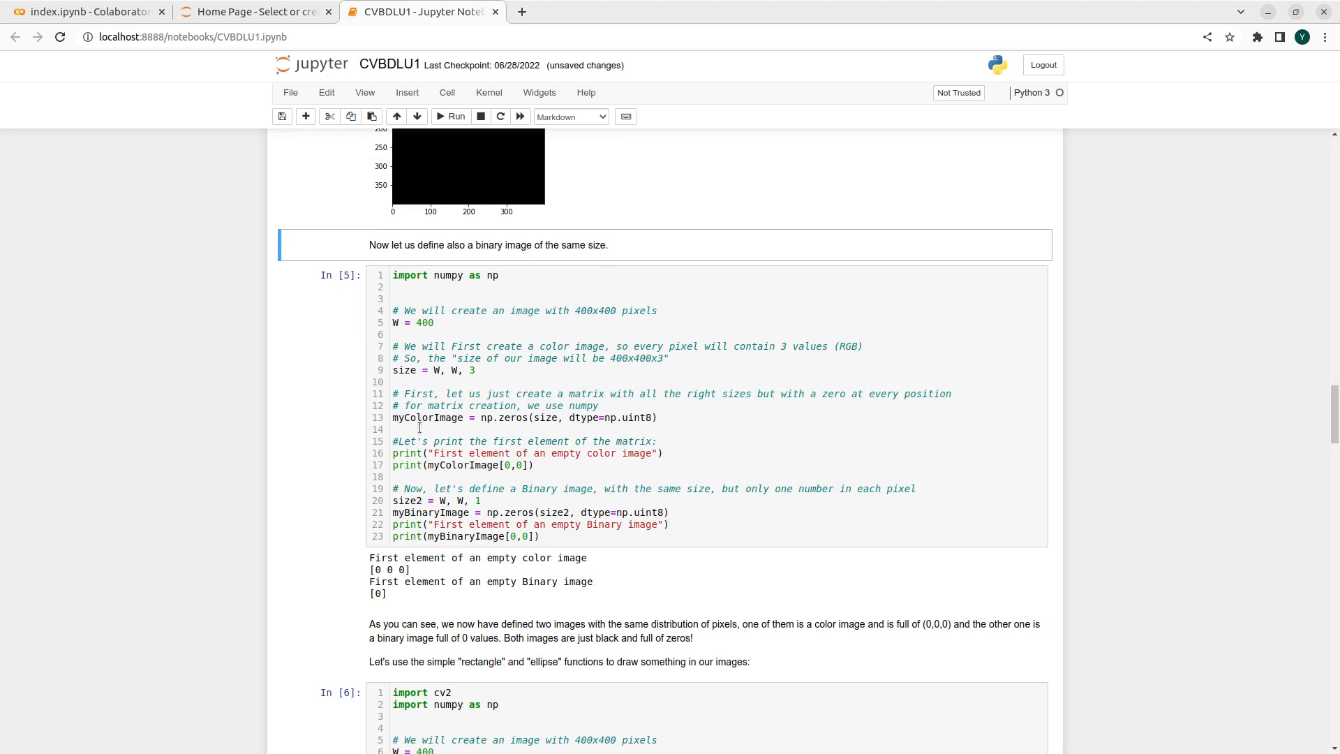
{"action": "mouse_move", "coordinate": [511, 453]}
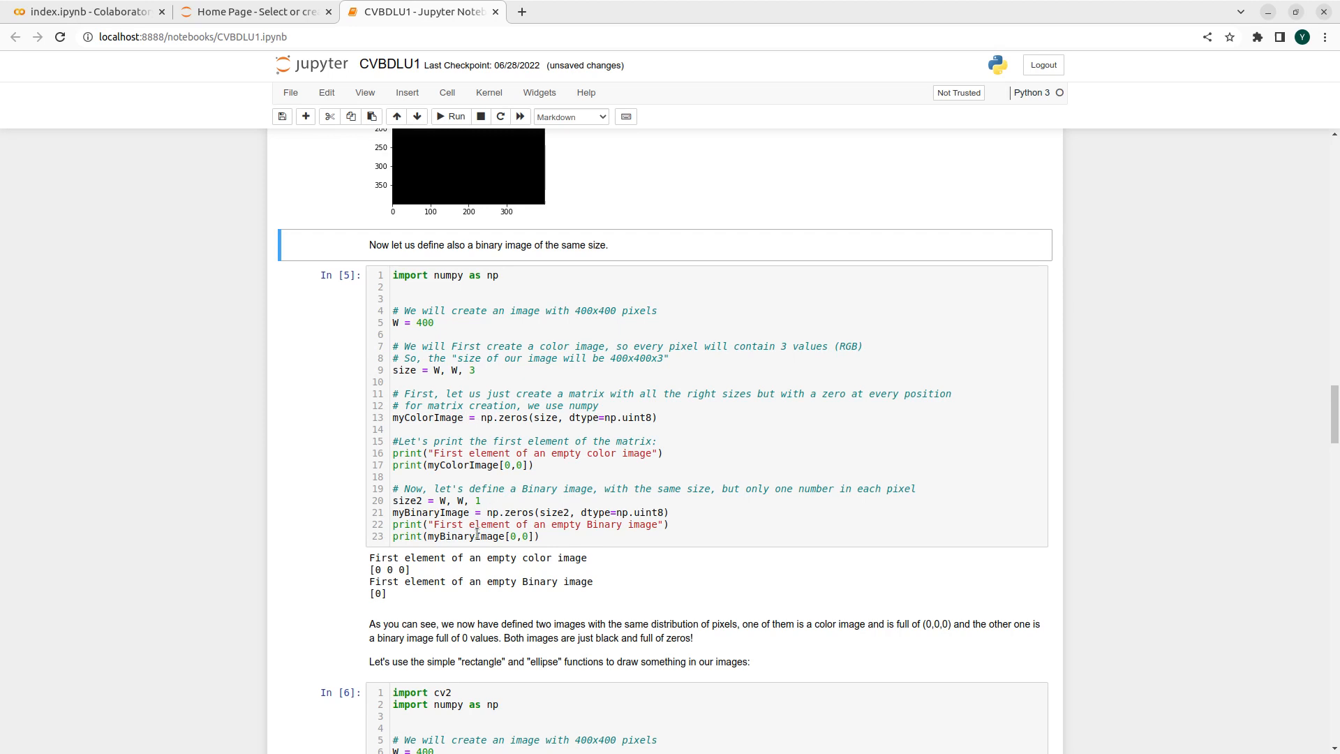
- Select the cell defining the empty color and binary images to rerun it
{"action": "left_click", "coordinate": [547, 476]}
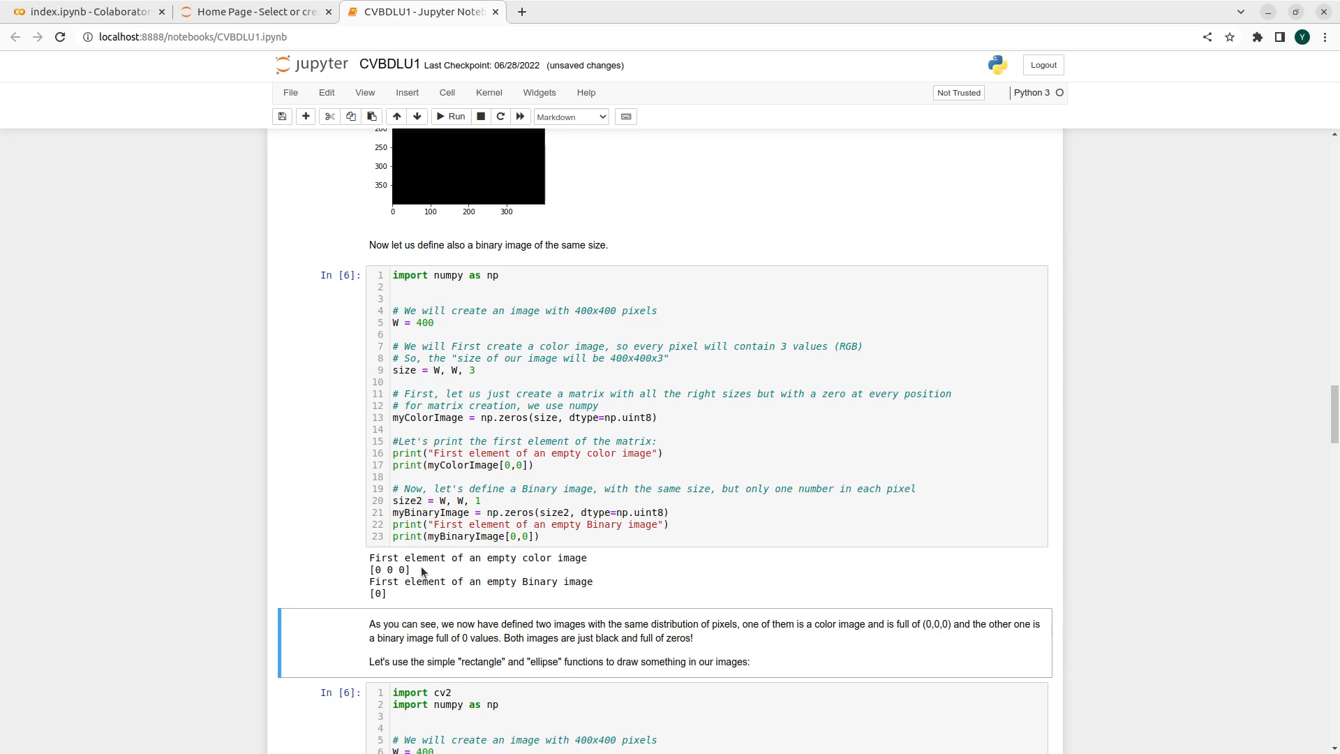
{"action": "mouse_move", "coordinate": [719, 526]}
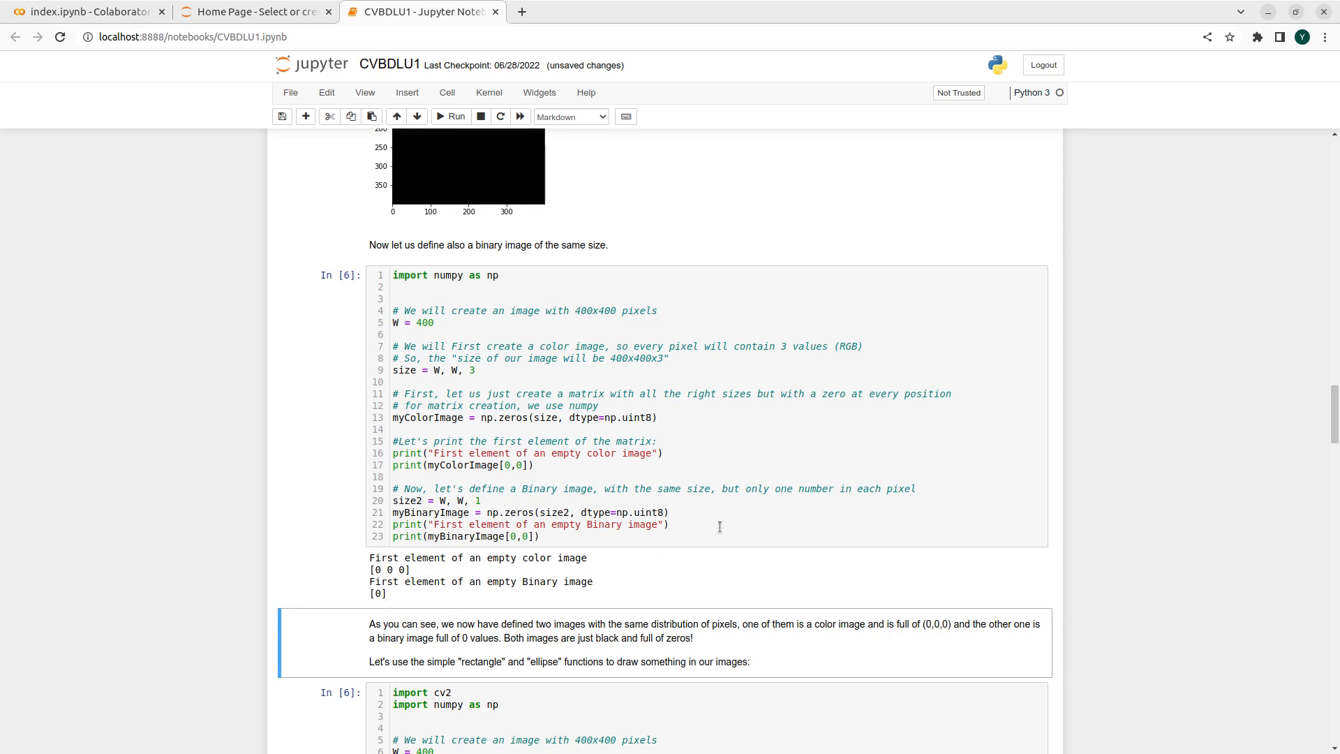
{"action": "mouse_move", "coordinate": [522, 494]}
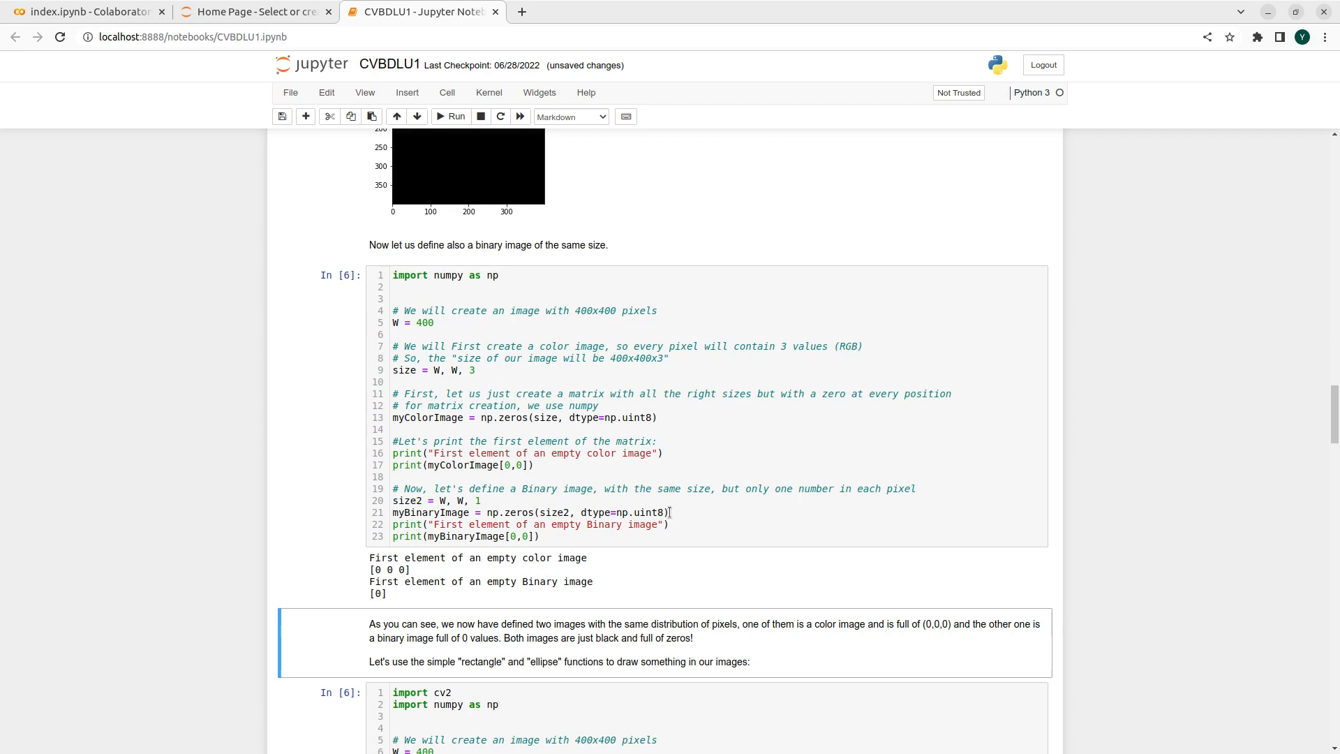
{"action": "mouse_move", "coordinate": [642, 512]}
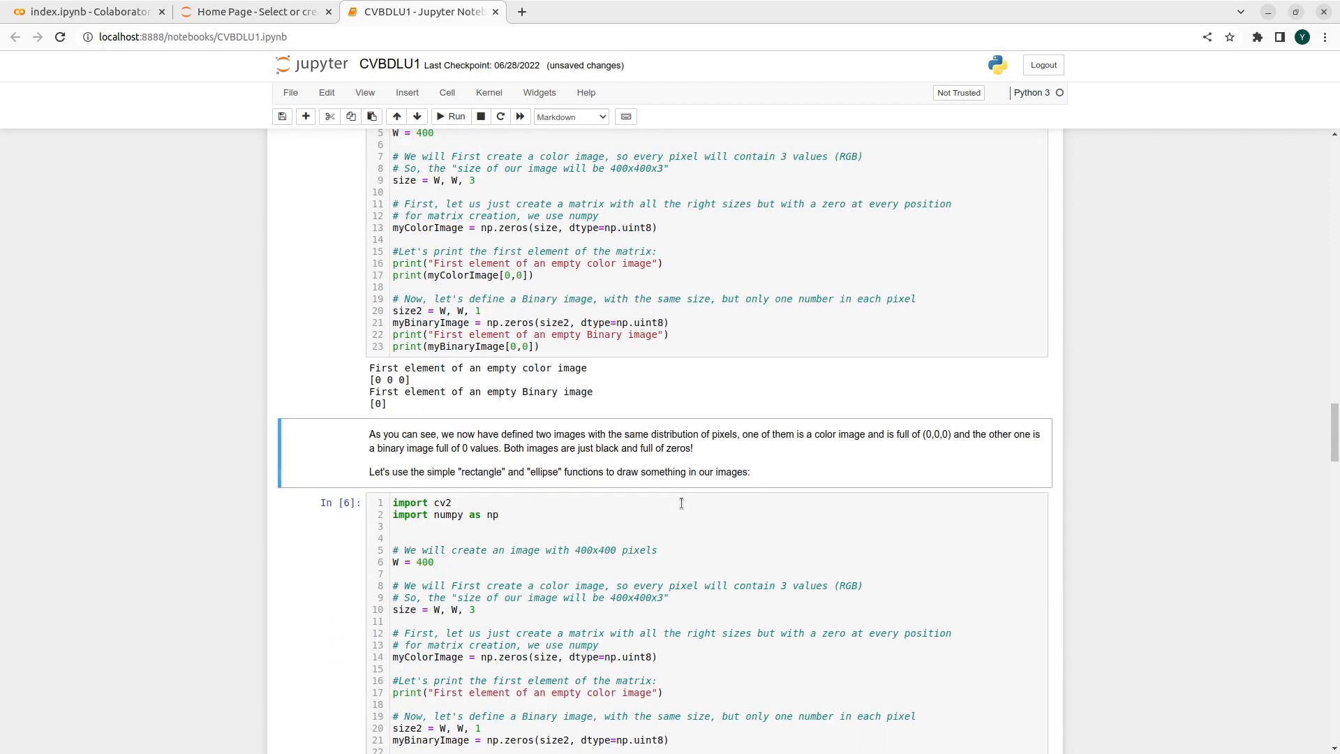
- Scroll to the ellipse and rectangle drawing cell and enter edit mode
{"action": "scroll", "scroll_direction": "down", "scroll_amount": 3}
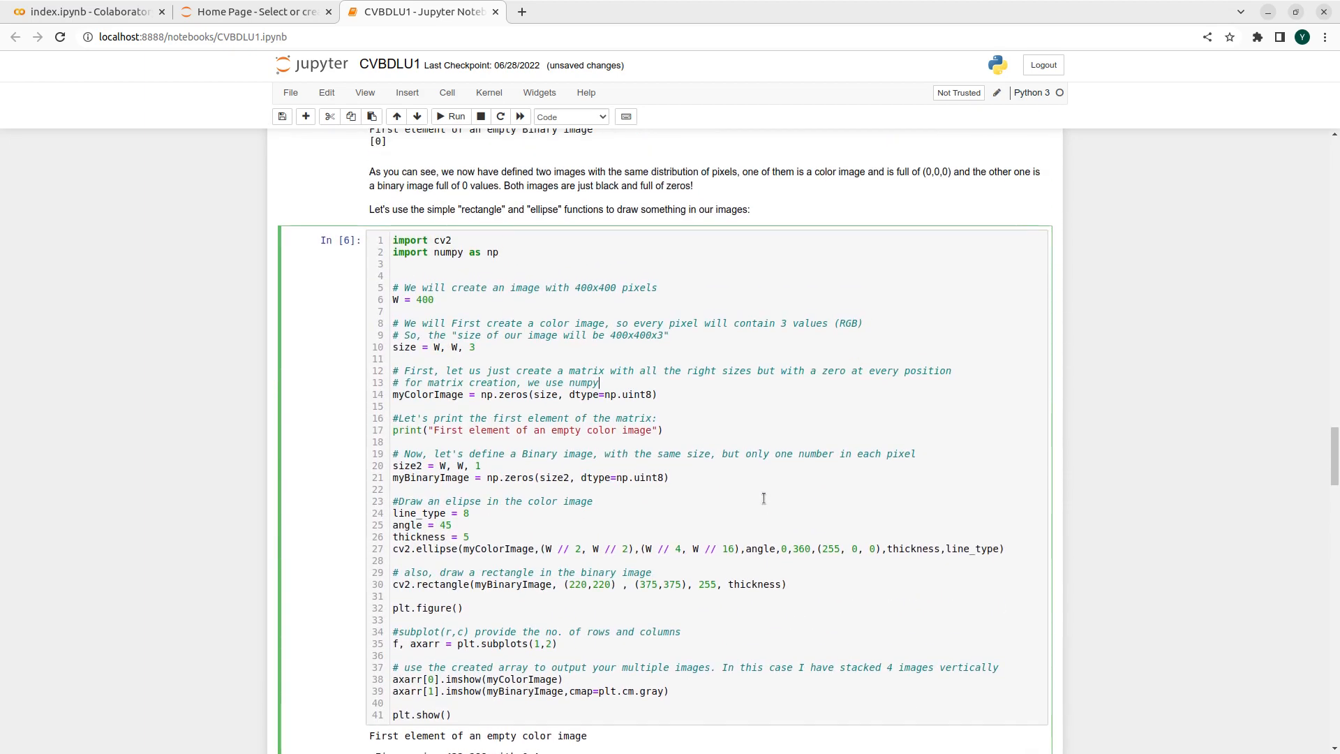
{"action": "mouse_move", "coordinate": [485, 349]}
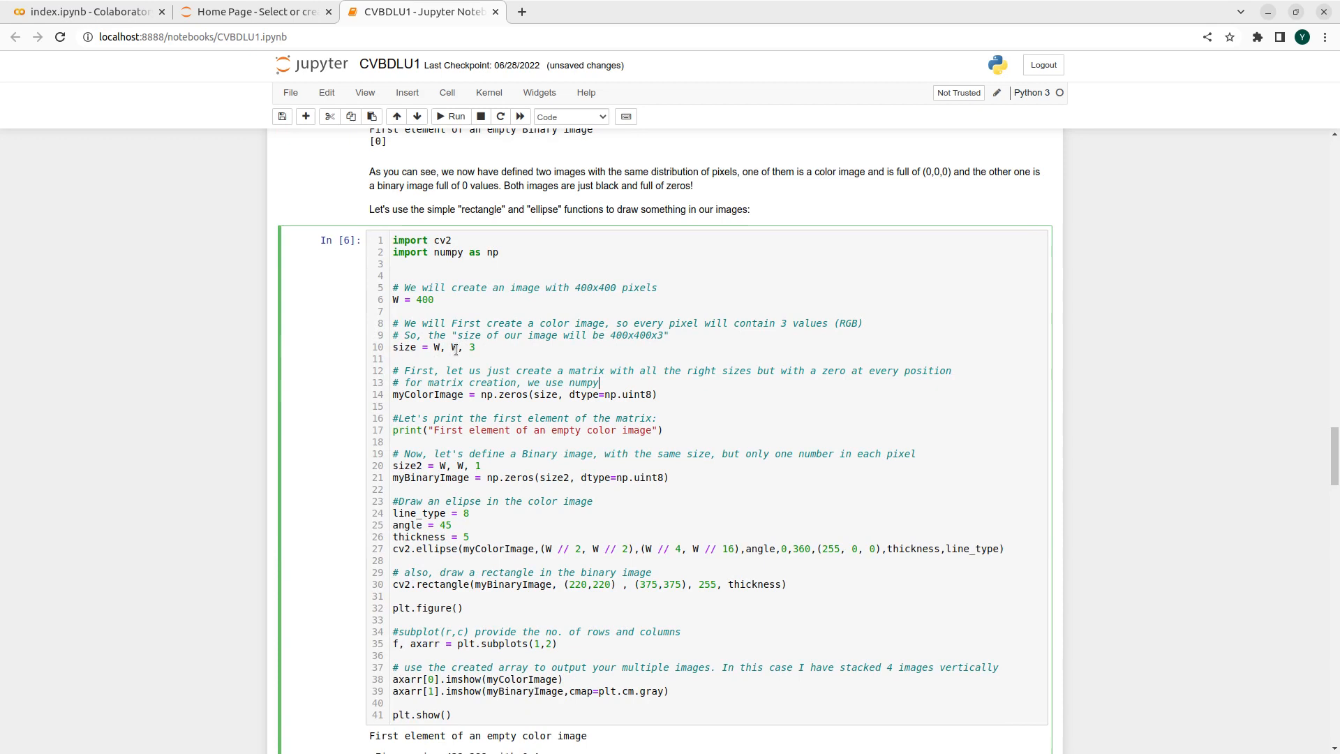
{"action": "mouse_move", "coordinate": [625, 361]}
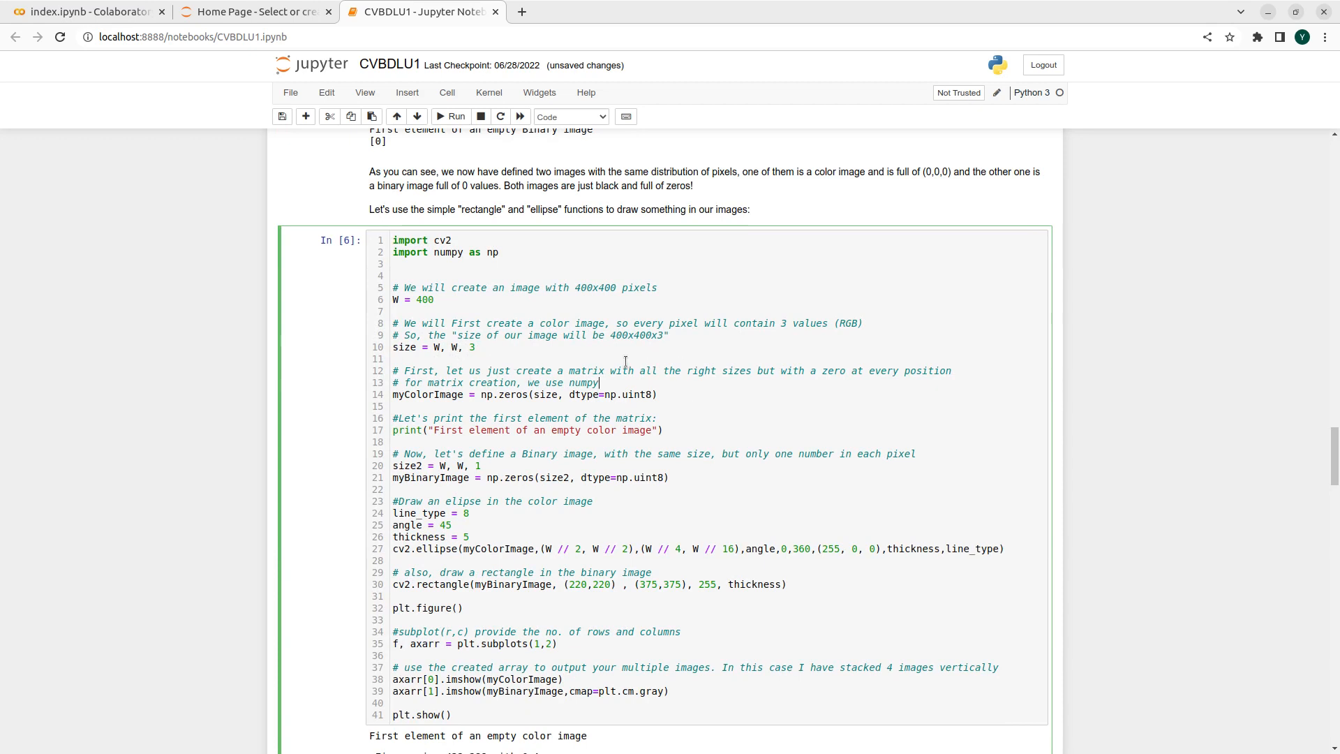
{"action": "mouse_move", "coordinate": [803, 391]}
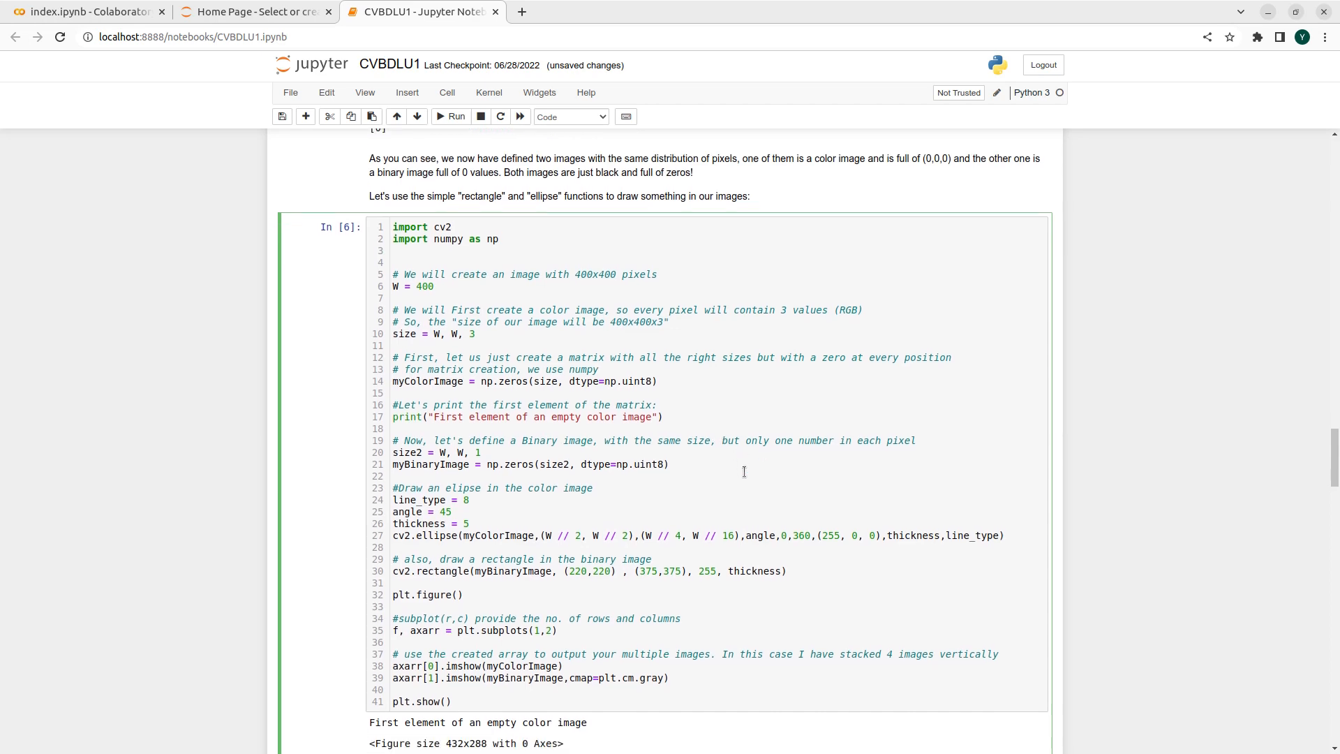
{"action": "left_click", "coordinate": [453, 116]}
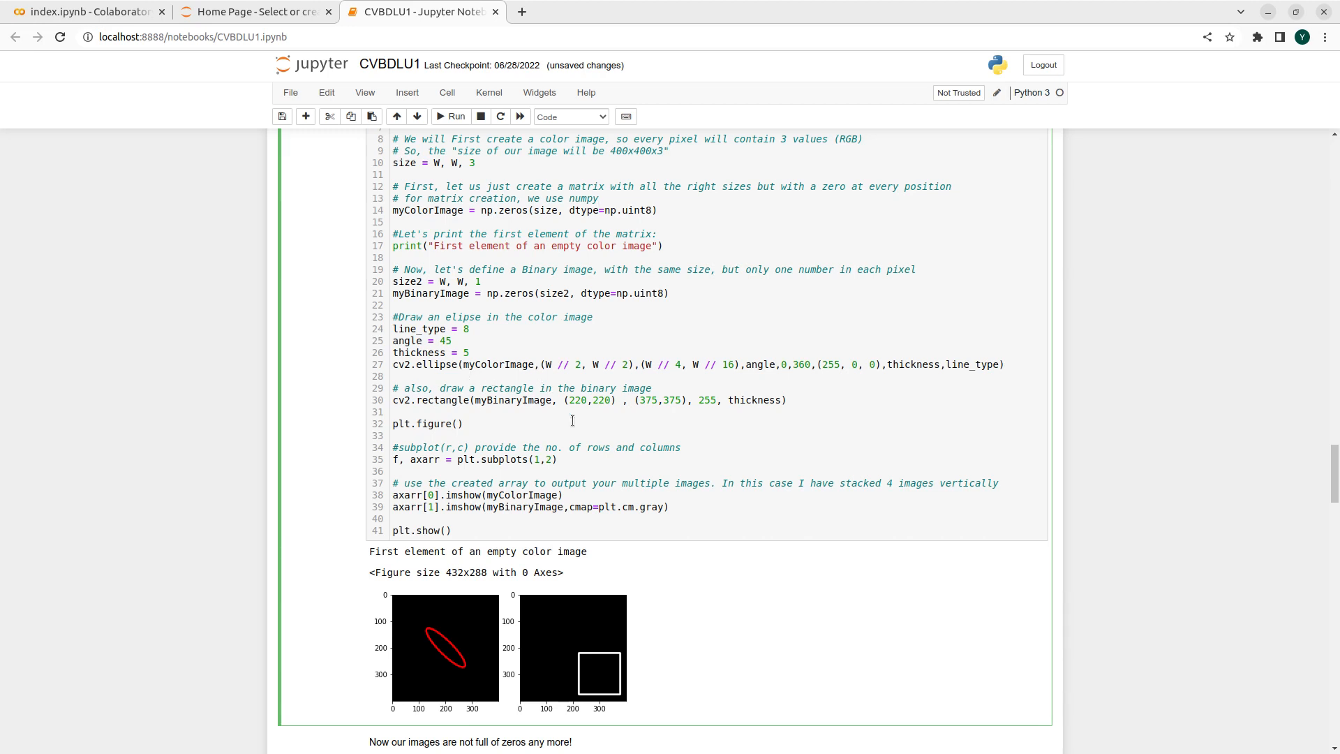
{"action": "mouse_move", "coordinate": [573, 378]}
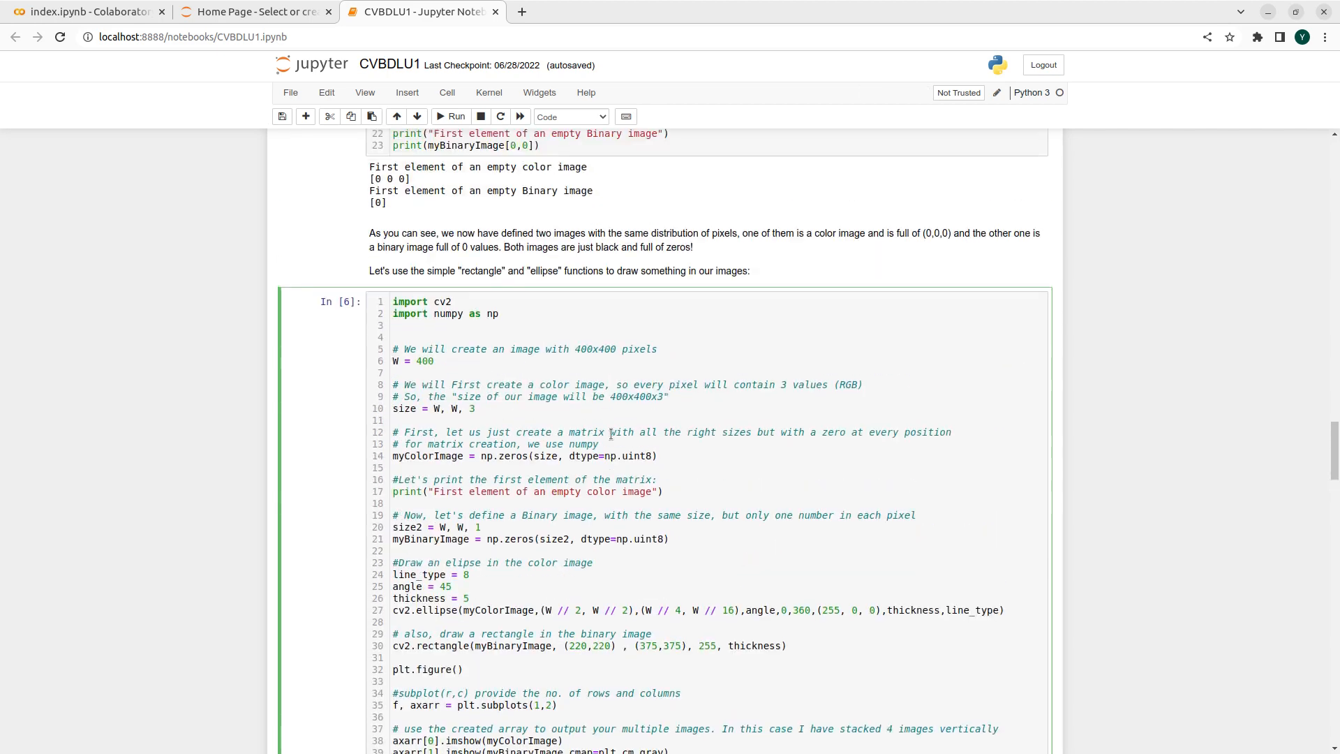
- Edit the drawing cell, then scroll past its output to 'Reading images from file'
{"action": "left_click", "coordinate": [453, 117]}
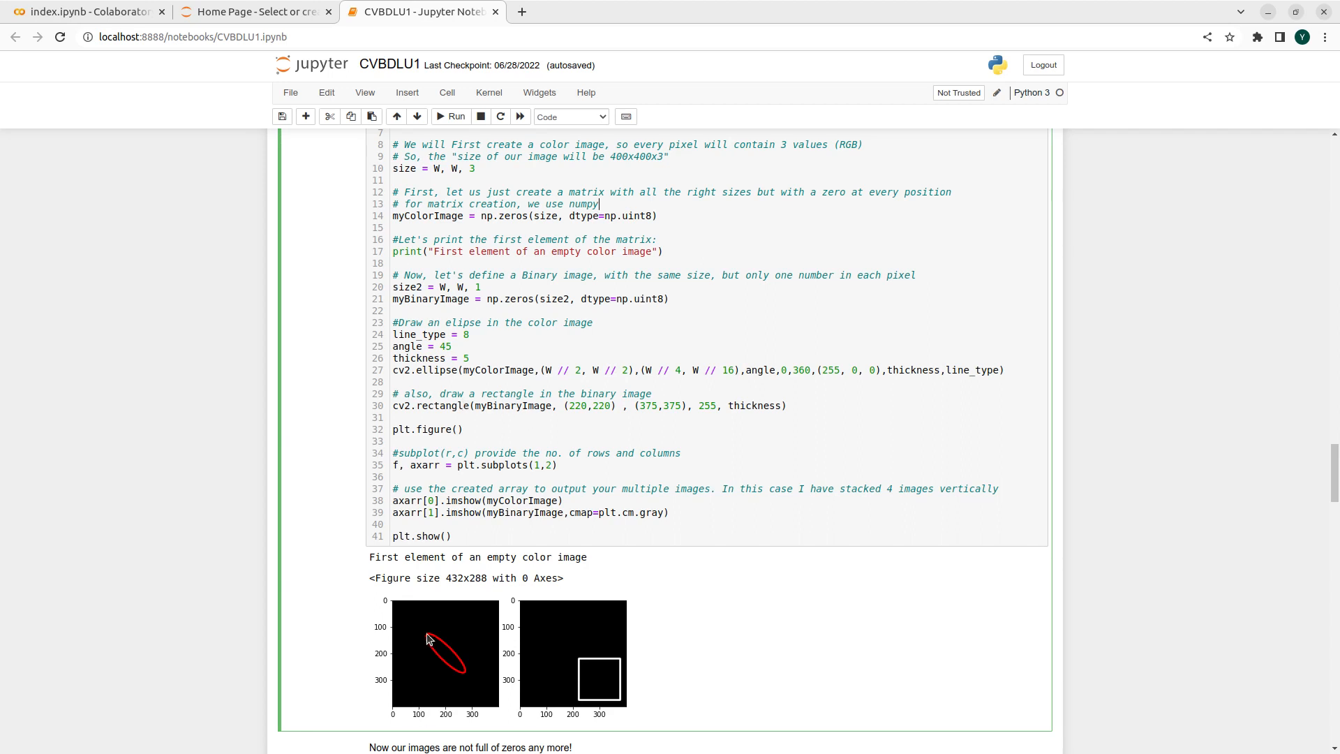
{"action": "mouse_move", "coordinate": [440, 647]}
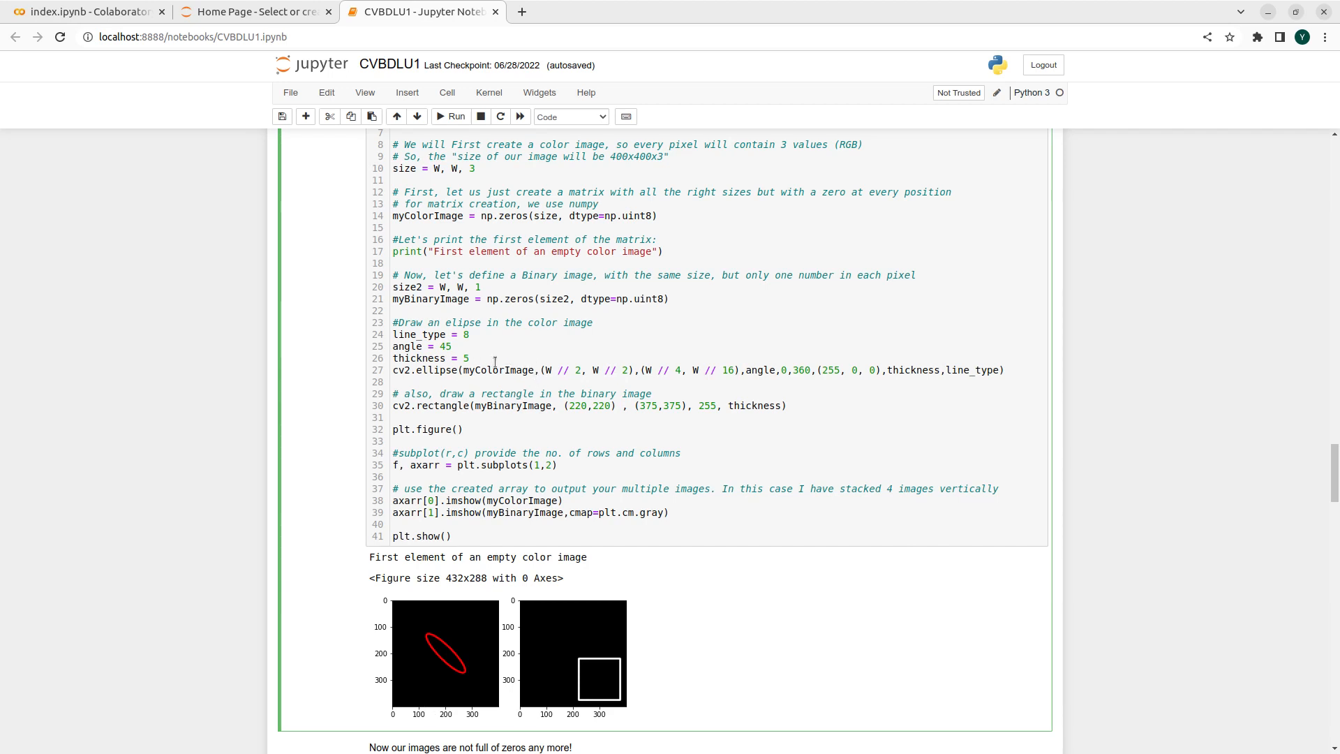
{"action": "mouse_move", "coordinate": [607, 323]}
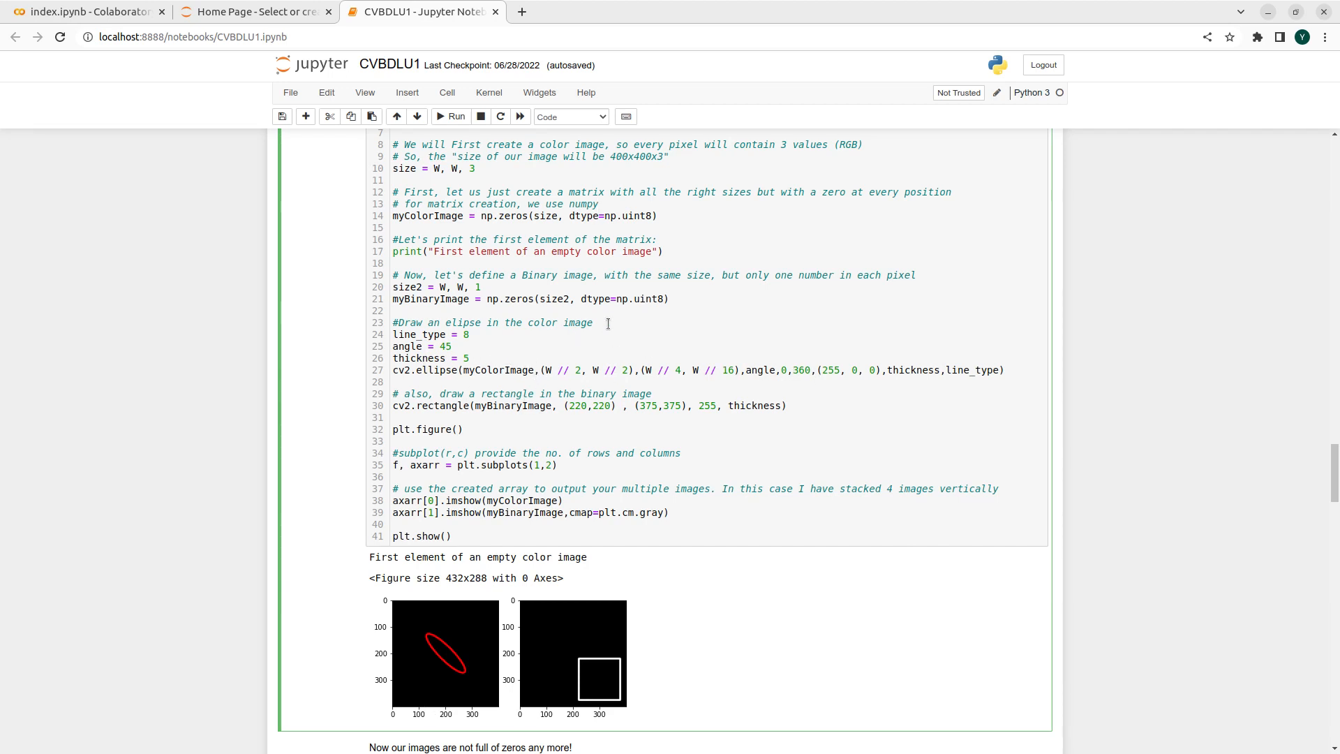
{"action": "mouse_move", "coordinate": [418, 654]}
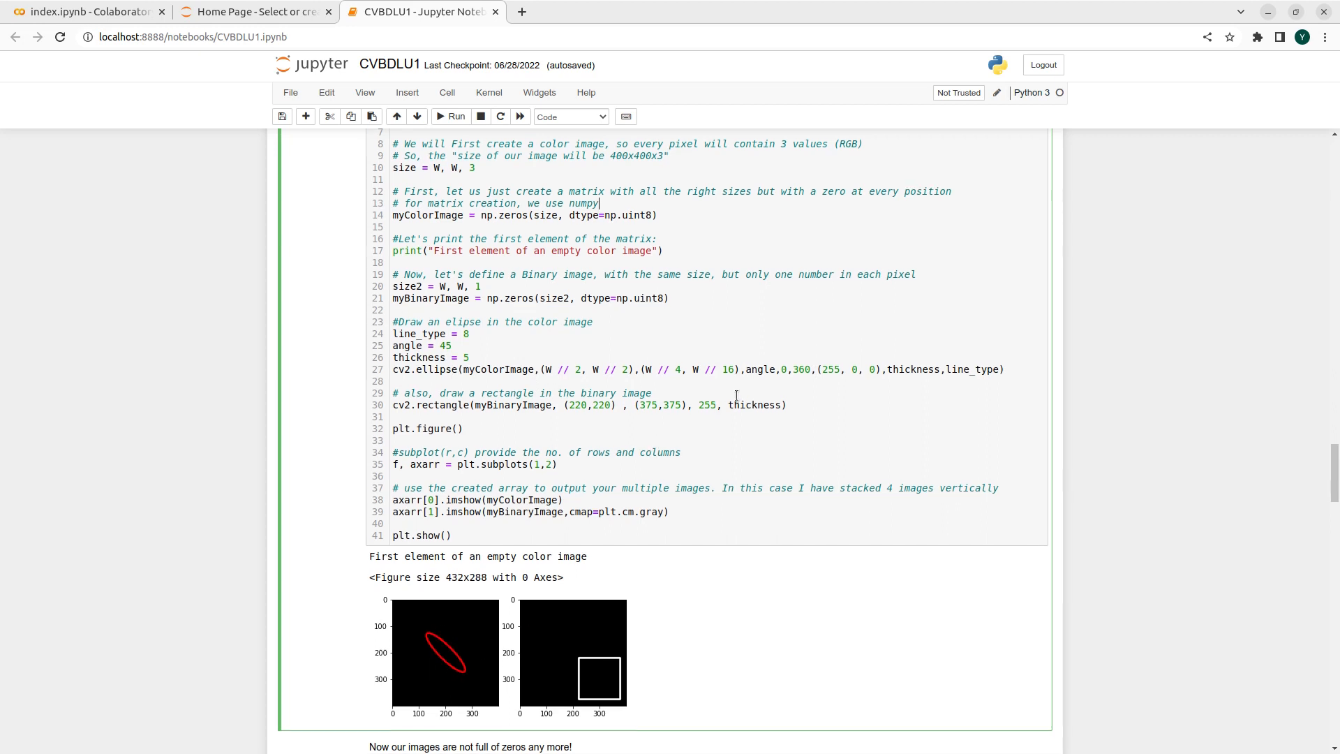
{"action": "scroll", "scroll_direction": "down", "scroll_amount": 3}
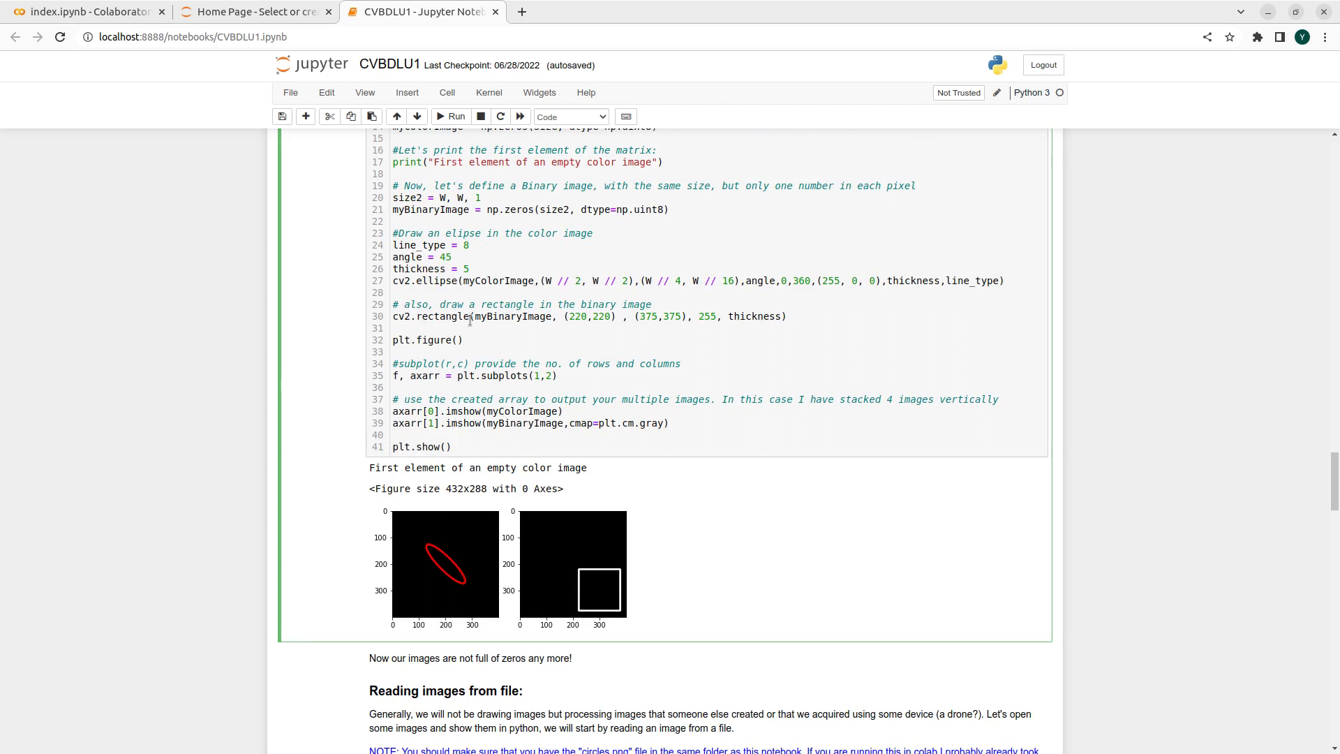
{"action": "mouse_move", "coordinate": [784, 426]}
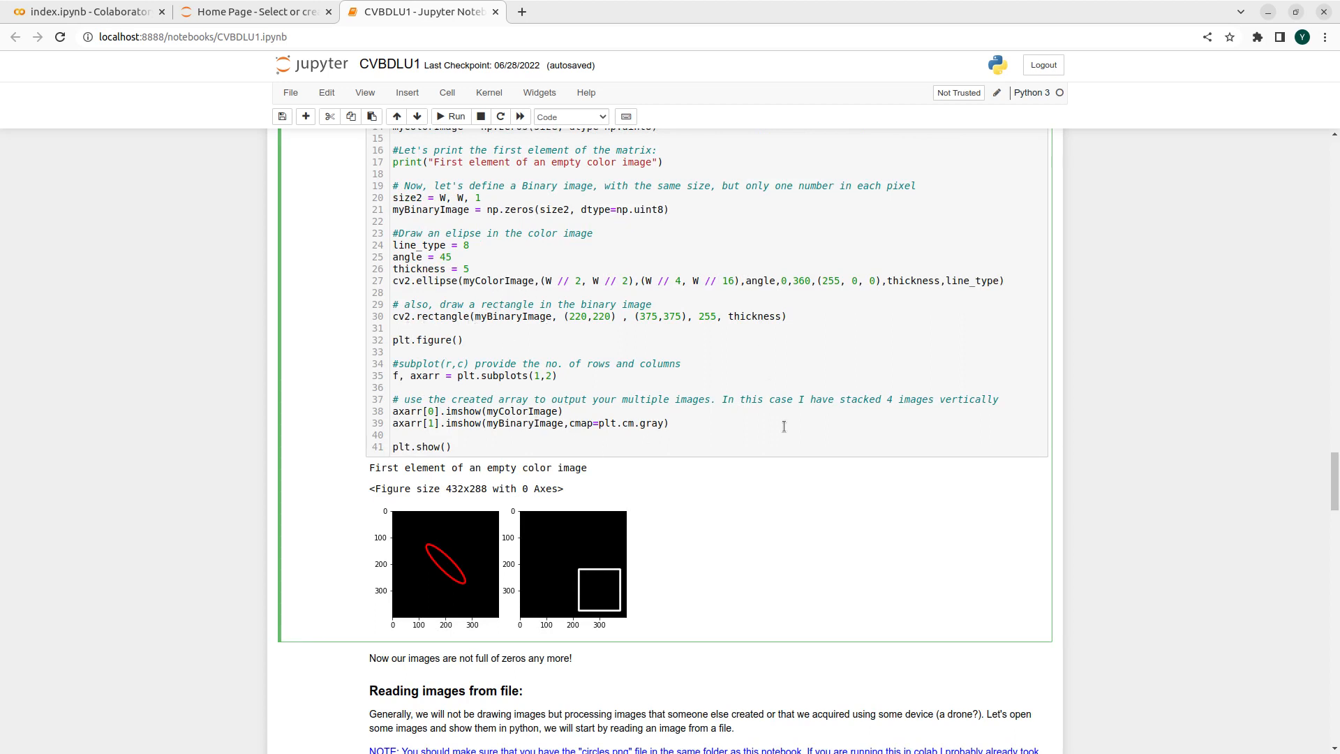
{"action": "mouse_move", "coordinate": [613, 622]}
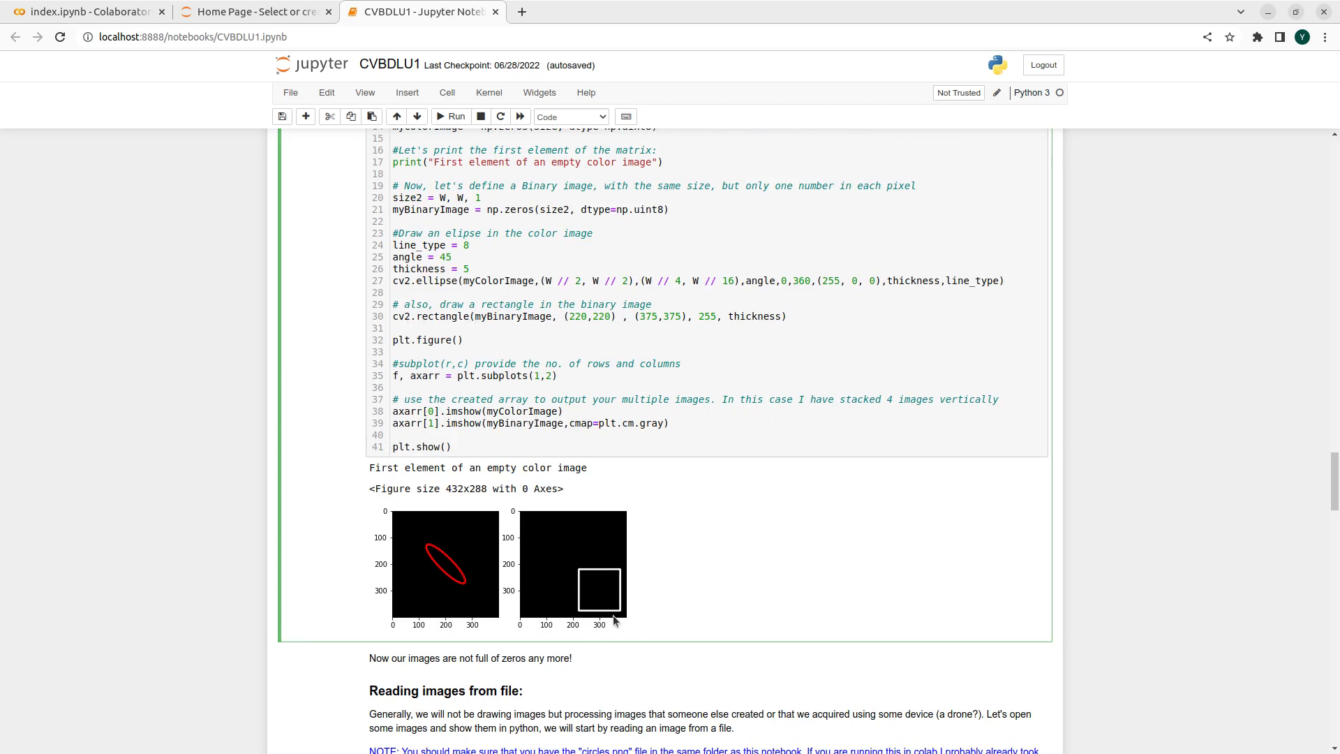
{"action": "mouse_move", "coordinate": [502, 281]}
{"action": "type", "text": "3"}
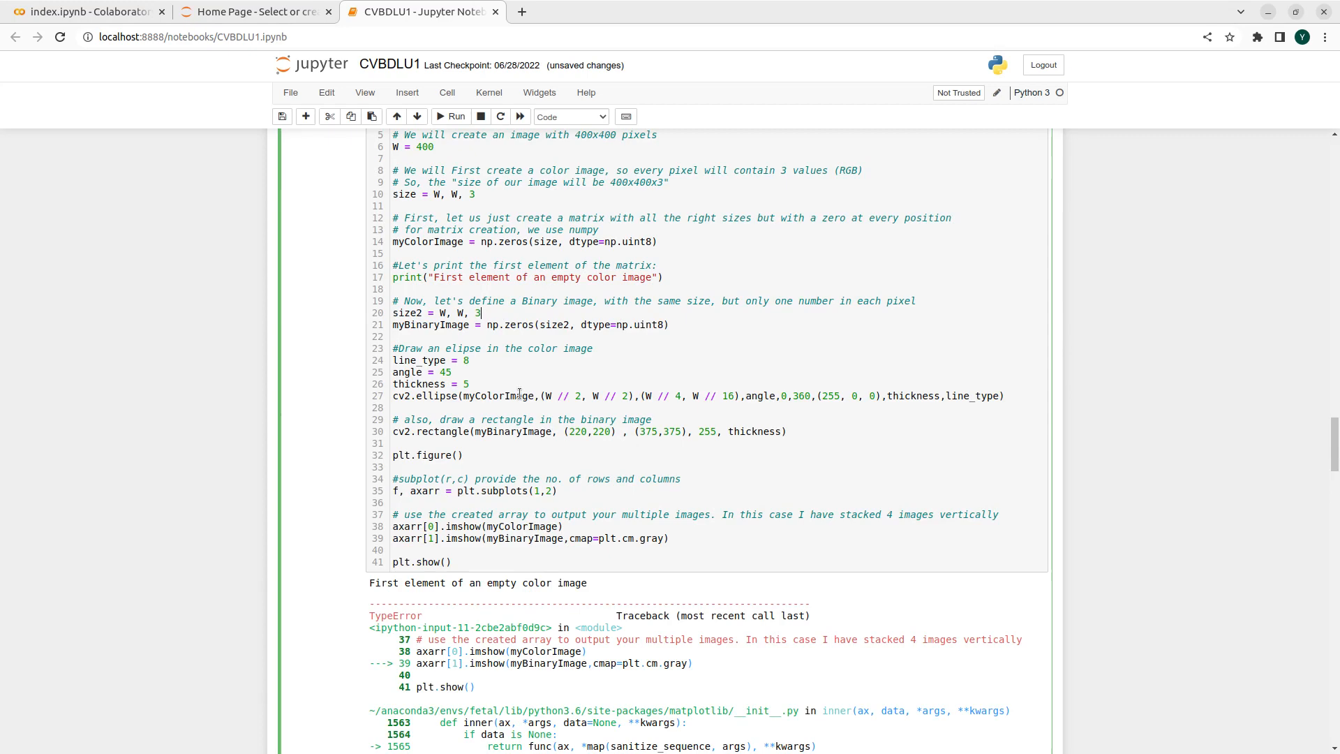
{"action": "left_click", "coordinate": [451, 117]}
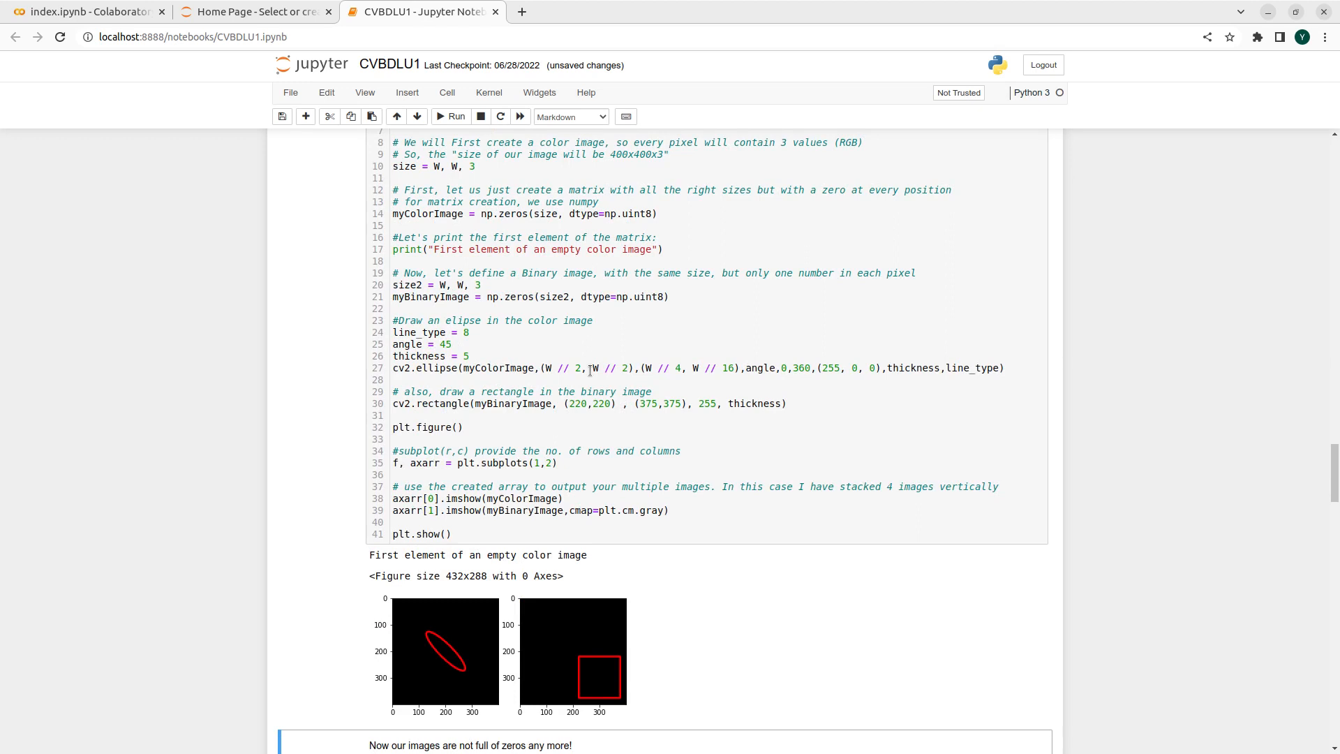
{"action": "mouse_move", "coordinate": [583, 304]}
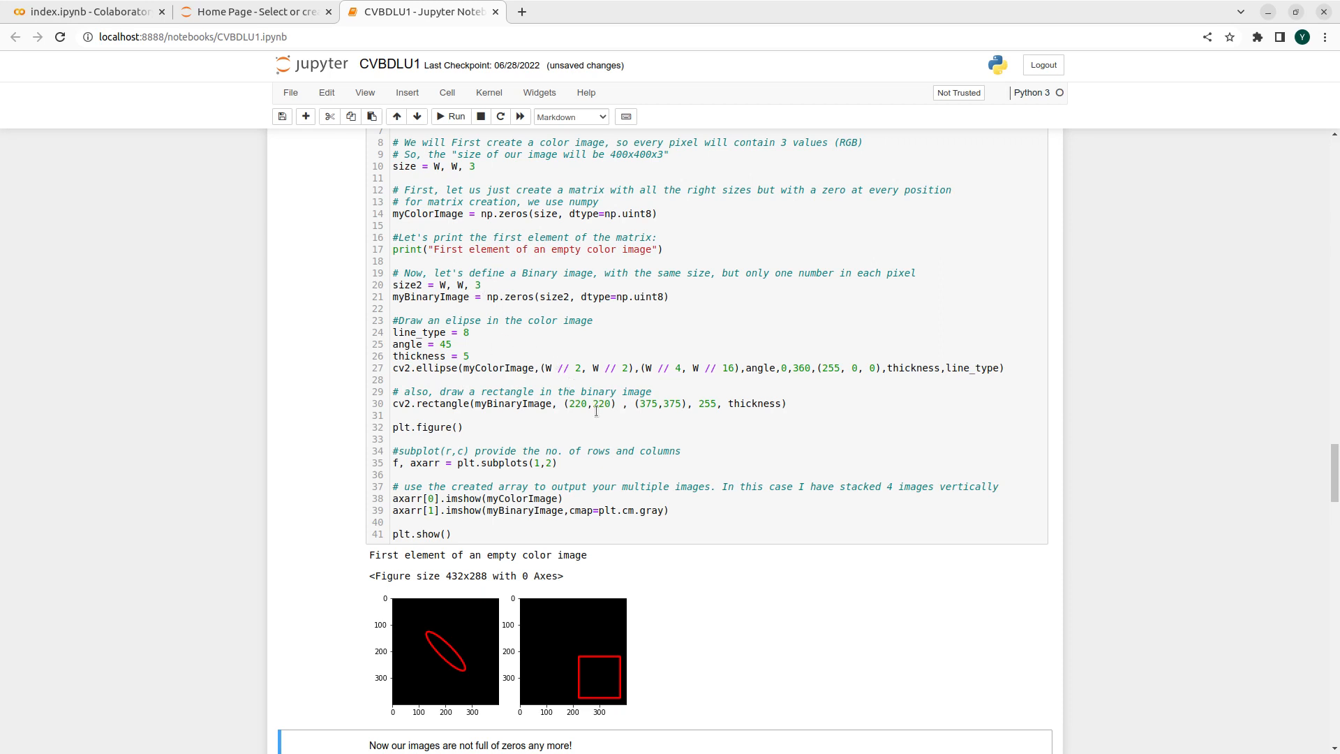
{"action": "scroll", "scroll_direction": "down", "scroll_amount": 3}
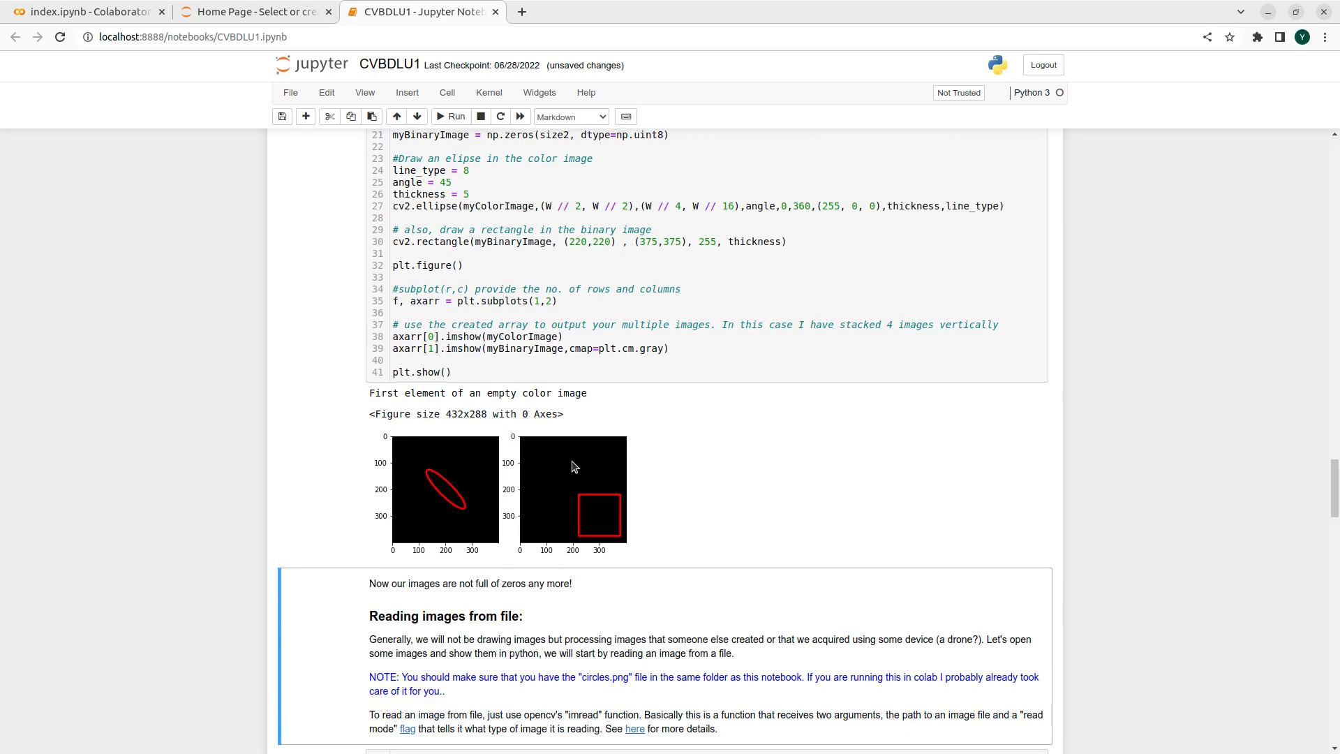
{"action": "mouse_move", "coordinate": [599, 441]}
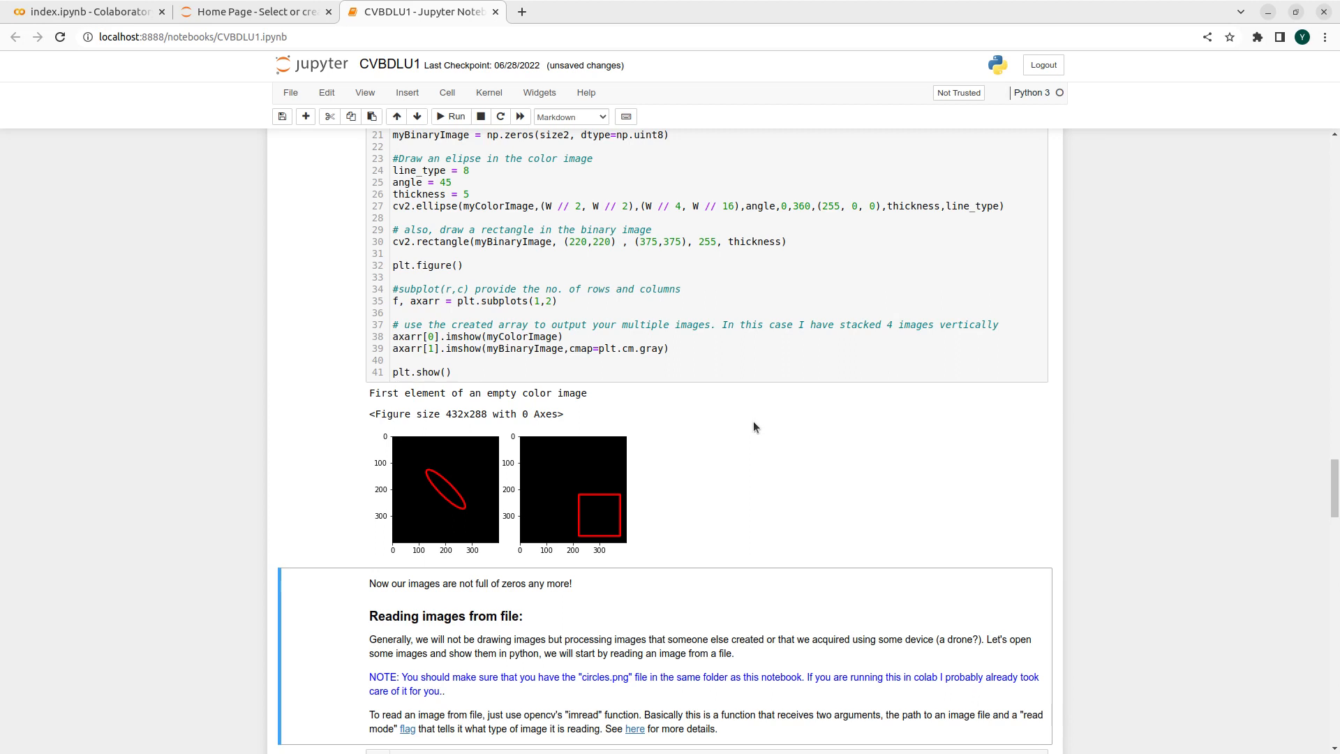
{"action": "mouse_move", "coordinate": [740, 444]}
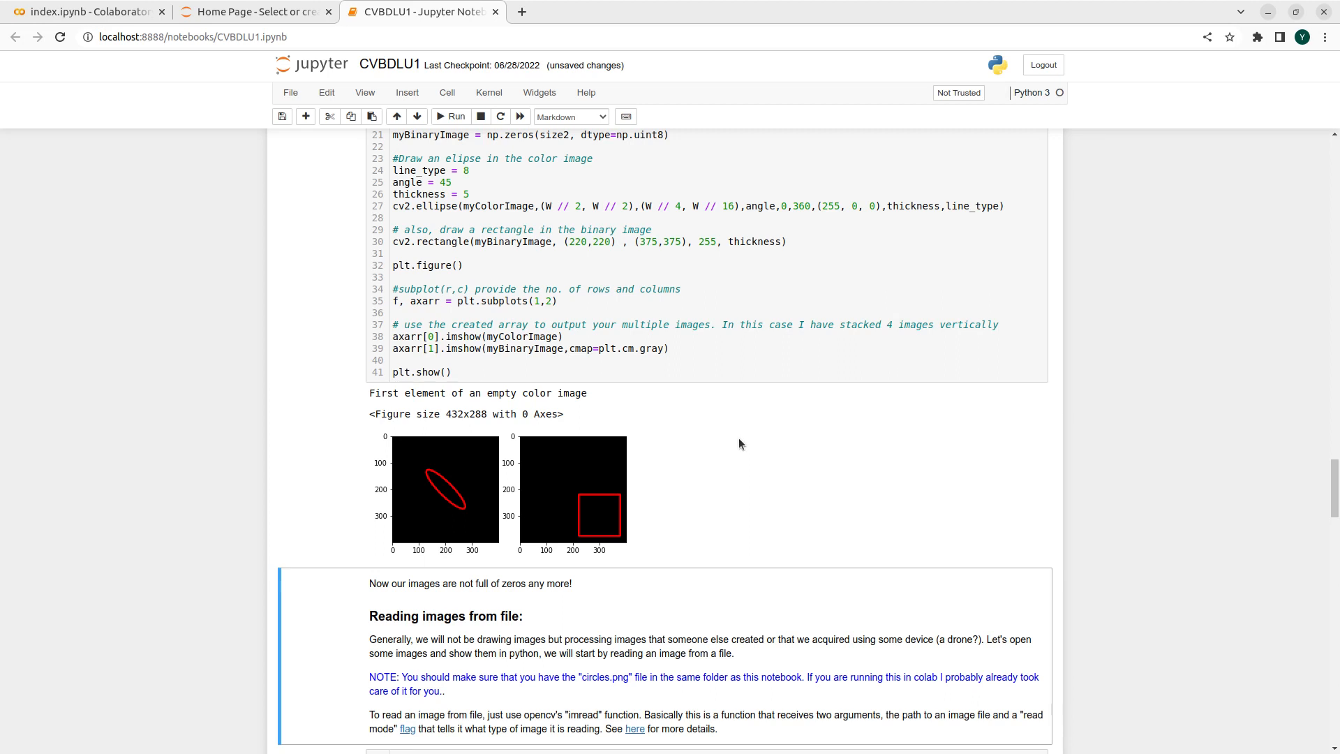
{"action": "mouse_move", "coordinate": [732, 449]}
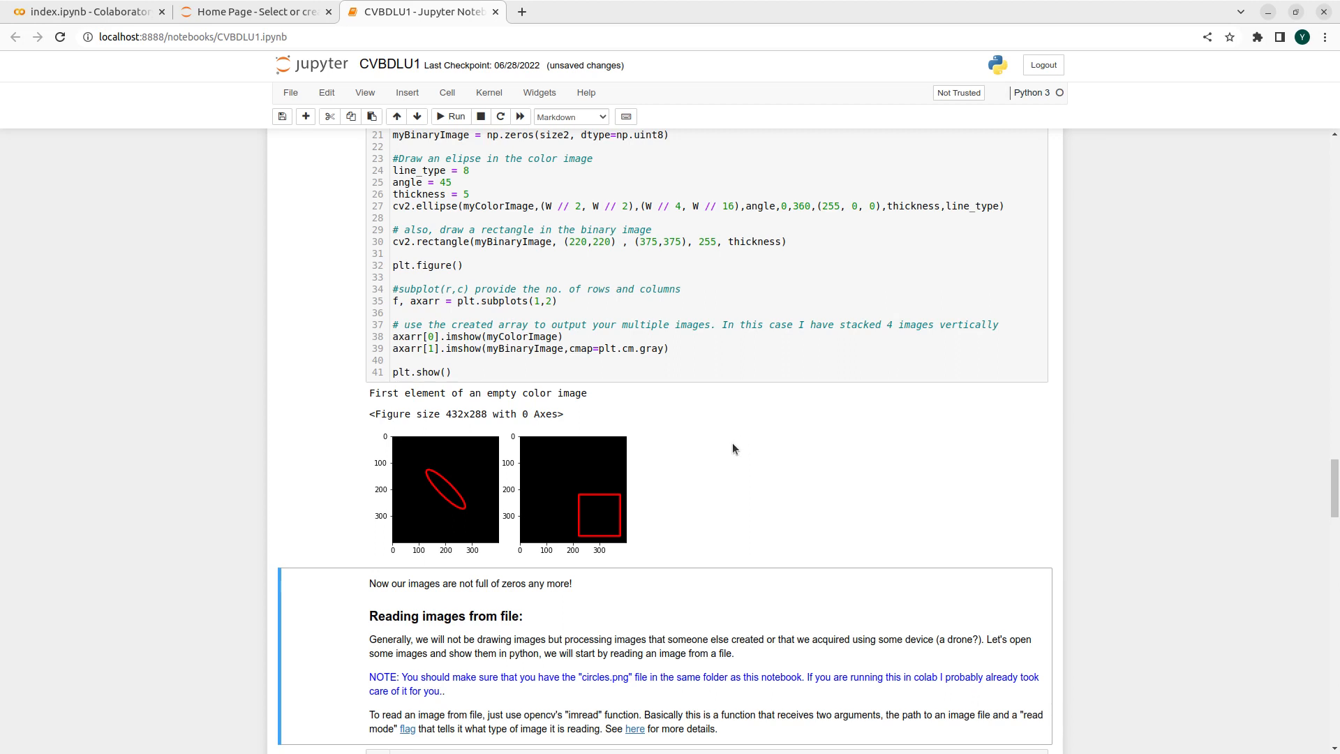
{"action": "mouse_move", "coordinate": [766, 503]}
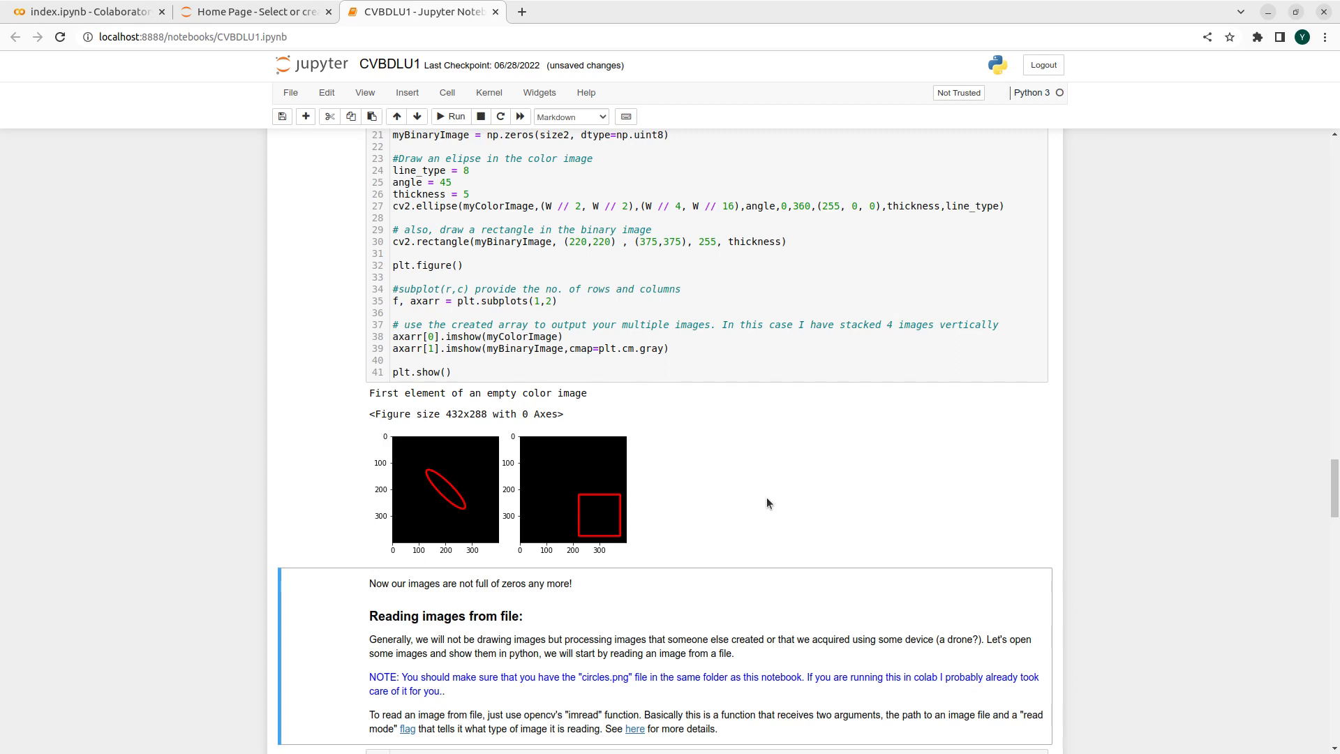
{"action": "mouse_move", "coordinate": [716, 395]}
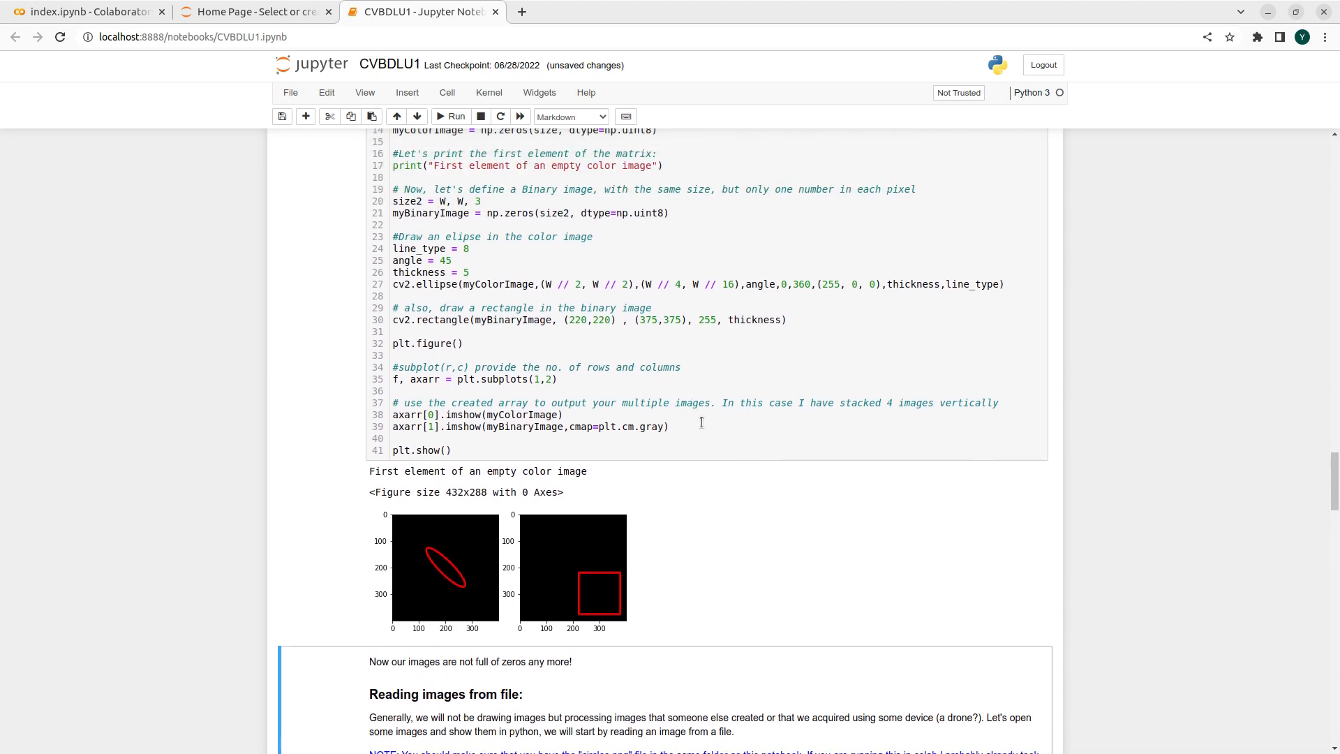
{"action": "scroll", "scroll_direction": "down", "scroll_amount": 3}
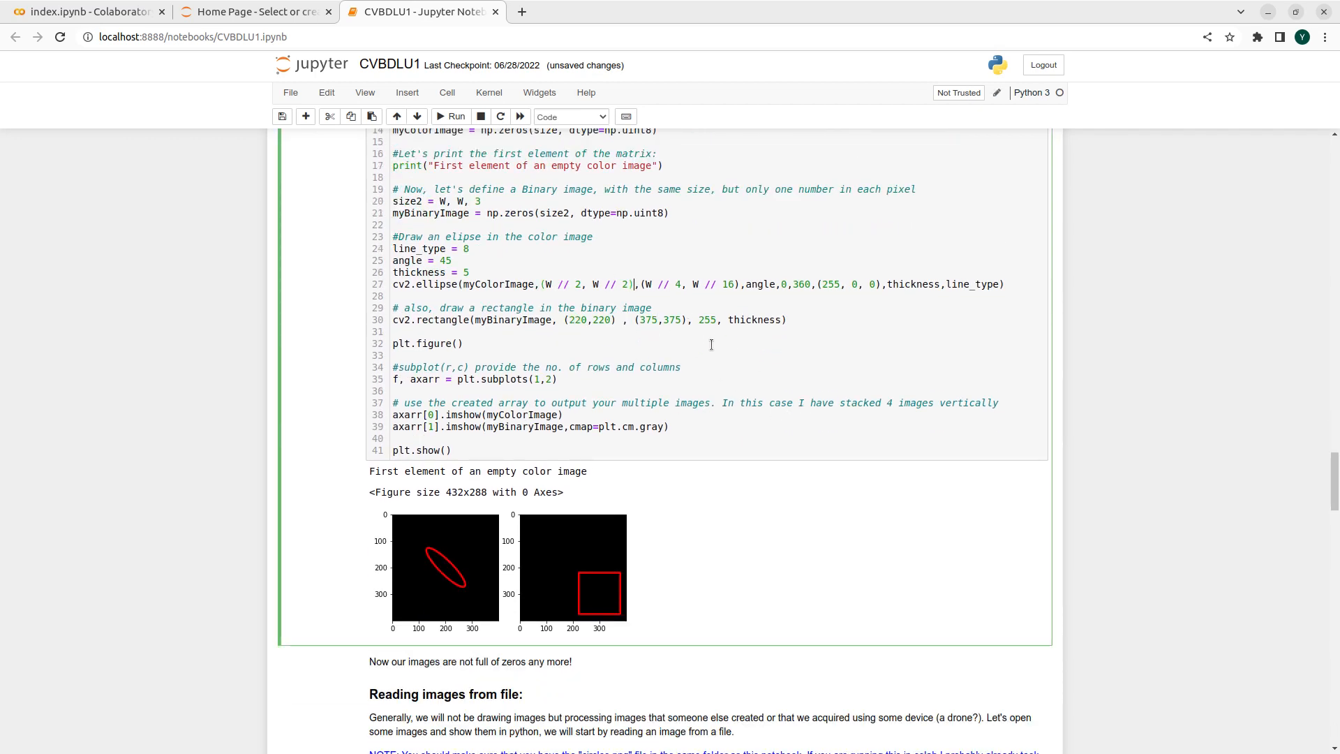
{"action": "mouse_move", "coordinate": [675, 365]}
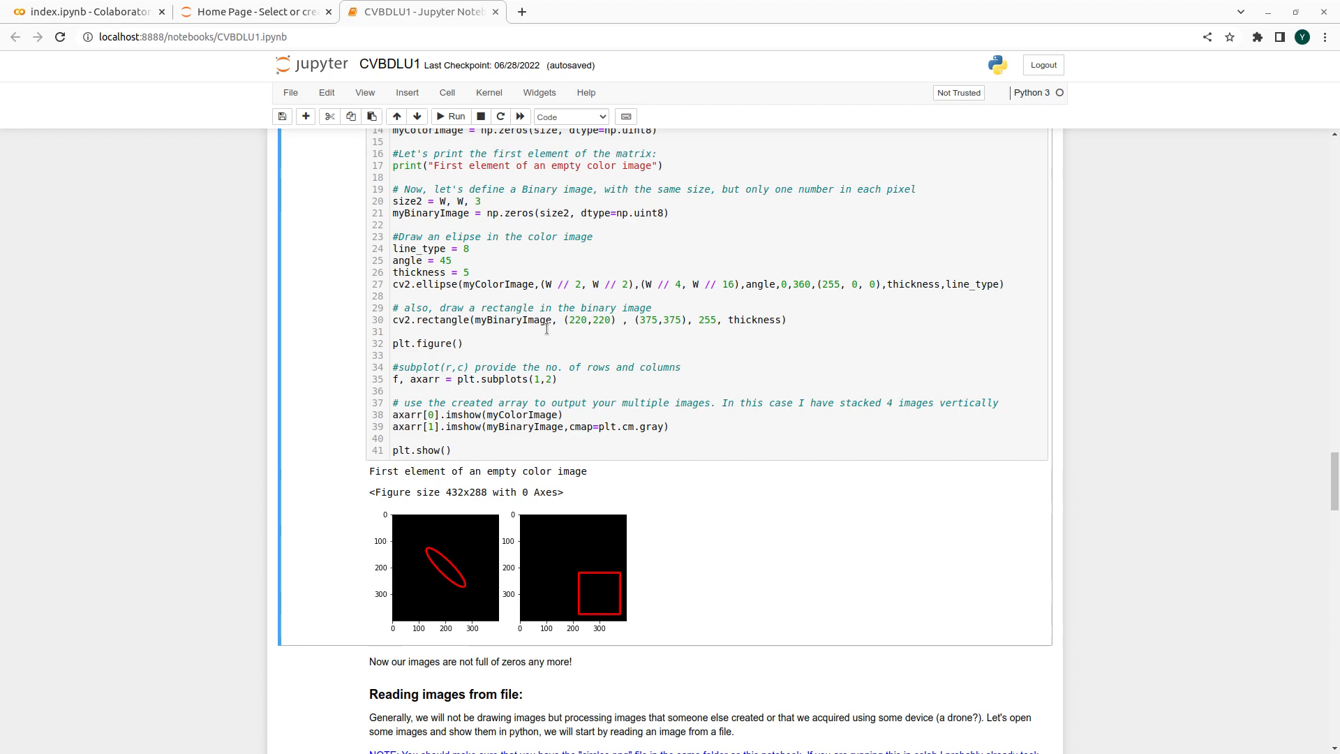
{"action": "mouse_move", "coordinate": [593, 334]}
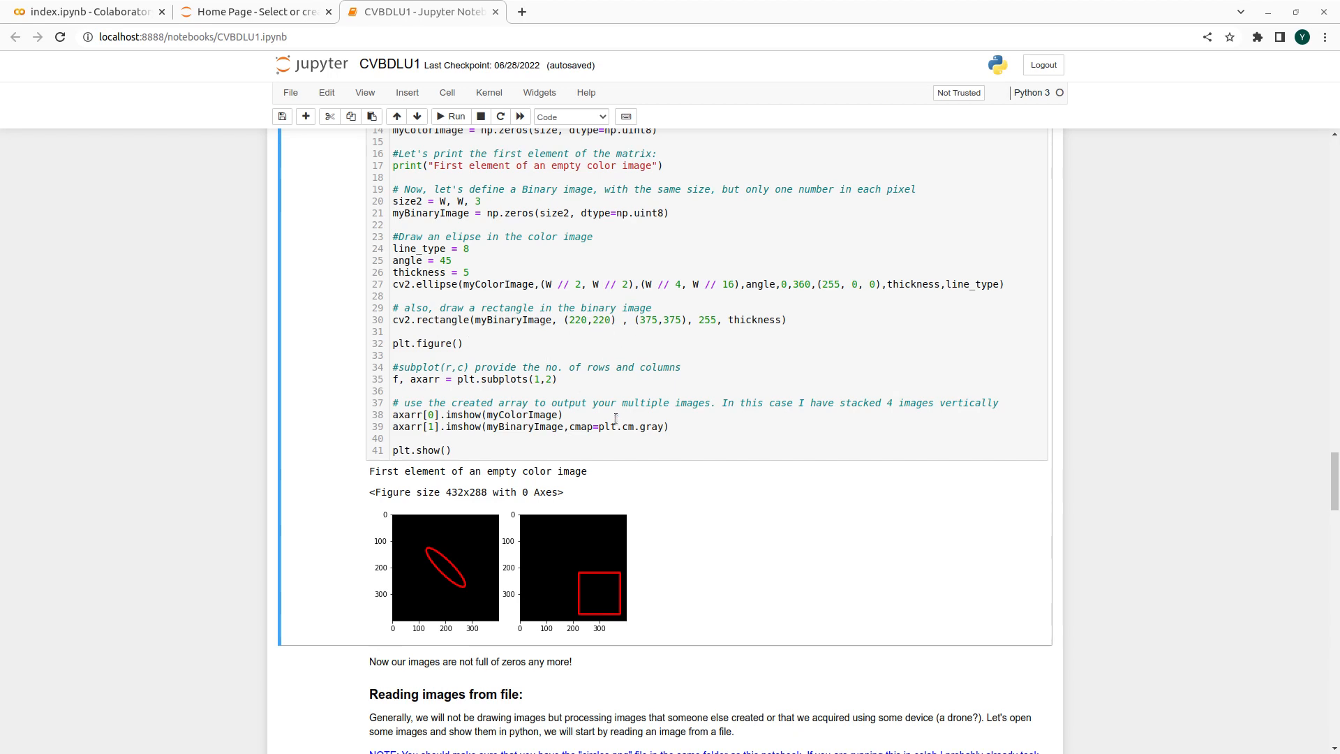
{"action": "mouse_move", "coordinate": [579, 580]}
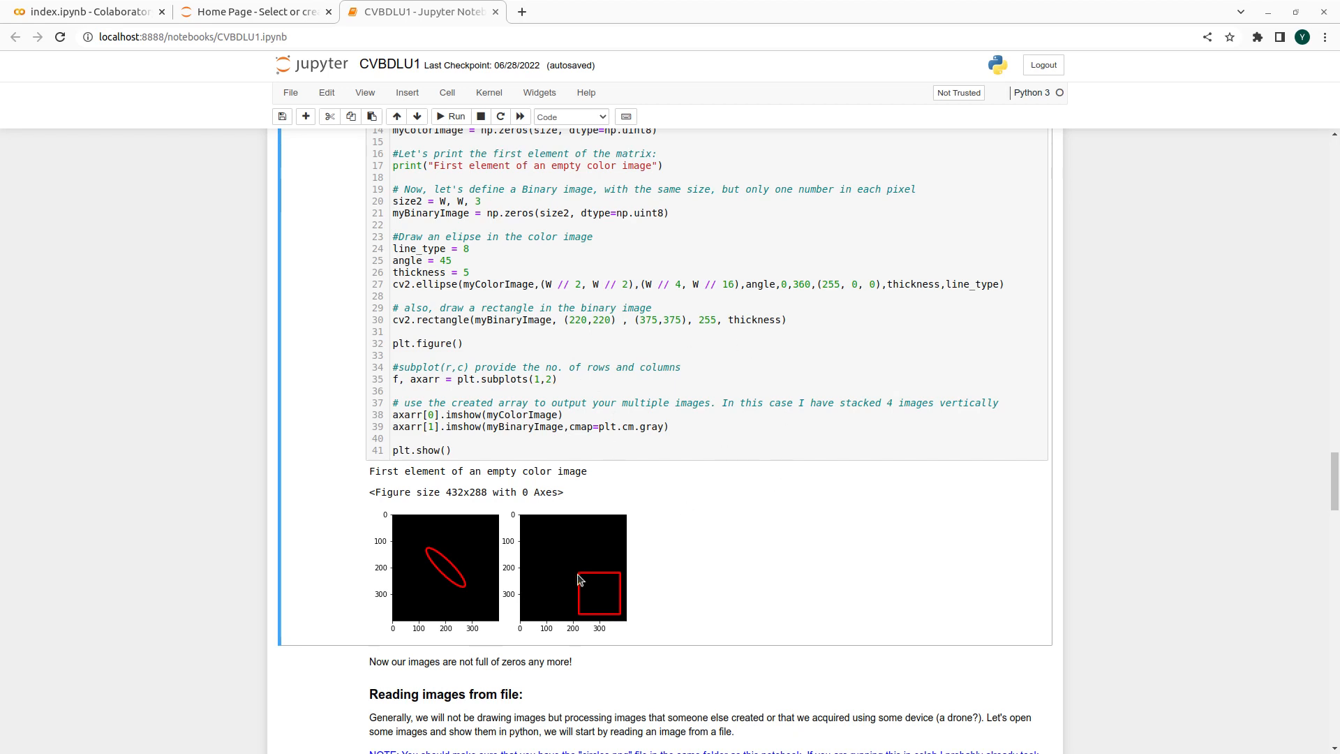
{"action": "mouse_move", "coordinate": [617, 587]}
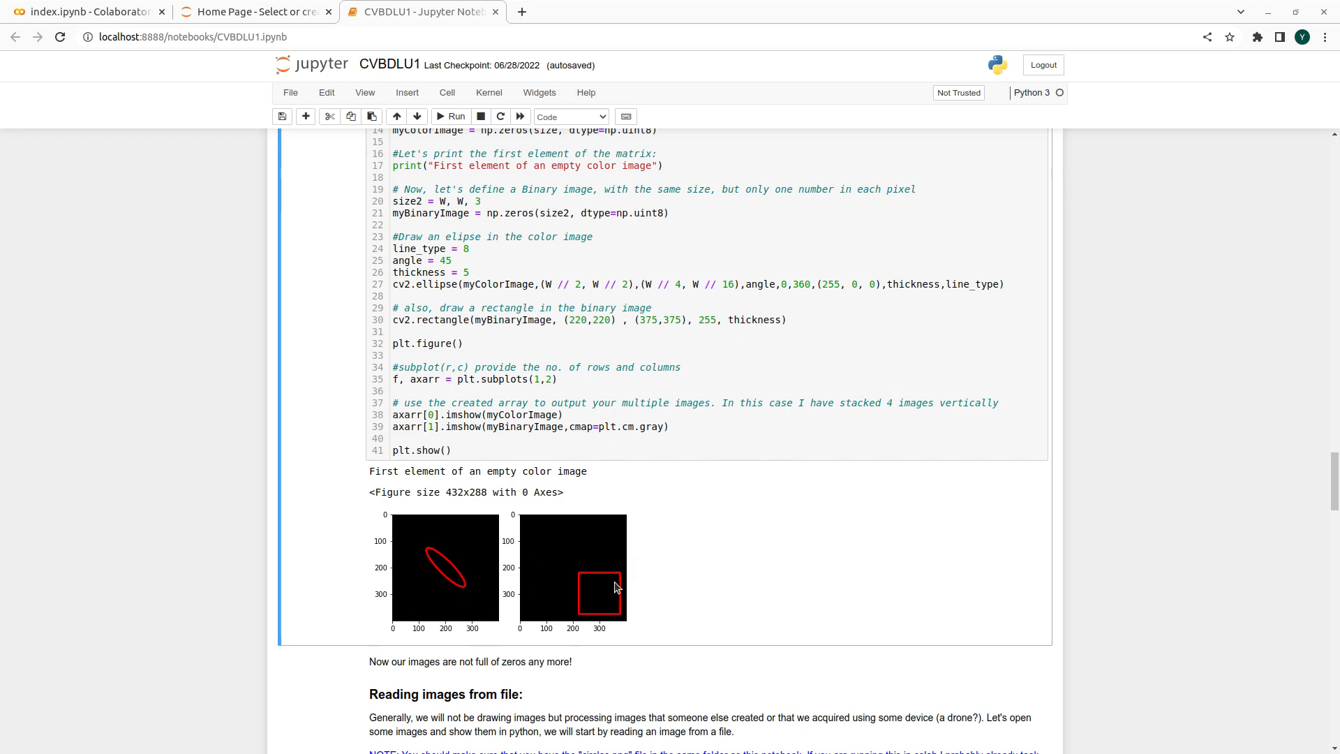
{"action": "mouse_move", "coordinate": [621, 343]}
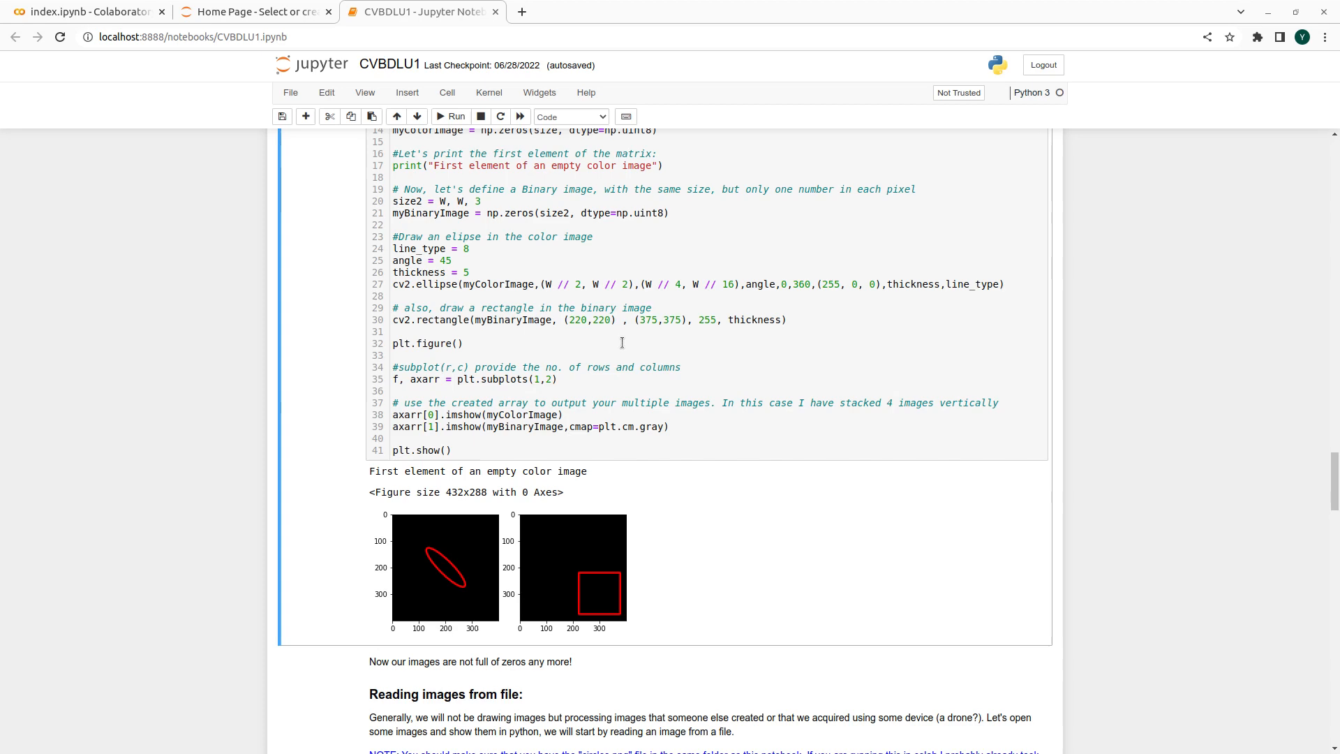
{"action": "scroll", "scroll_direction": "down", "scroll_amount": 3}
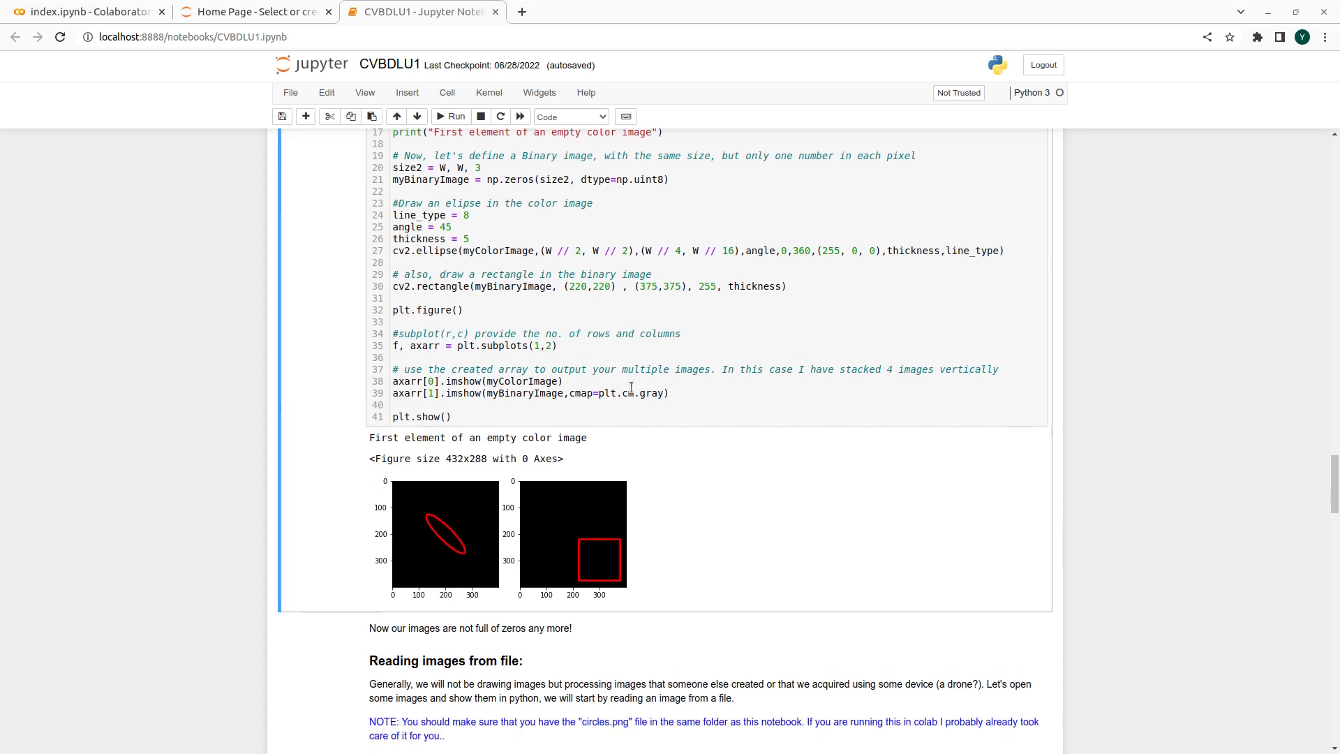
{"action": "scroll", "scroll_direction": "down", "scroll_amount": 3}
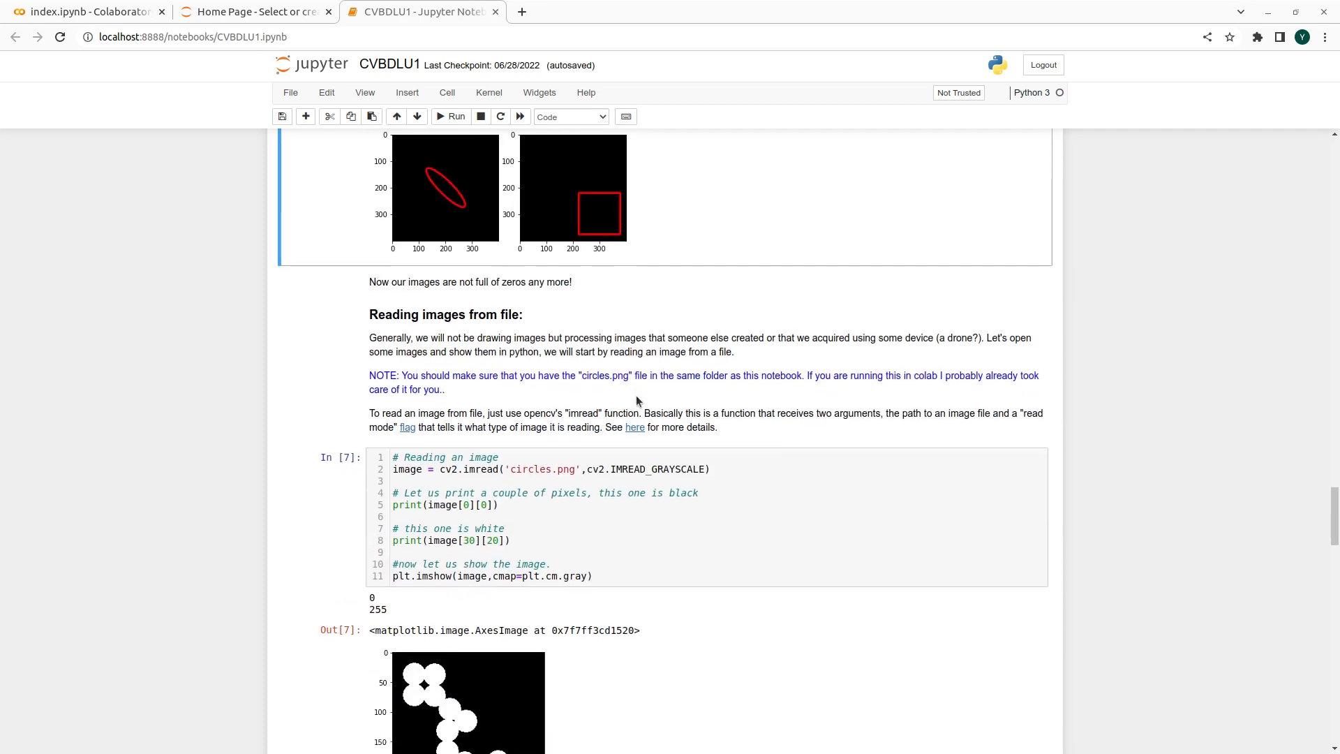
- Scroll down to the cell that reads circles.png in grayscale
{"action": "scroll", "scroll_direction": "down", "scroll_amount": 3}
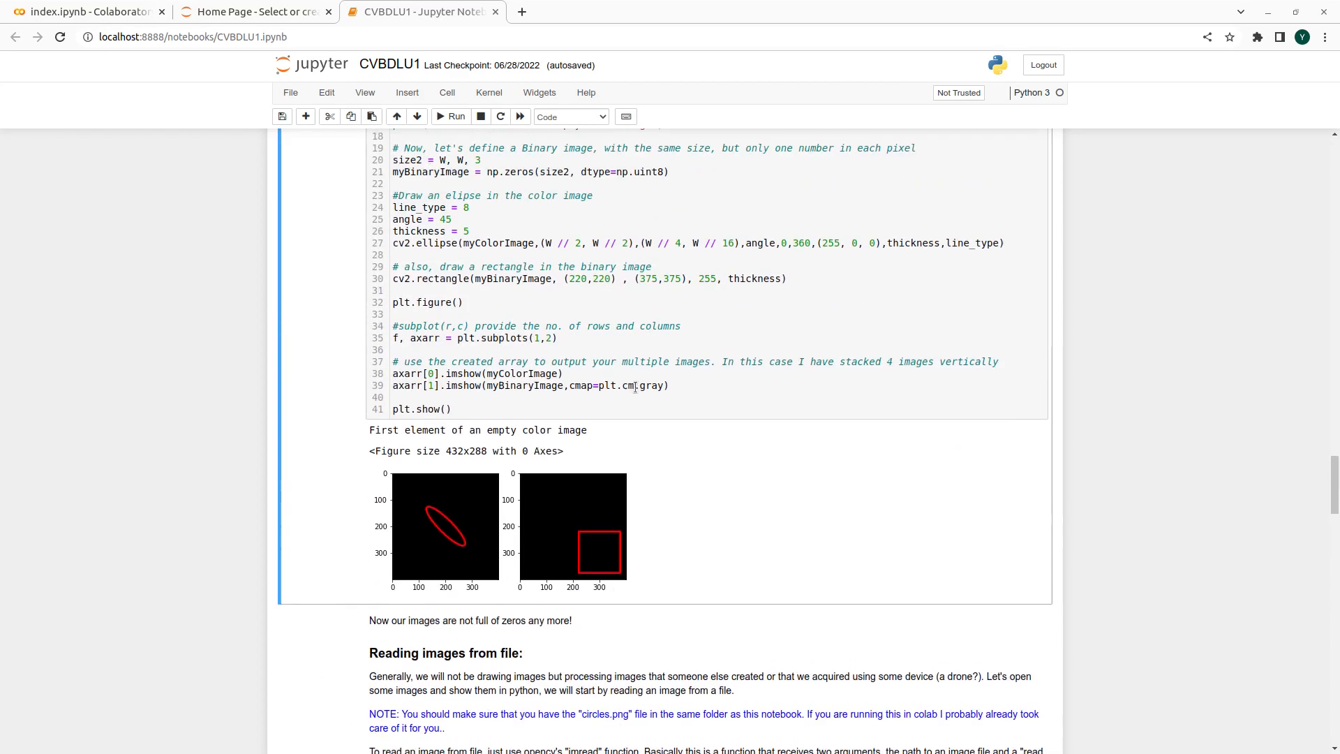
{"action": "scroll", "scroll_direction": "down", "scroll_amount": 3}
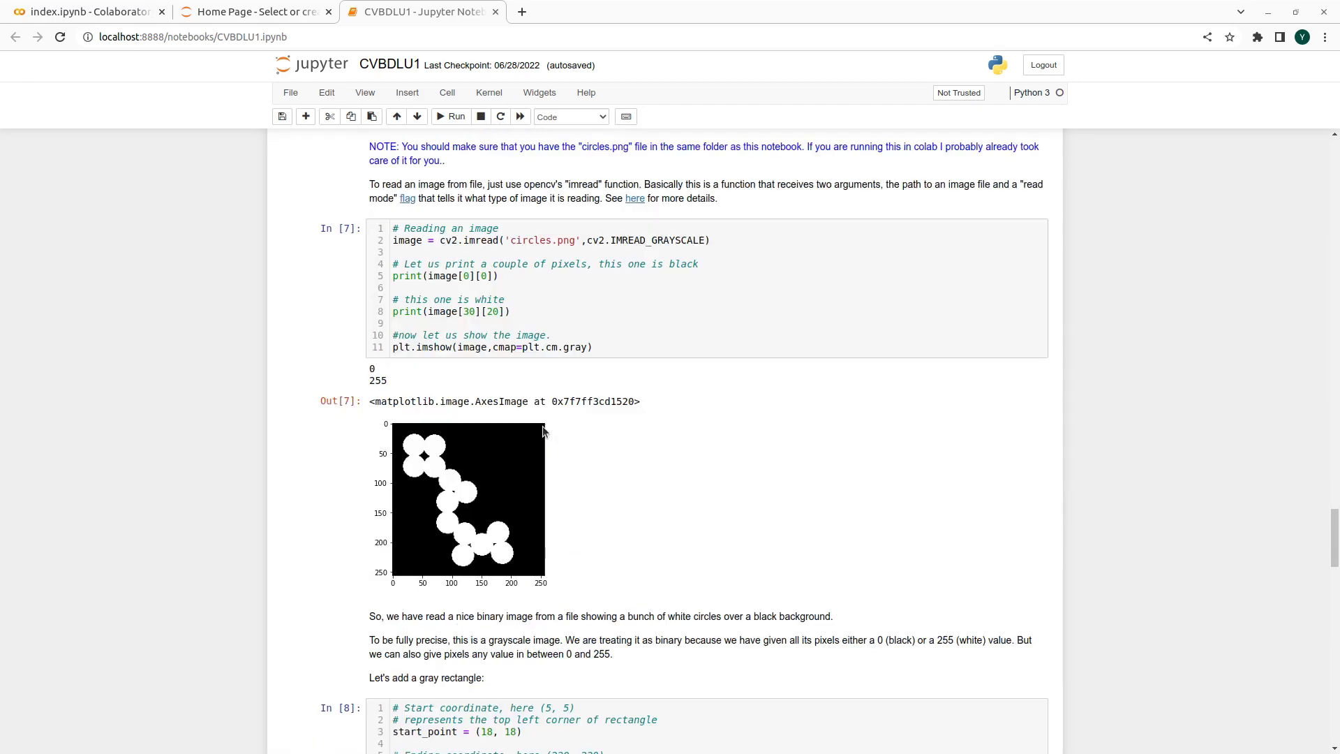
{"action": "scroll", "scroll_direction": "down", "scroll_amount": 3}
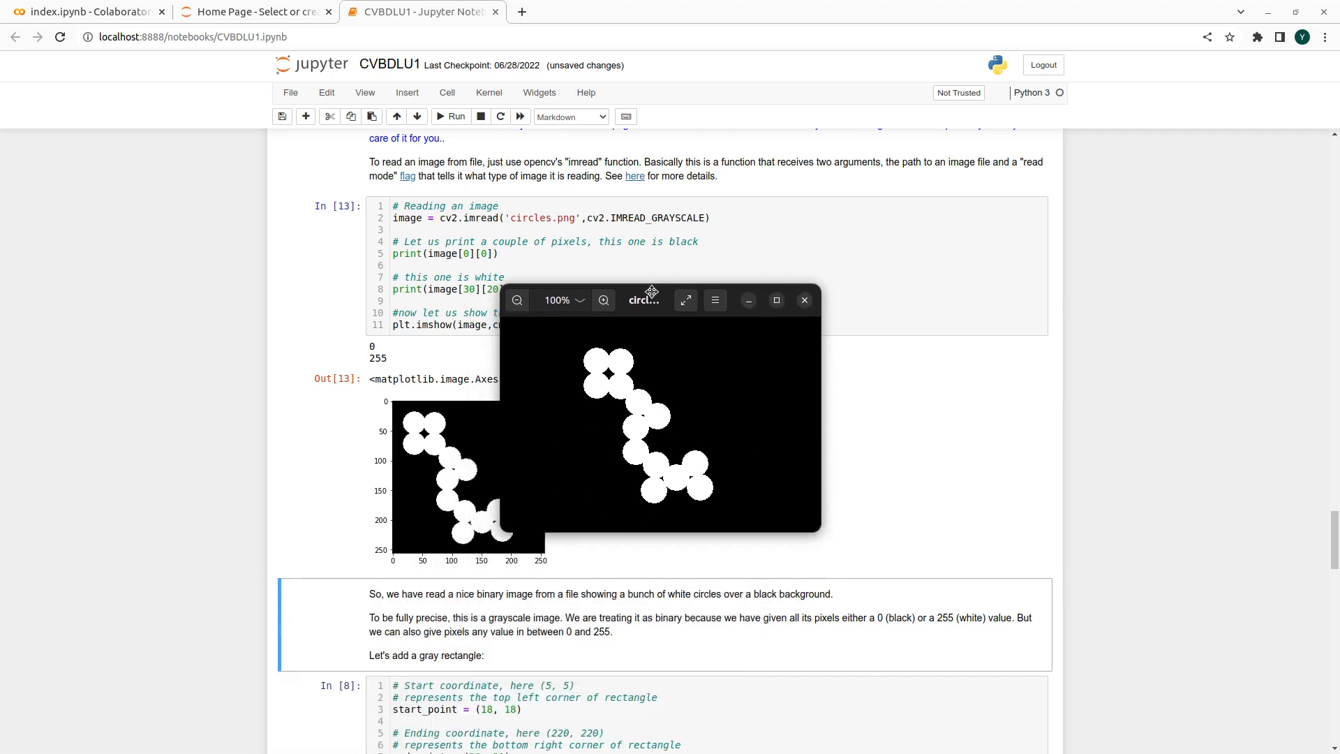
- Move the circles.png viewer window beside the code, zoom in, then close it
{"action": "left_click_drag", "start_coordinate": [652, 300], "coordinate": [703, 258]}
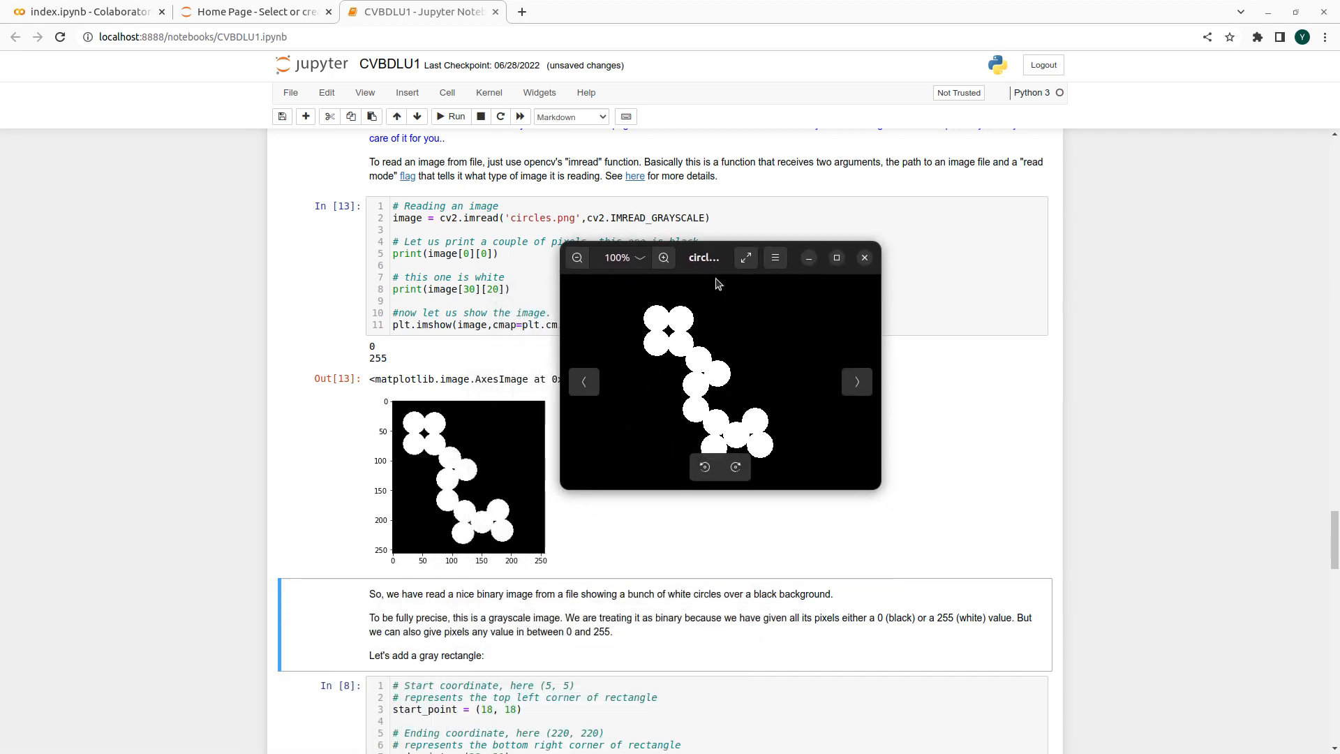
{"action": "left_click", "coordinate": [663, 258]}
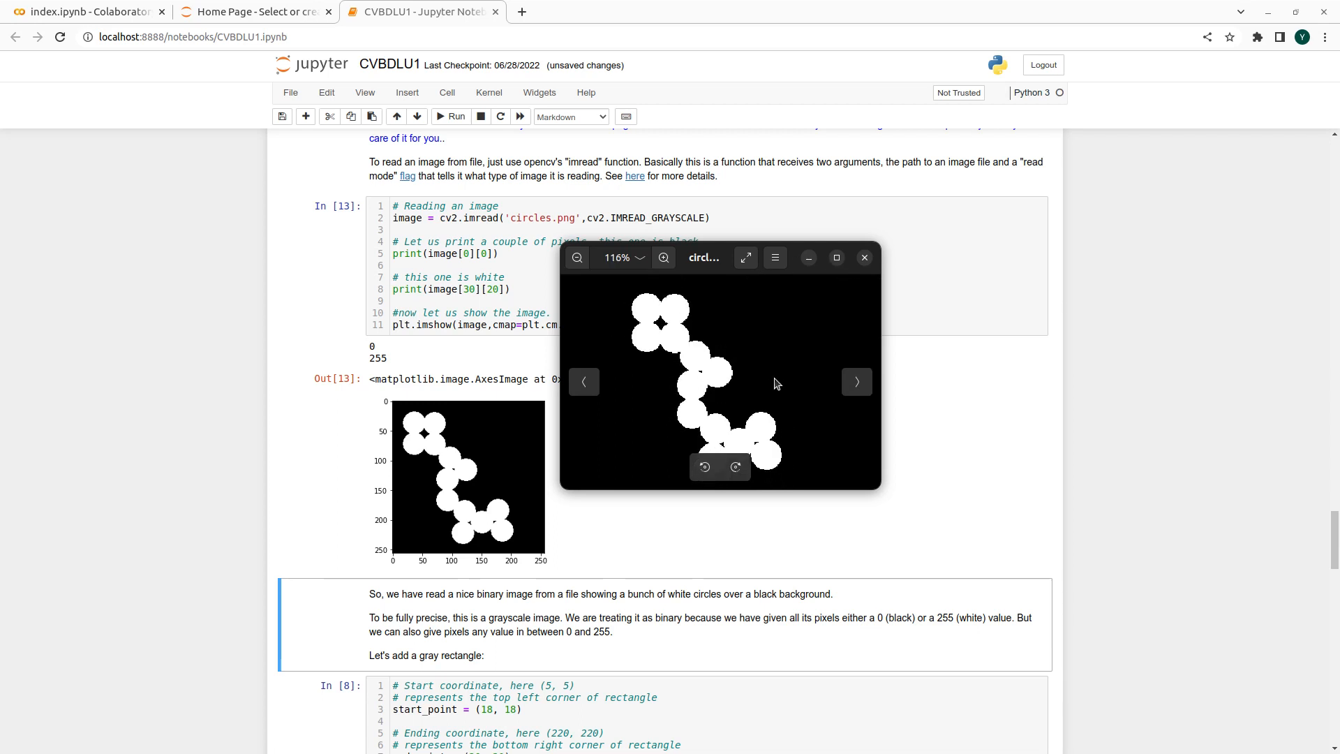
{"action": "left_click", "coordinate": [864, 258]}
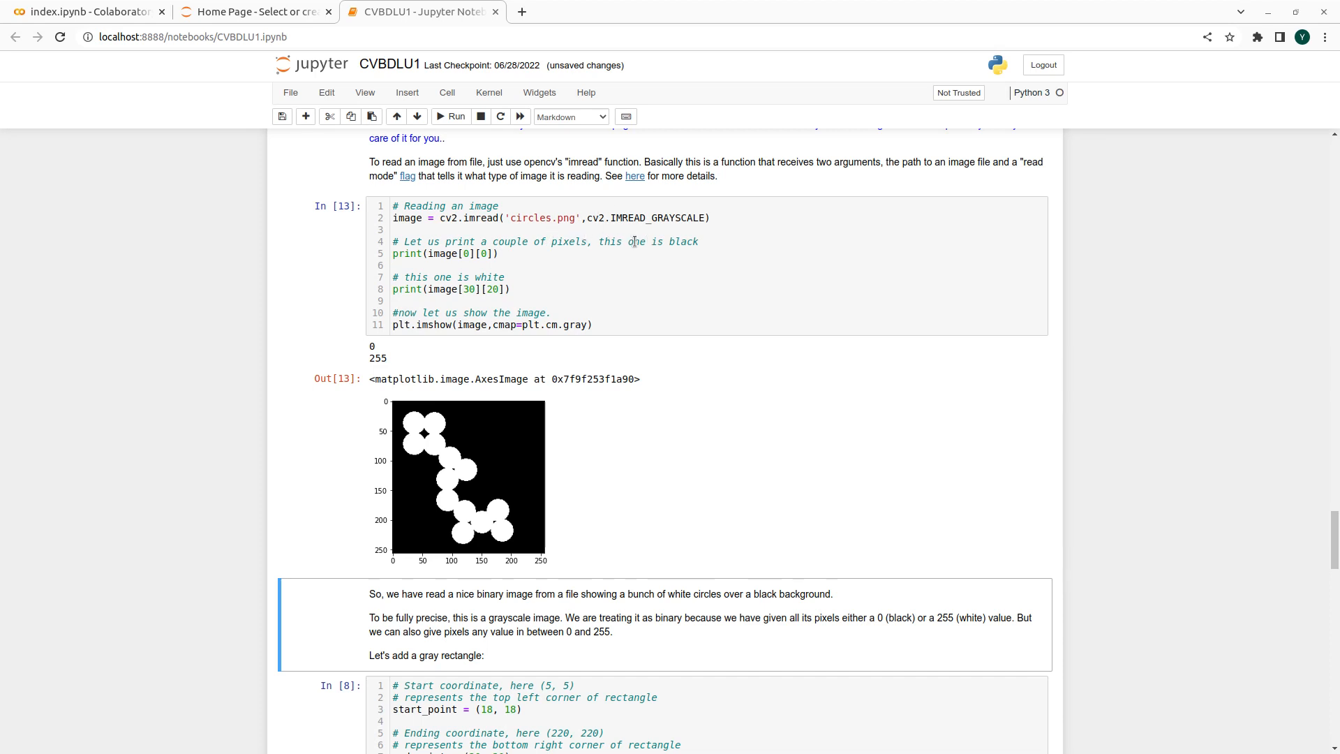
{"action": "mouse_move", "coordinate": [724, 329]}
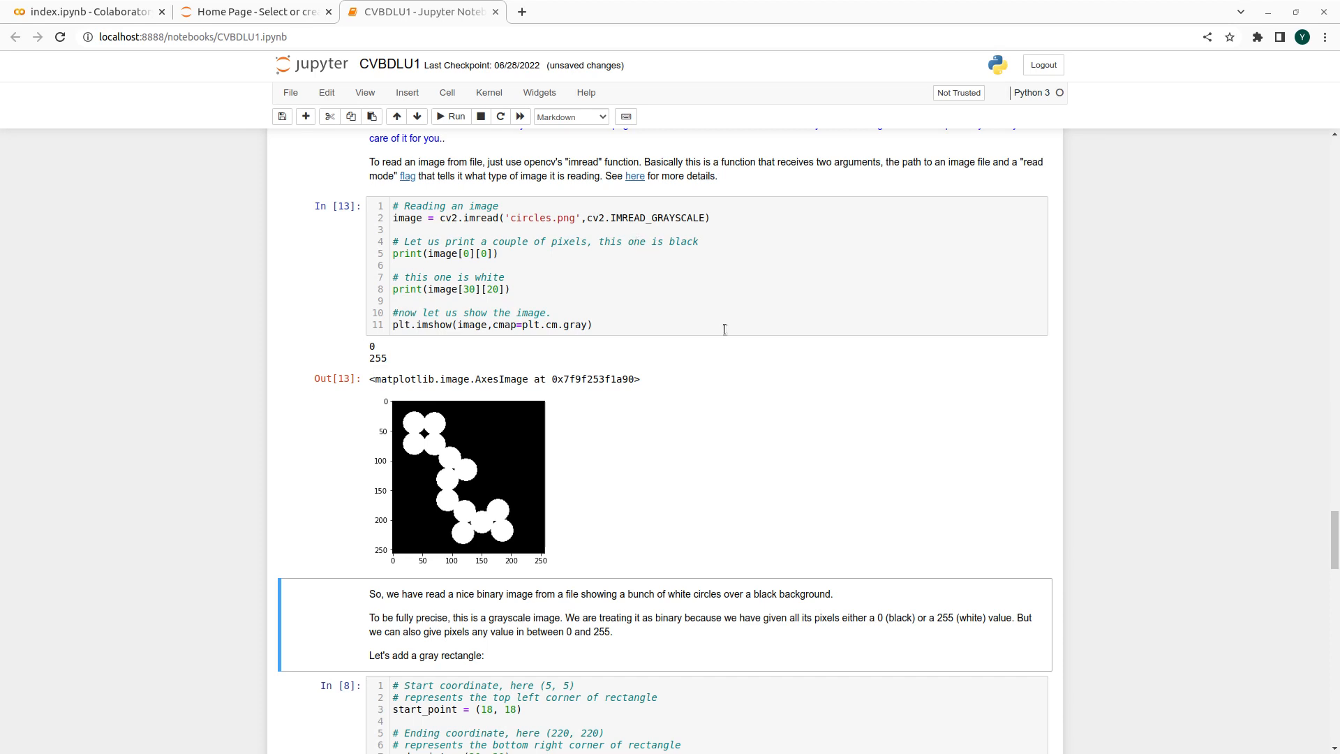
{"action": "mouse_move", "coordinate": [600, 250]}
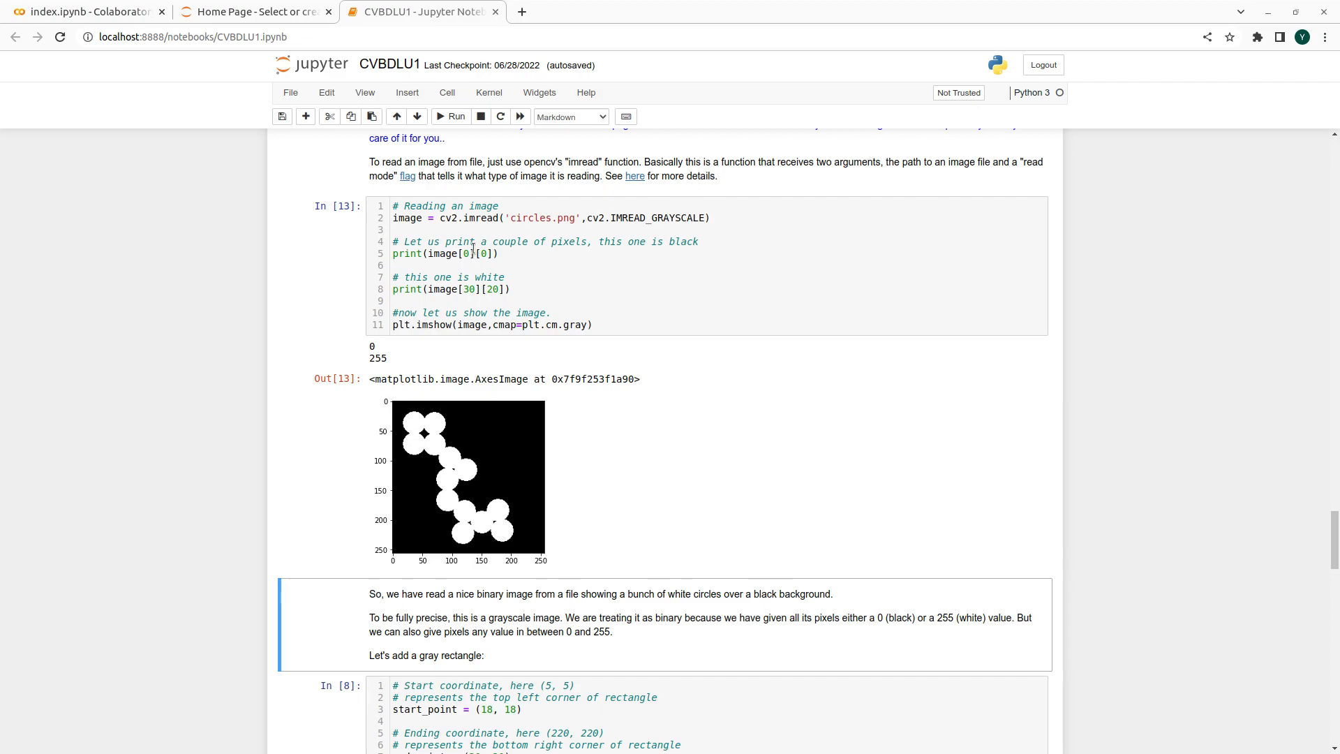
{"action": "scroll", "scroll_direction": "down", "scroll_amount": 3}
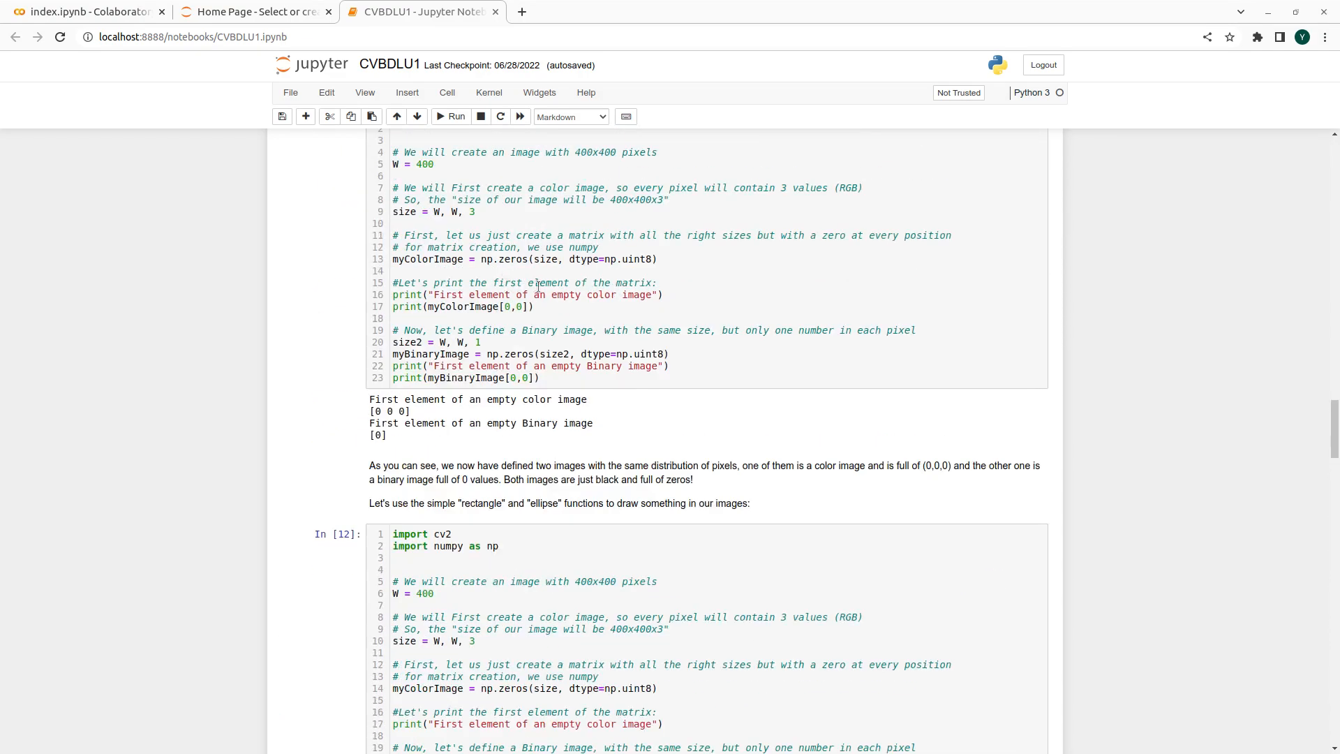
{"action": "mouse_move", "coordinate": [529, 383]}
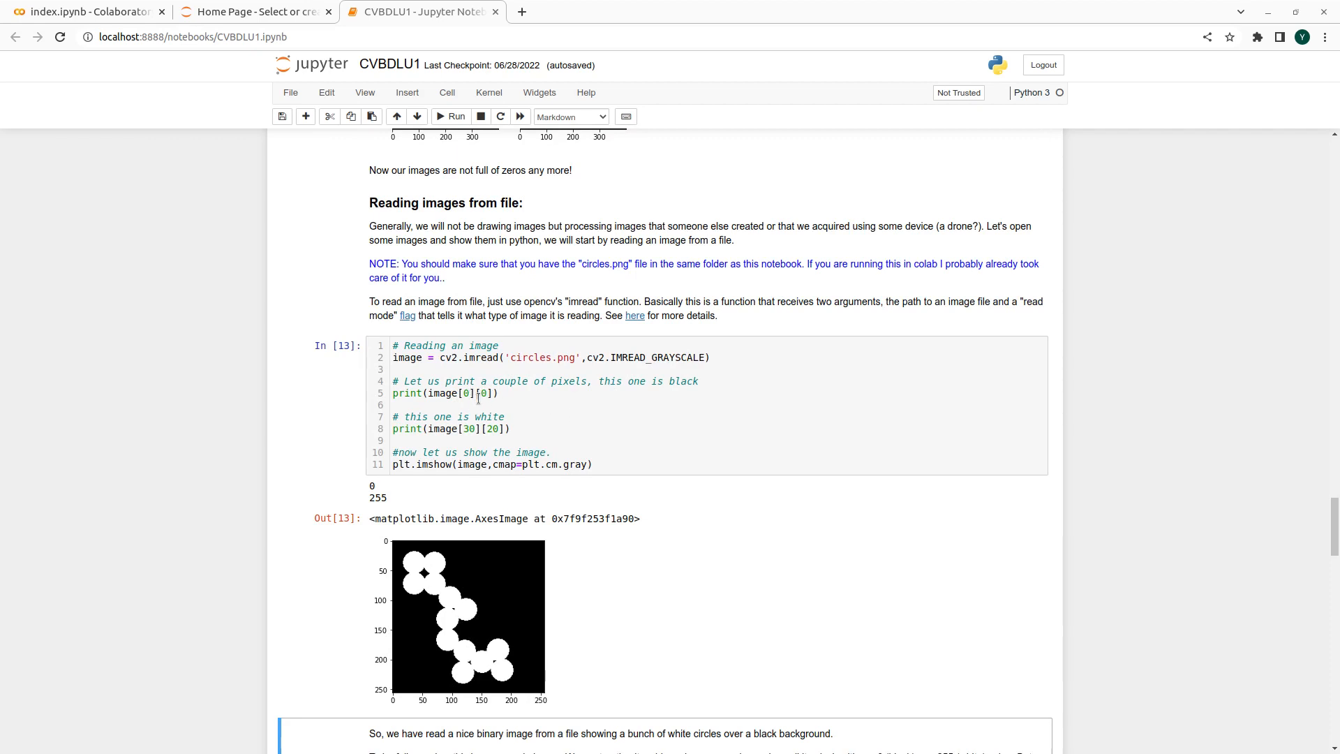
{"action": "mouse_move", "coordinate": [624, 404]}
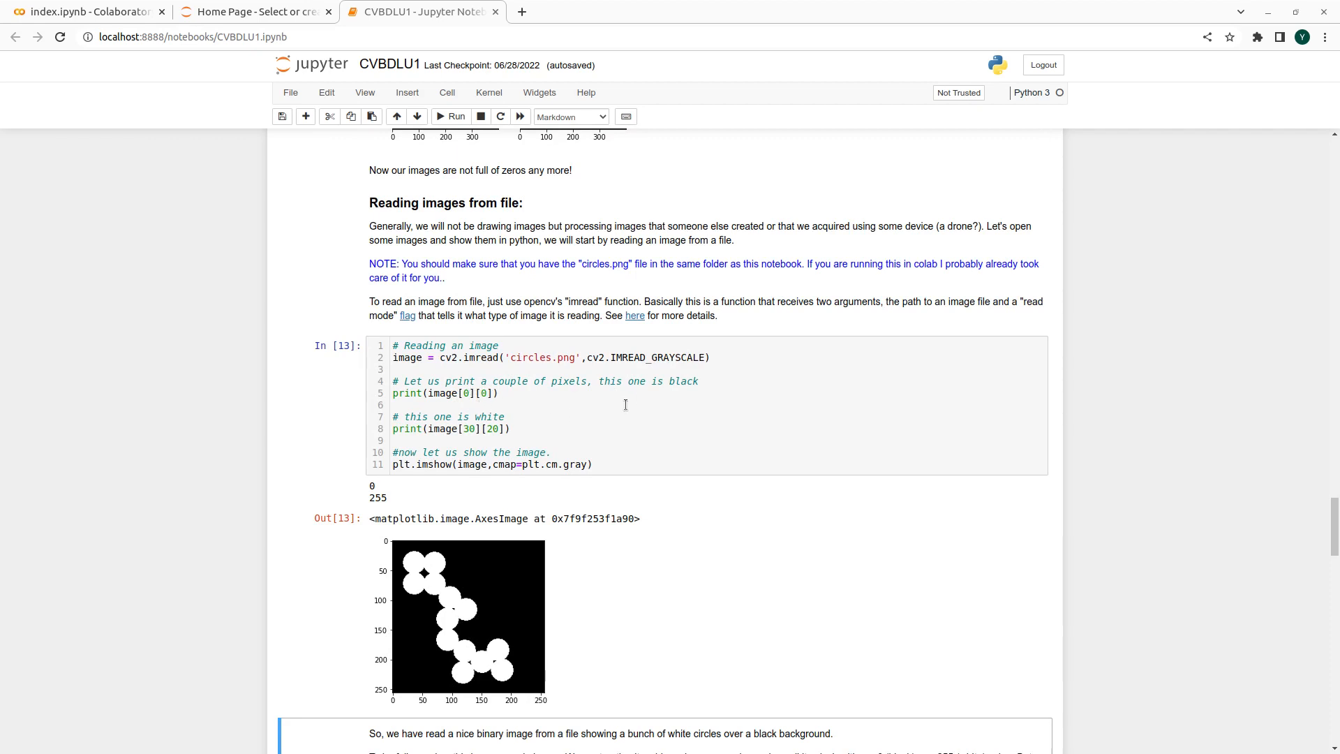
{"action": "mouse_move", "coordinate": [611, 412]}
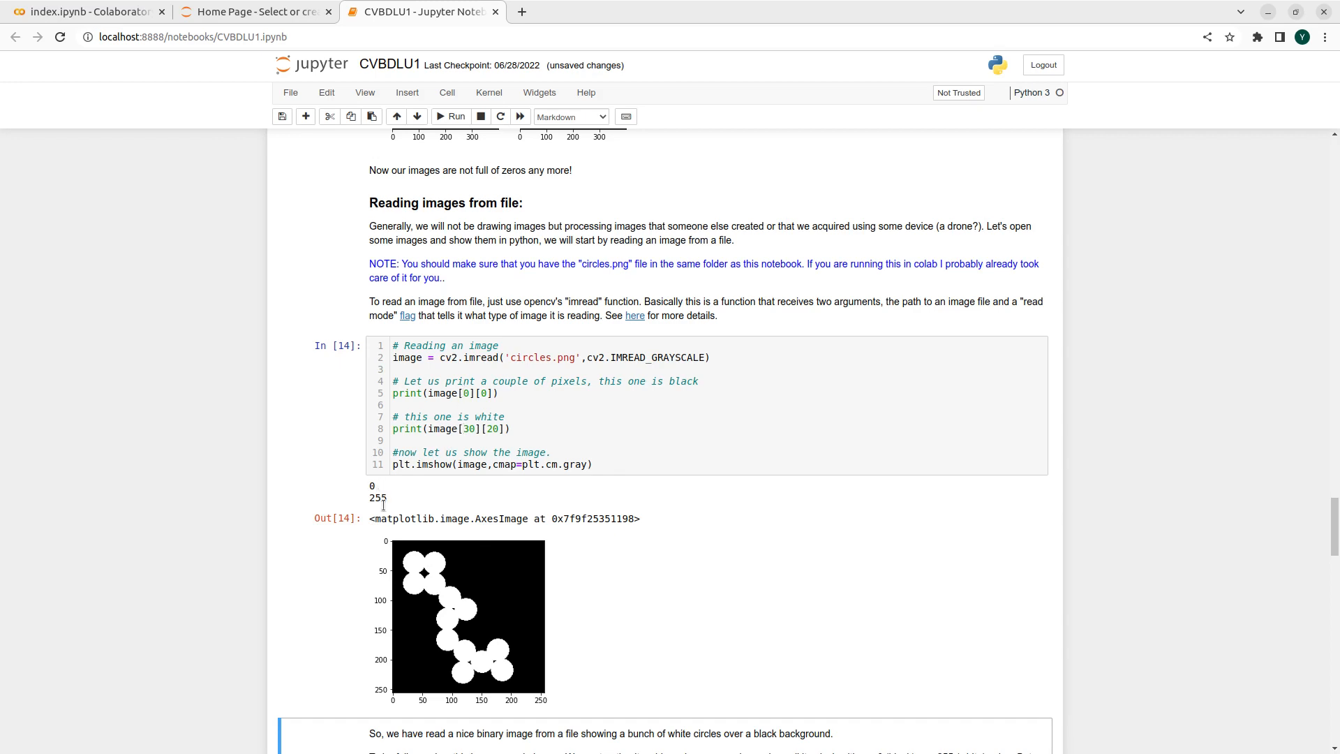
- Scroll past the circles plot to the gray-rectangle cell's plot
{"action": "scroll", "scroll_direction": "down", "scroll_amount": 3}
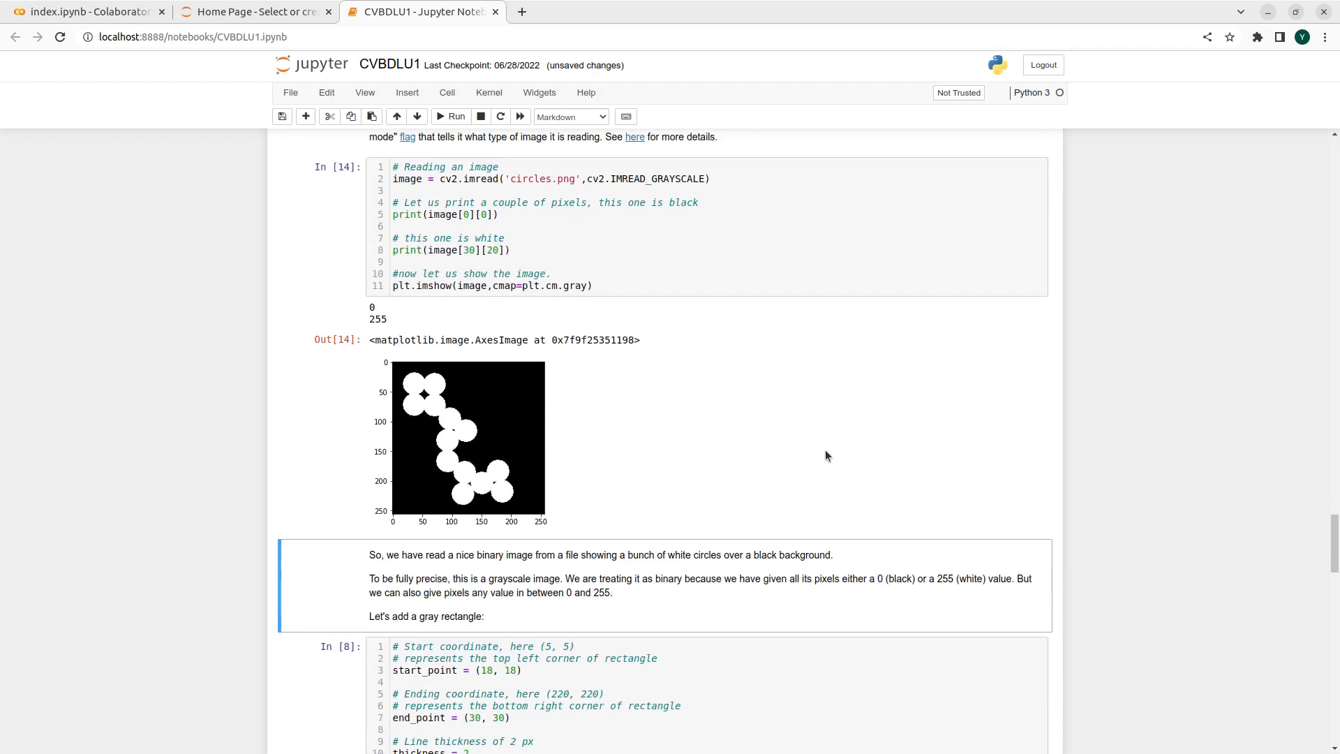
{"action": "scroll", "scroll_direction": "down", "scroll_amount": 3}
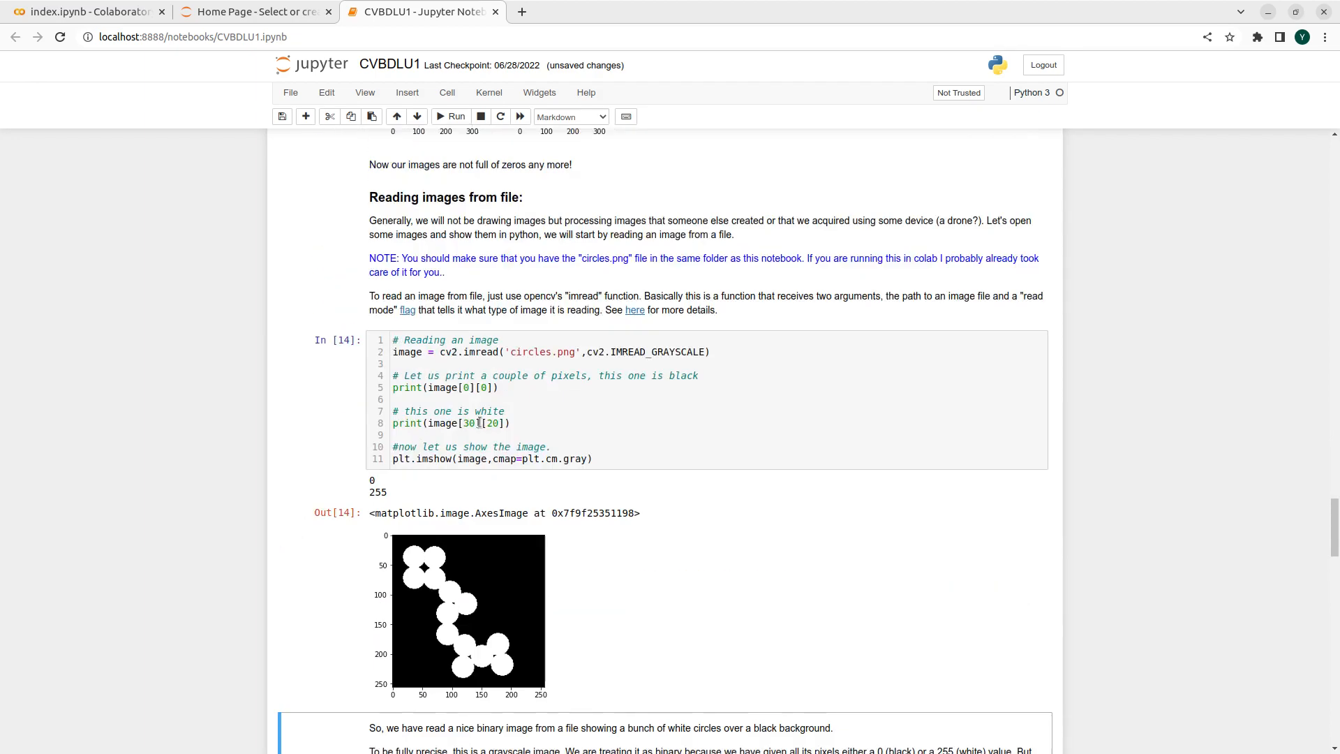
{"action": "scroll", "scroll_direction": "down", "scroll_amount": 3}
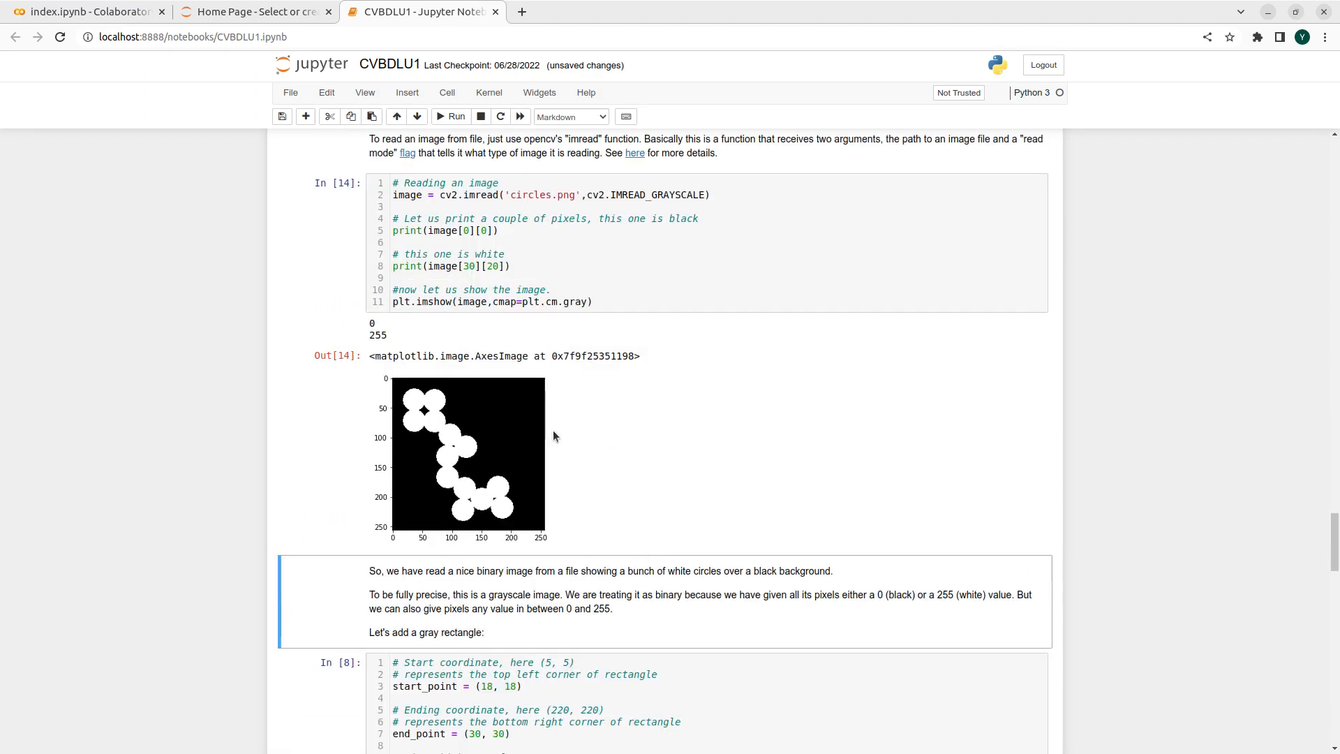
{"action": "scroll", "scroll_direction": "down", "scroll_amount": 3}
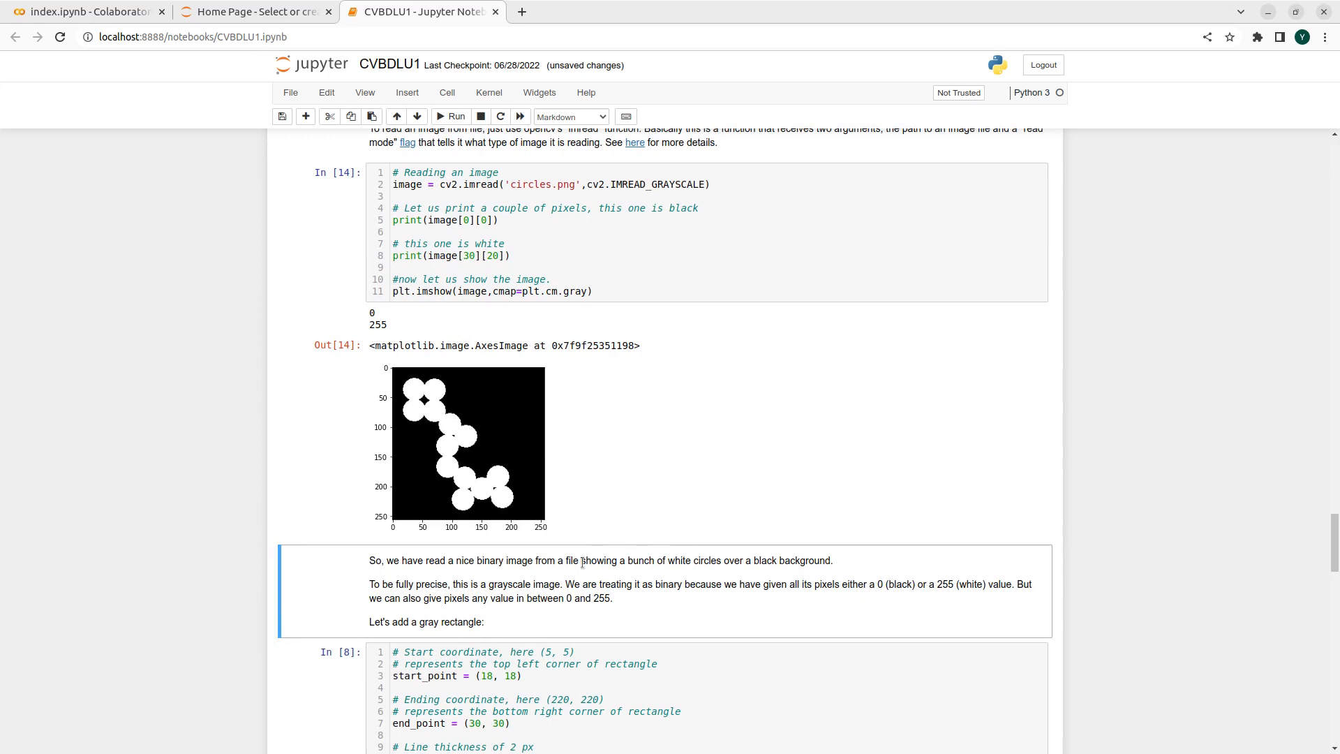
{"action": "mouse_move", "coordinate": [533, 481]}
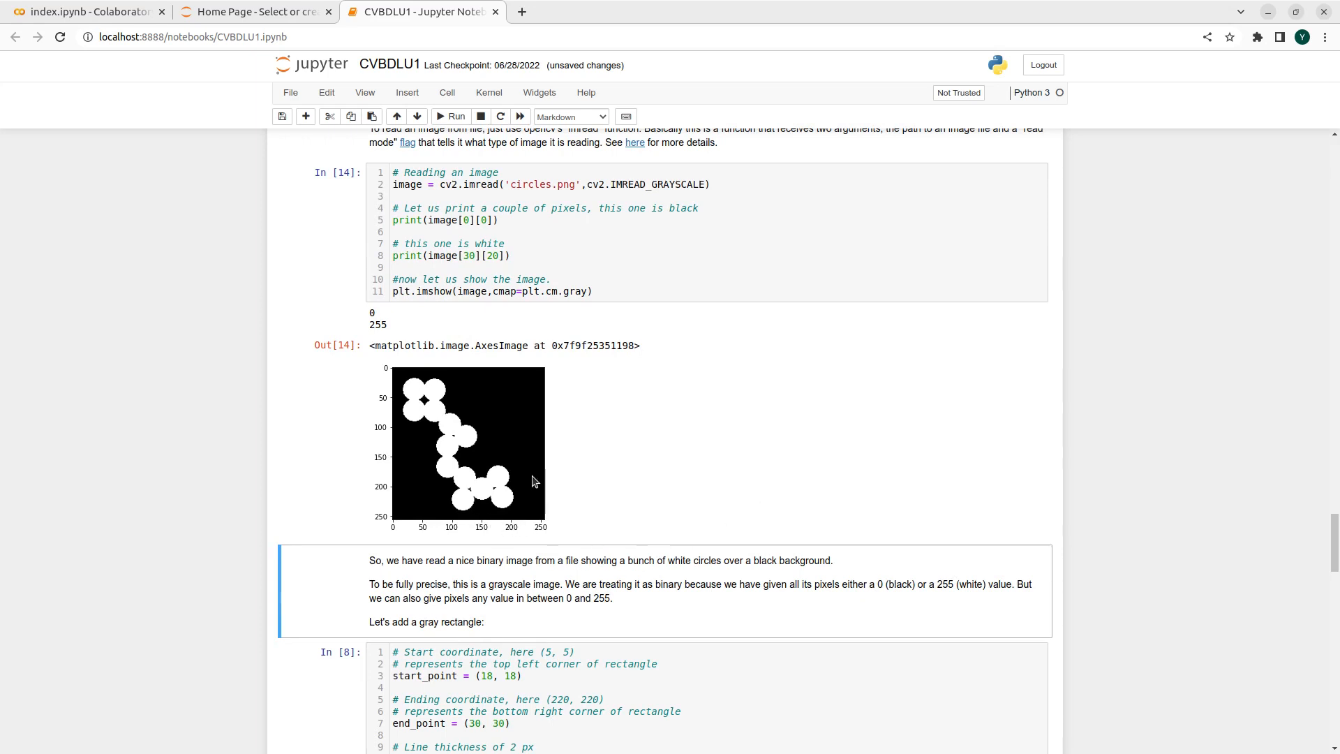
{"action": "mouse_move", "coordinate": [441, 488]}
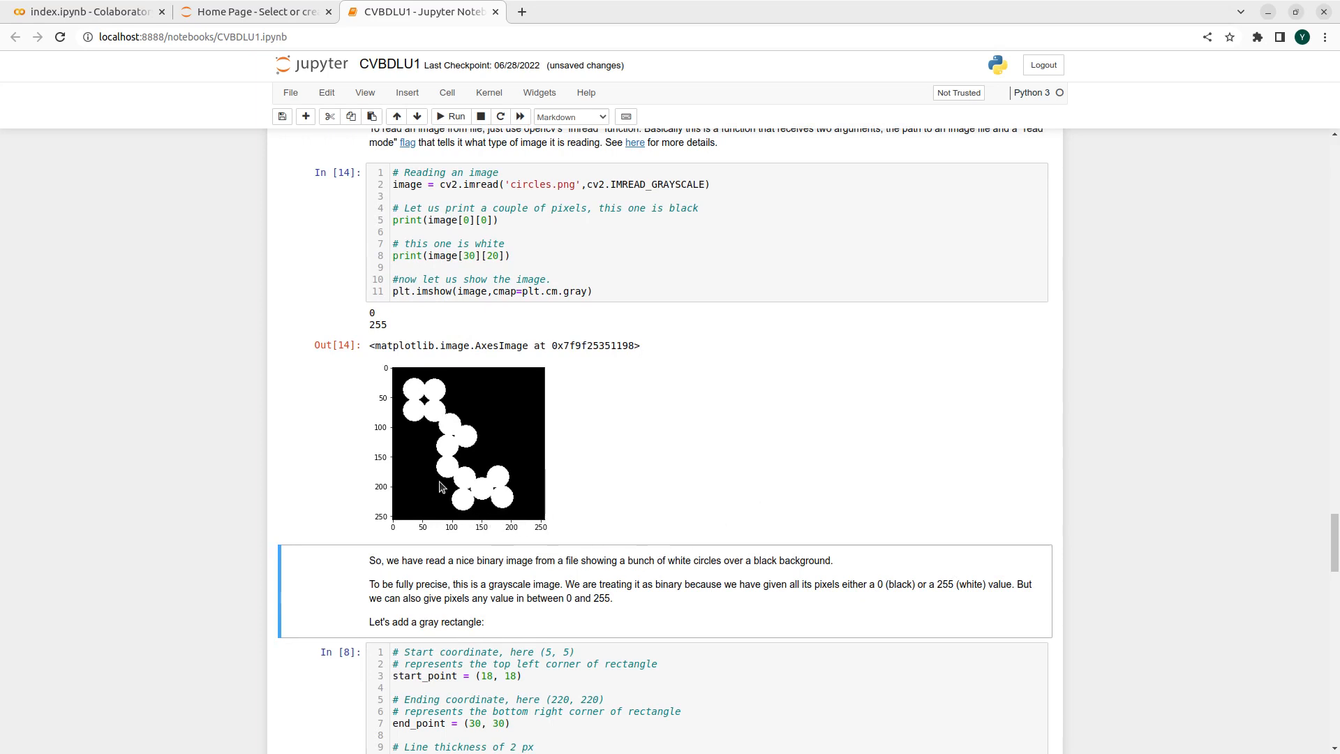
{"action": "mouse_move", "coordinate": [494, 492]}
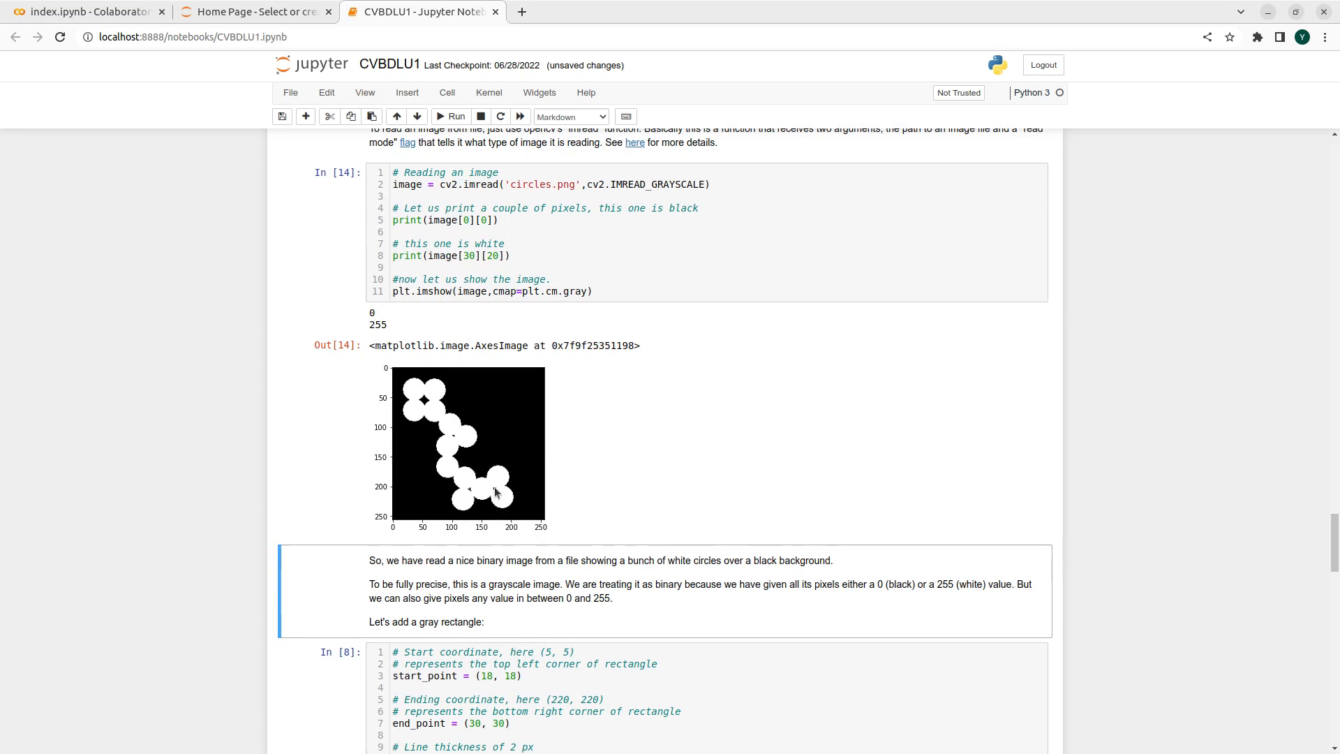
{"action": "mouse_move", "coordinate": [456, 484]}
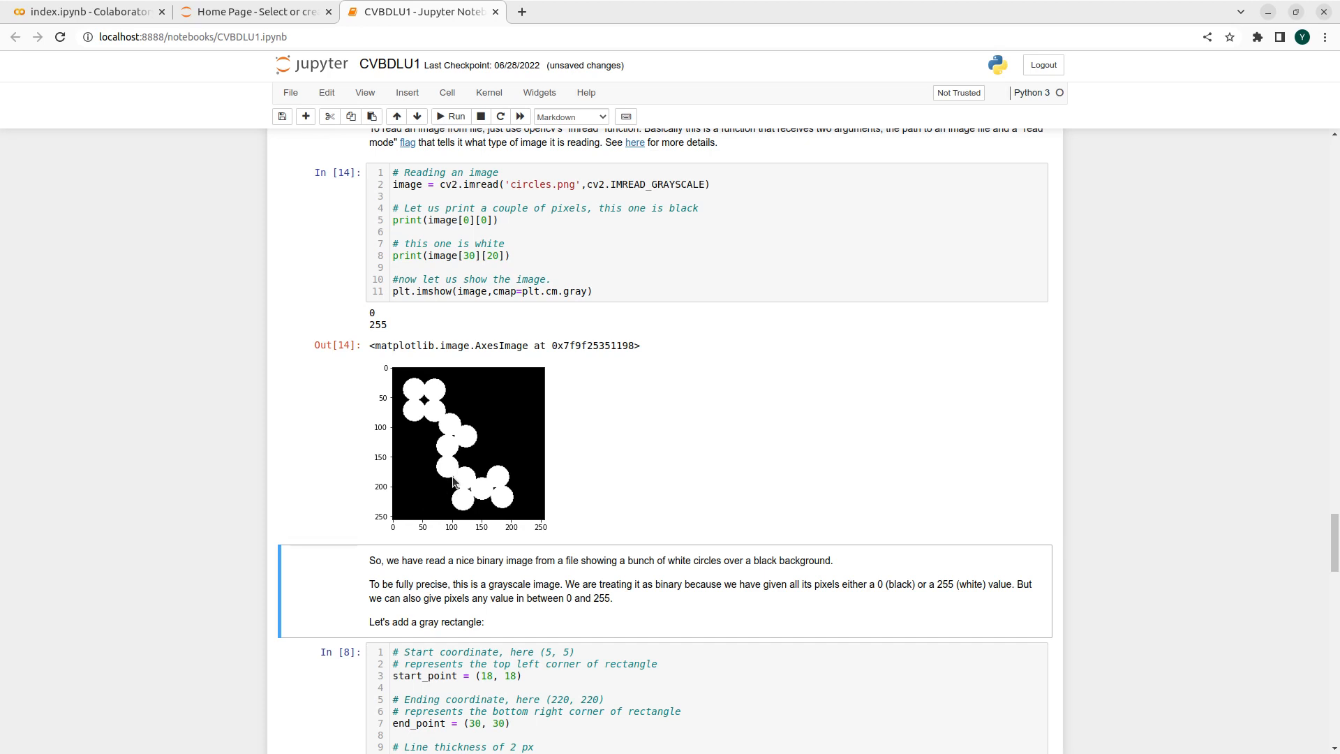
{"action": "scroll", "scroll_direction": "down", "scroll_amount": 3}
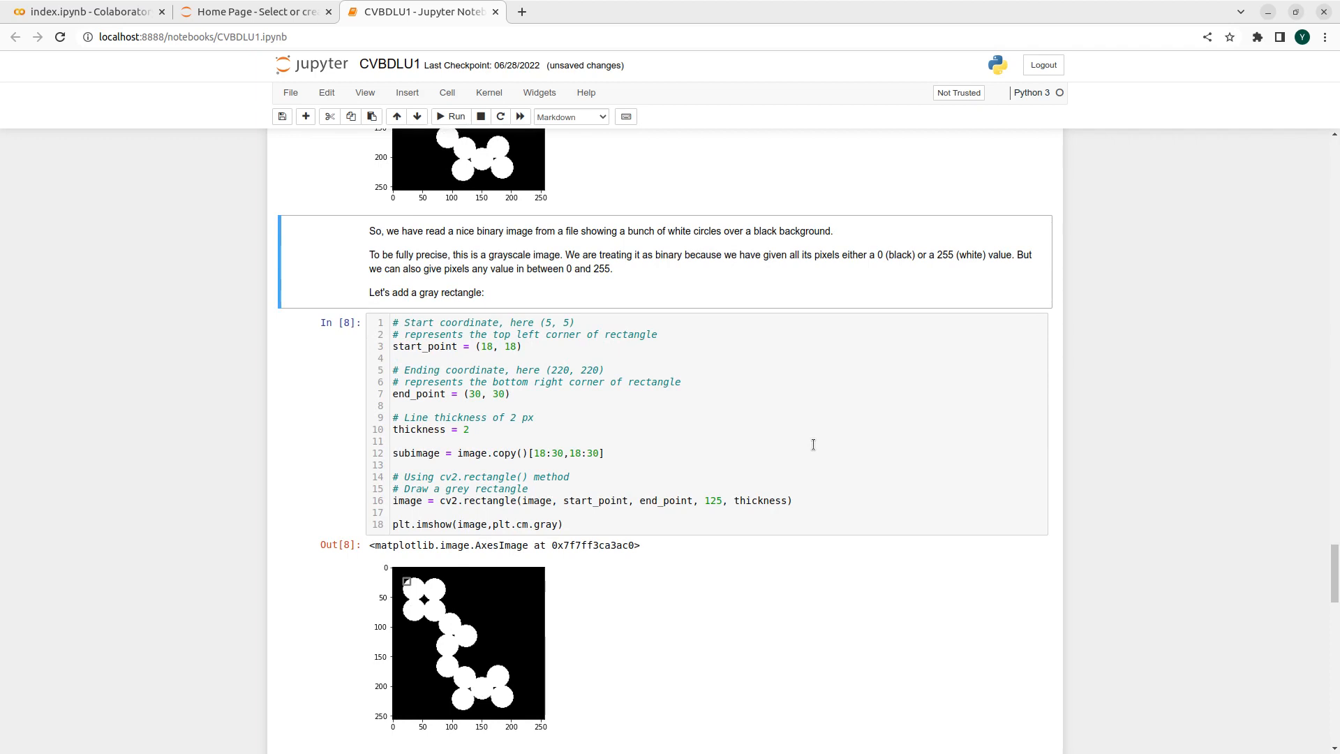
{"action": "scroll", "scroll_direction": "down", "scroll_amount": 3}
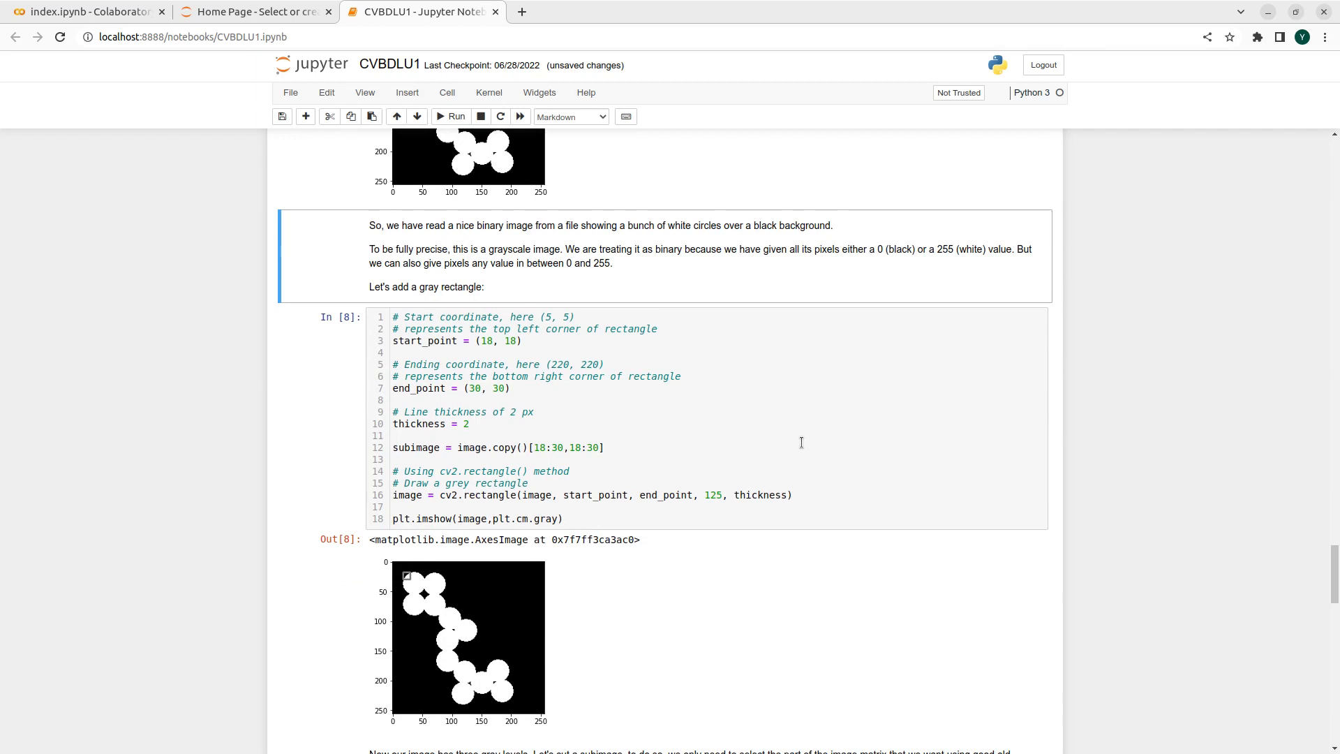
{"action": "mouse_move", "coordinate": [782, 454]}
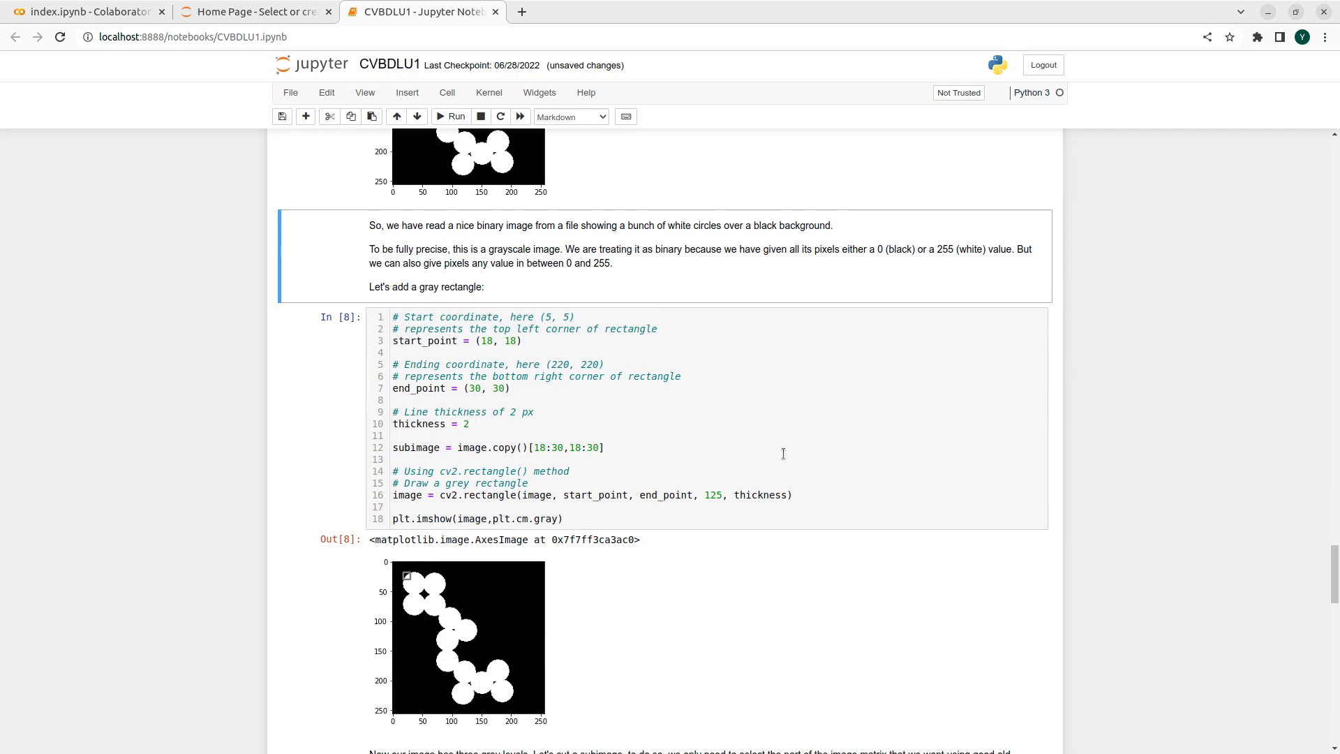
{"action": "mouse_move", "coordinate": [809, 456]}
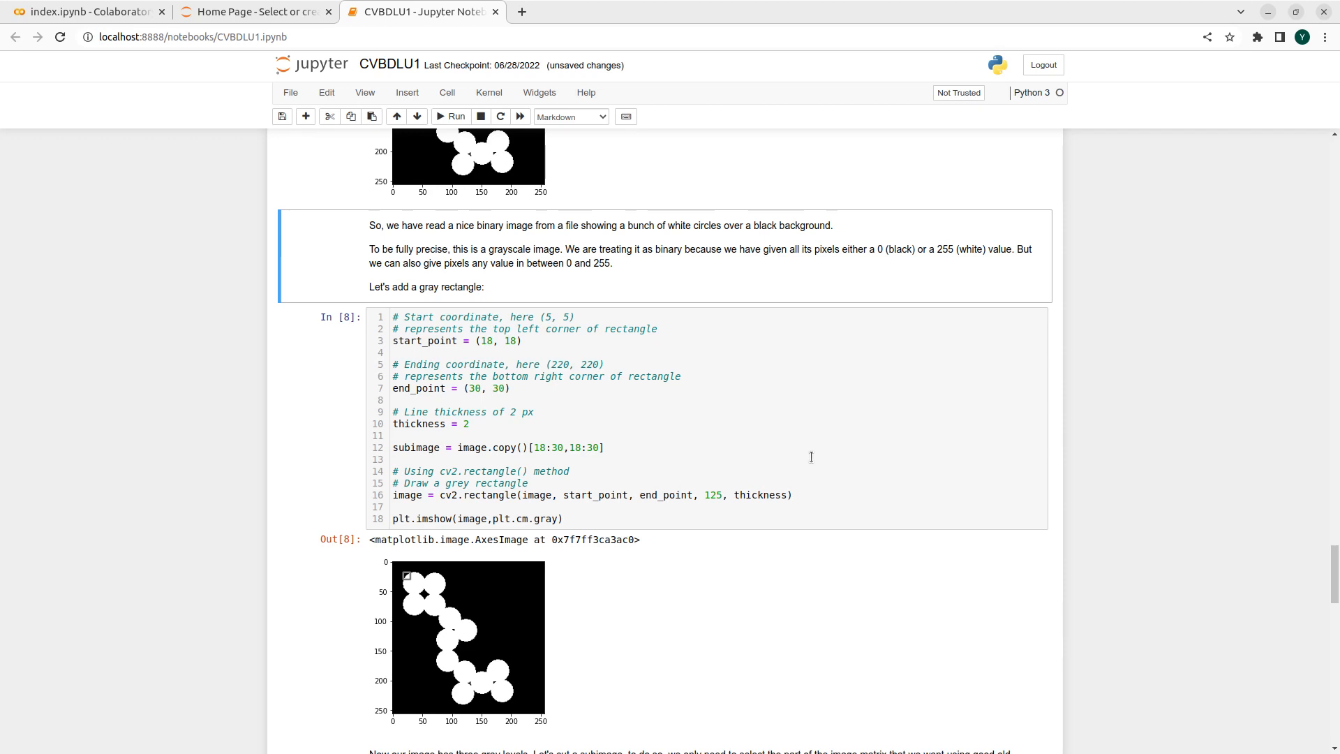
{"action": "mouse_move", "coordinate": [406, 643]}
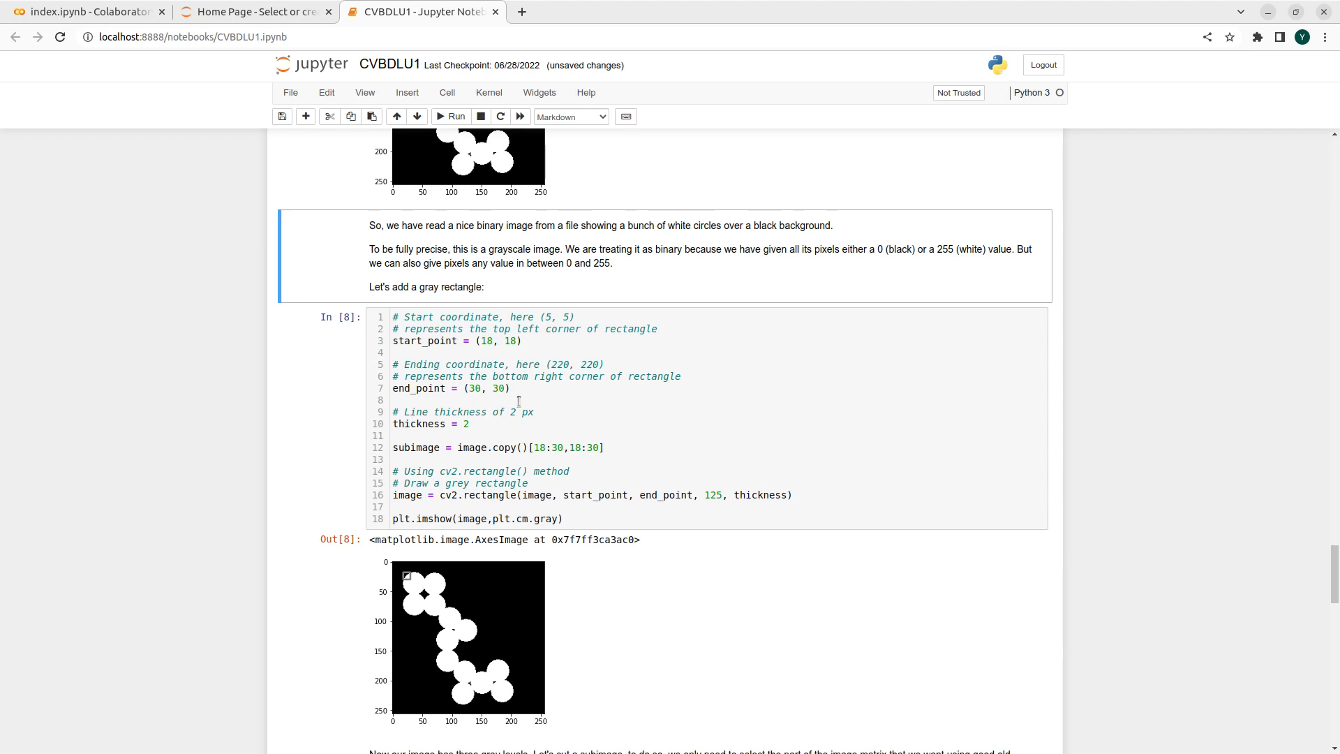
{"action": "mouse_move", "coordinate": [487, 415]}
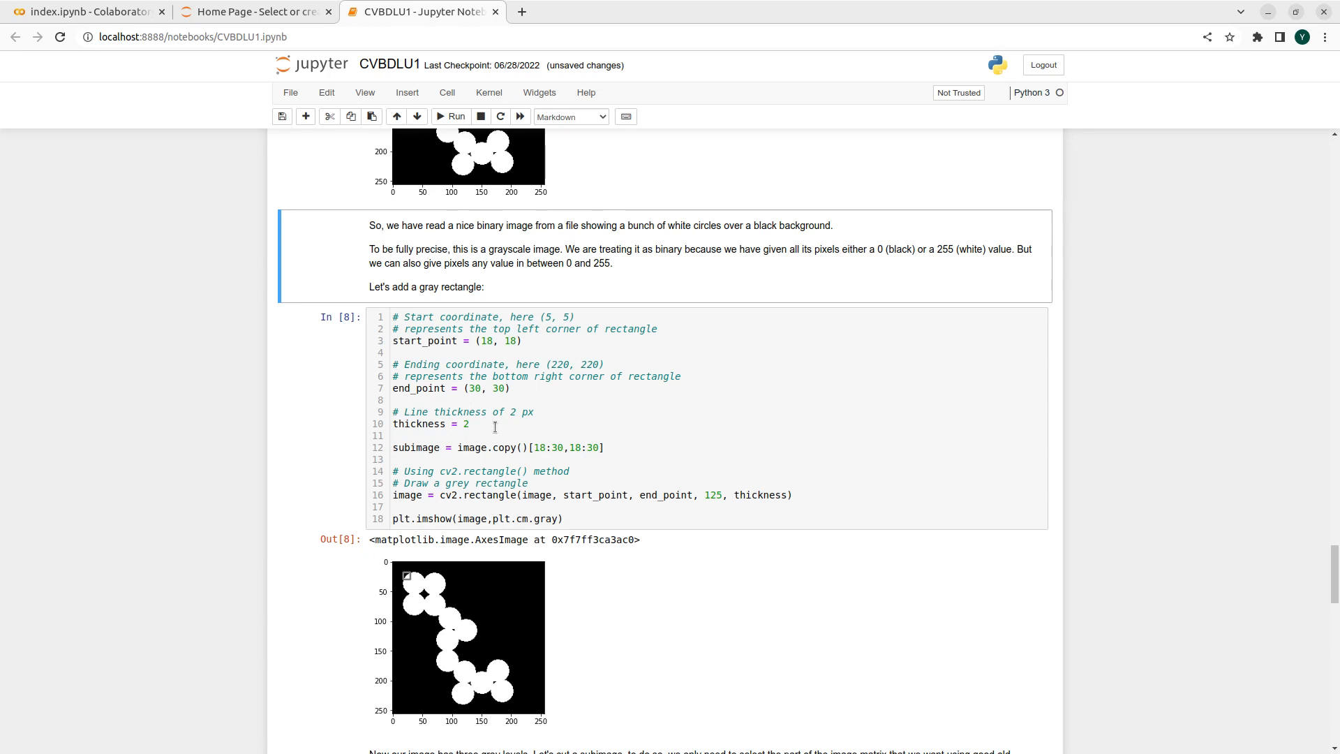
{"action": "mouse_move", "coordinate": [818, 409]}
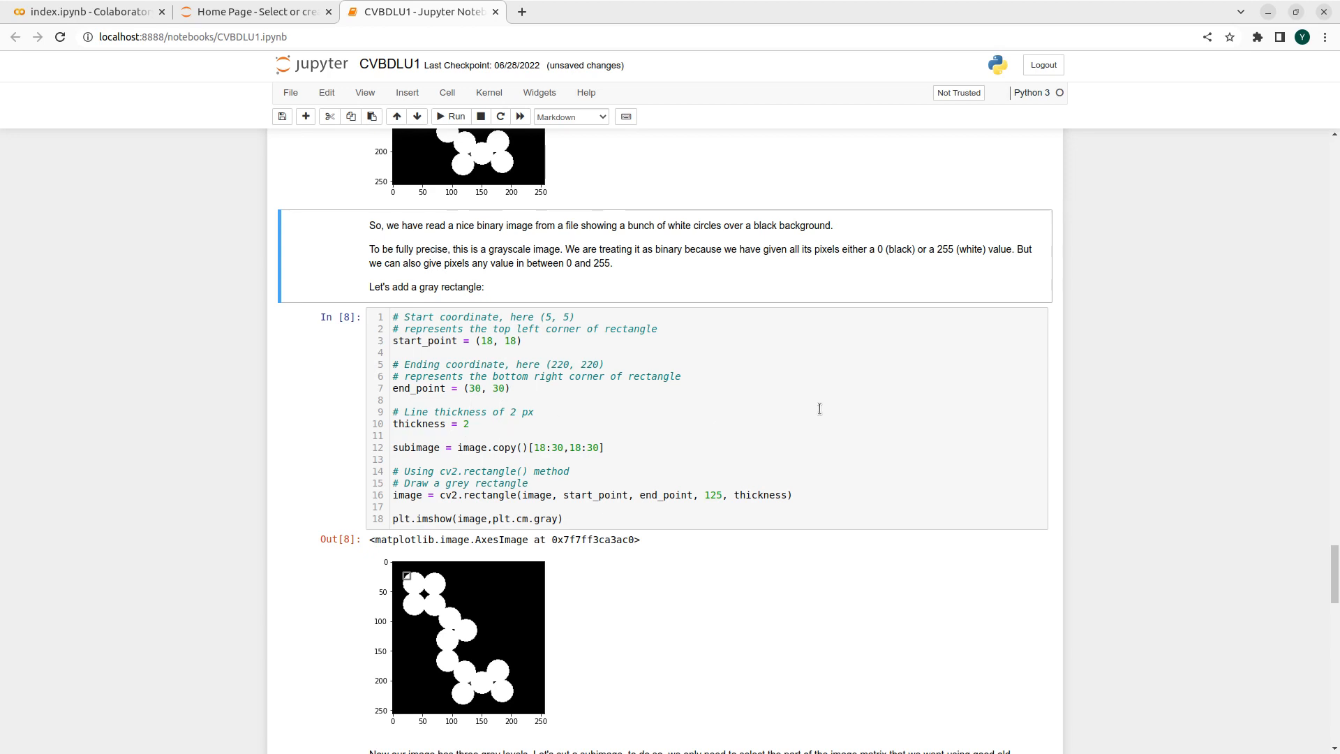
{"action": "mouse_move", "coordinate": [444, 583]}
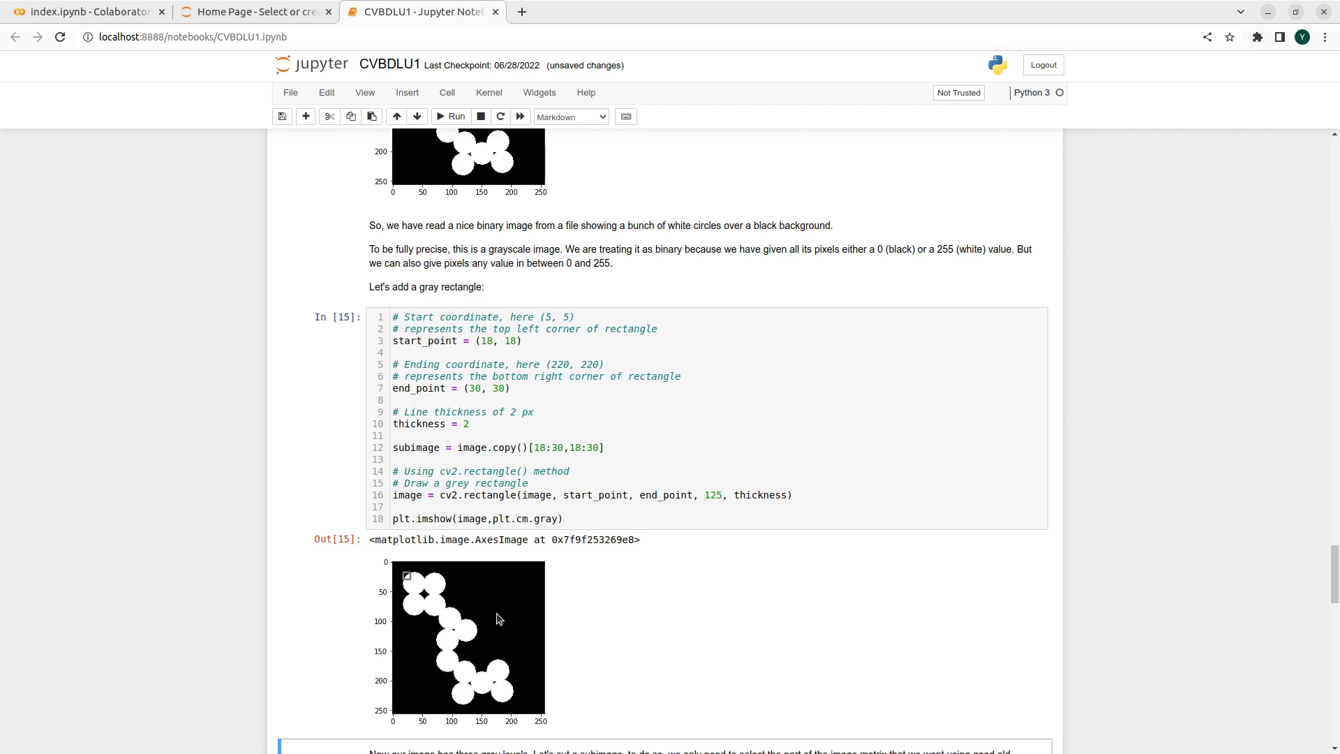
{"action": "mouse_move", "coordinate": [407, 579]}
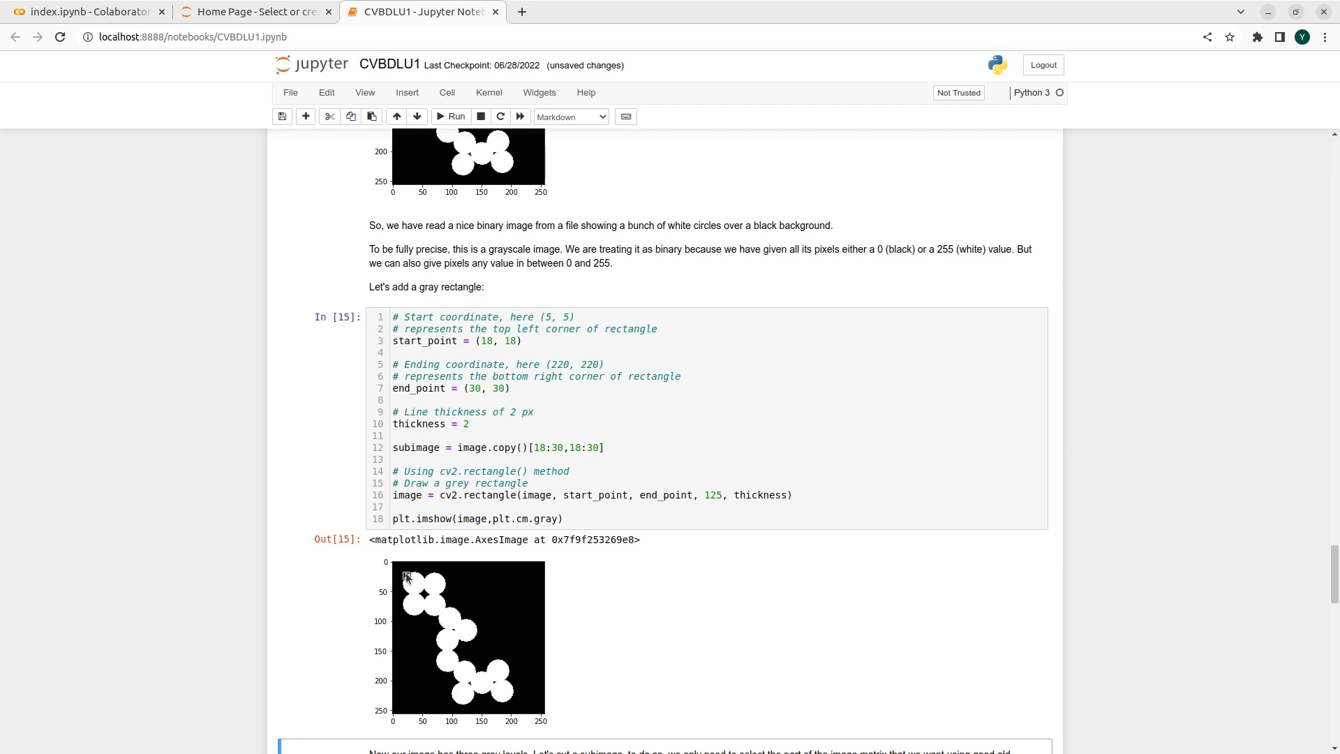
{"action": "mouse_move", "coordinate": [573, 595]}
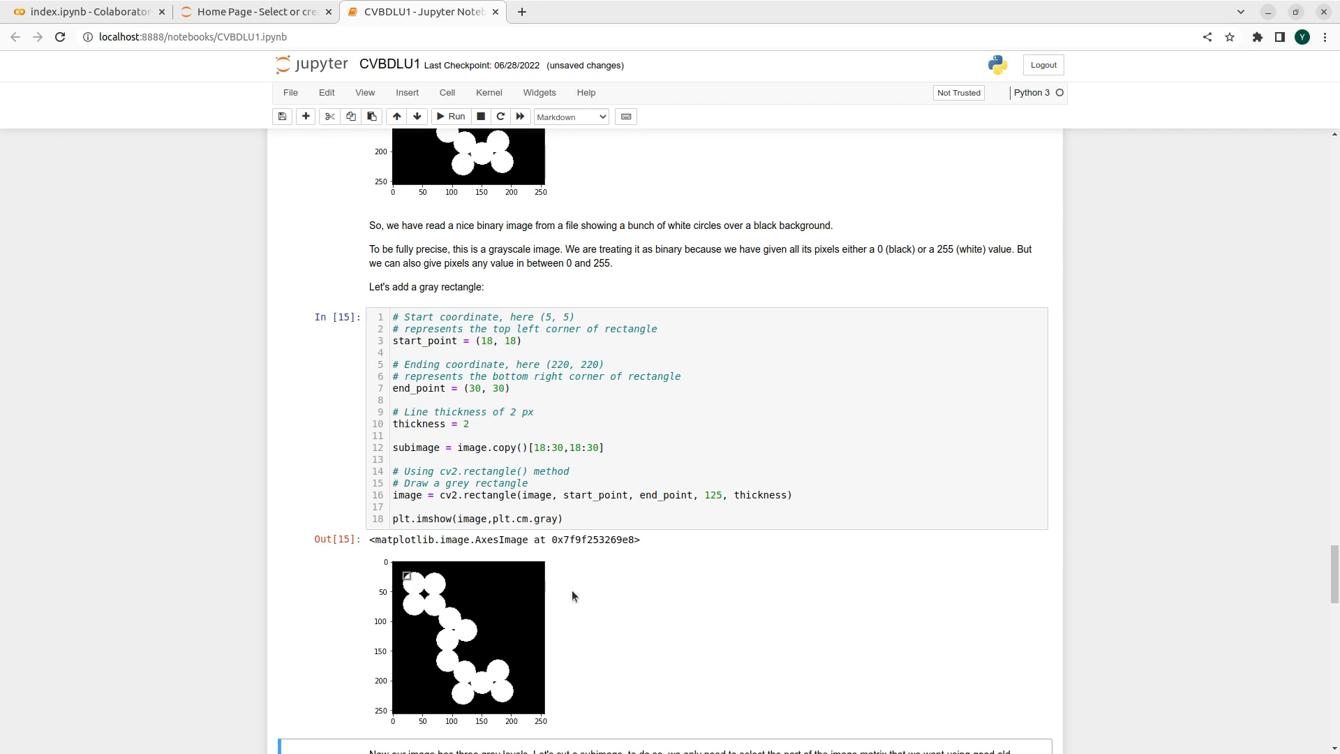
{"action": "mouse_move", "coordinate": [528, 616]}
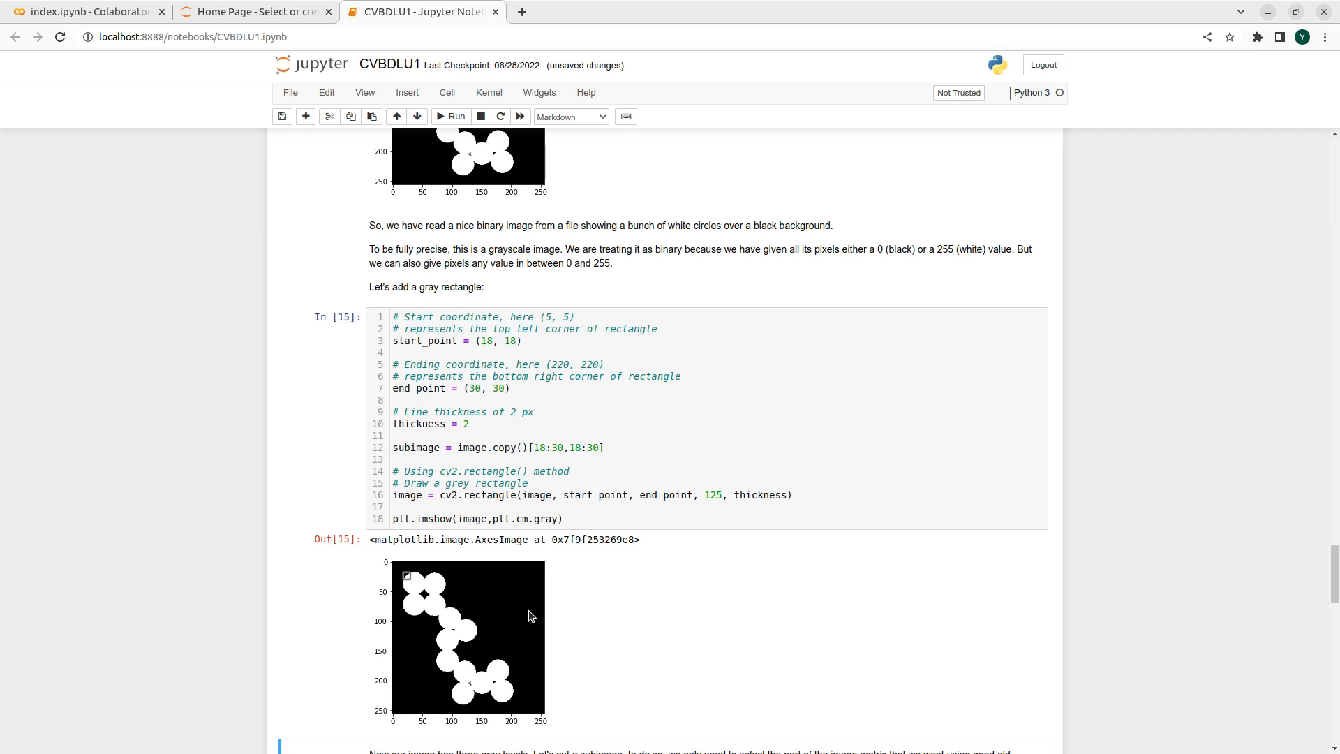
{"action": "mouse_move", "coordinate": [407, 589]}
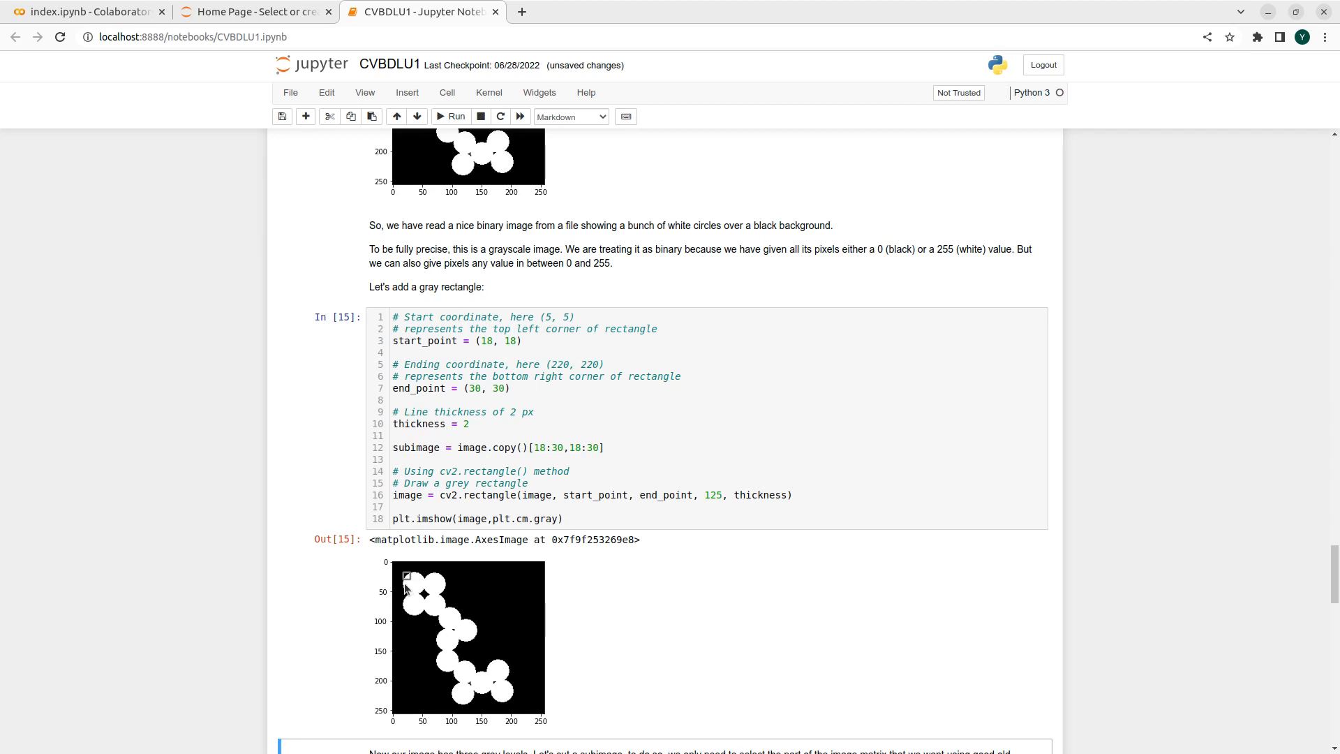
{"action": "mouse_move", "coordinate": [745, 575]}
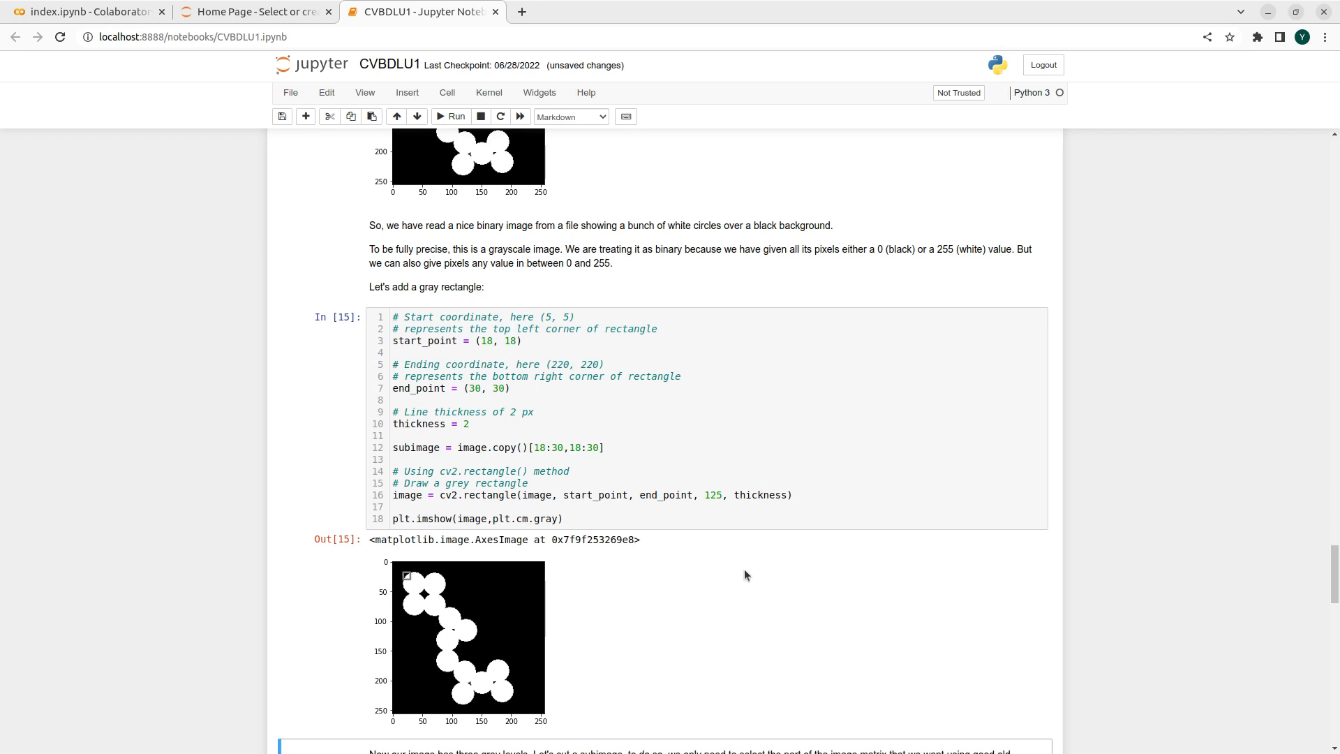
{"action": "mouse_move", "coordinate": [492, 351]}
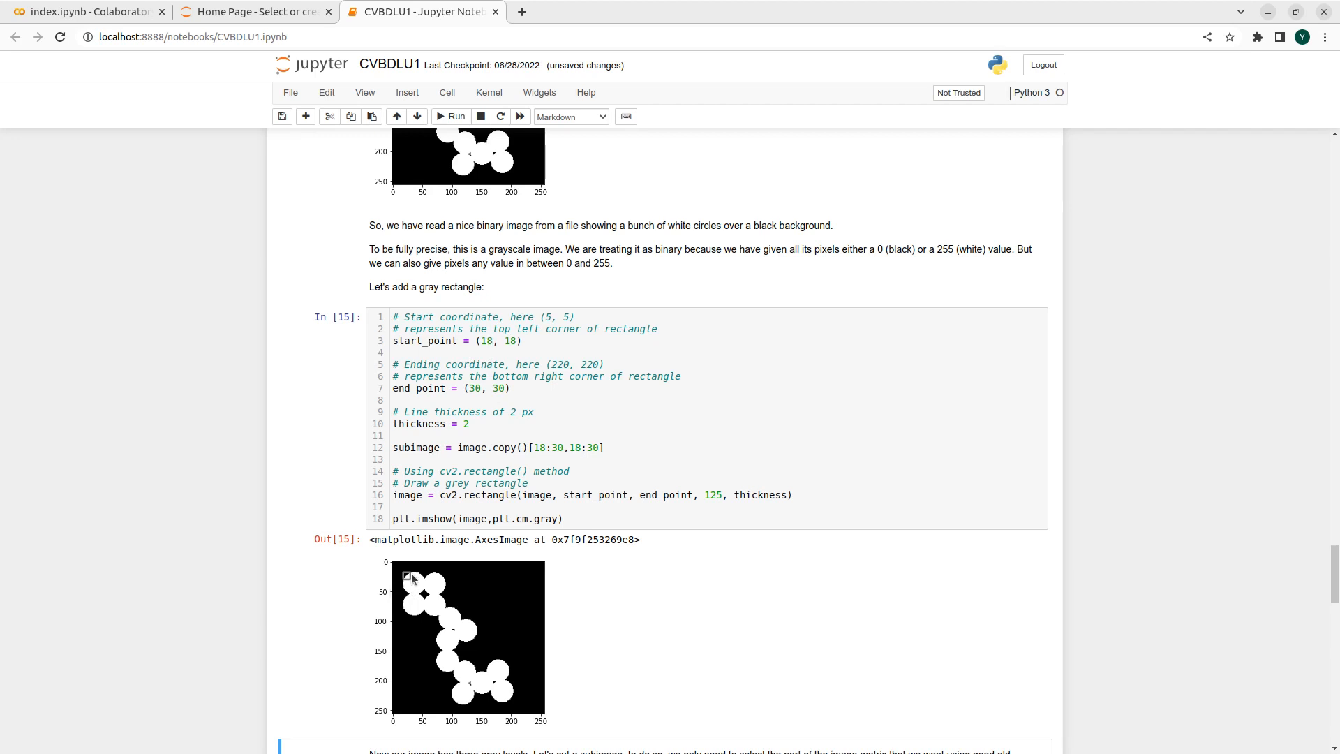
{"action": "mouse_move", "coordinate": [409, 579]}
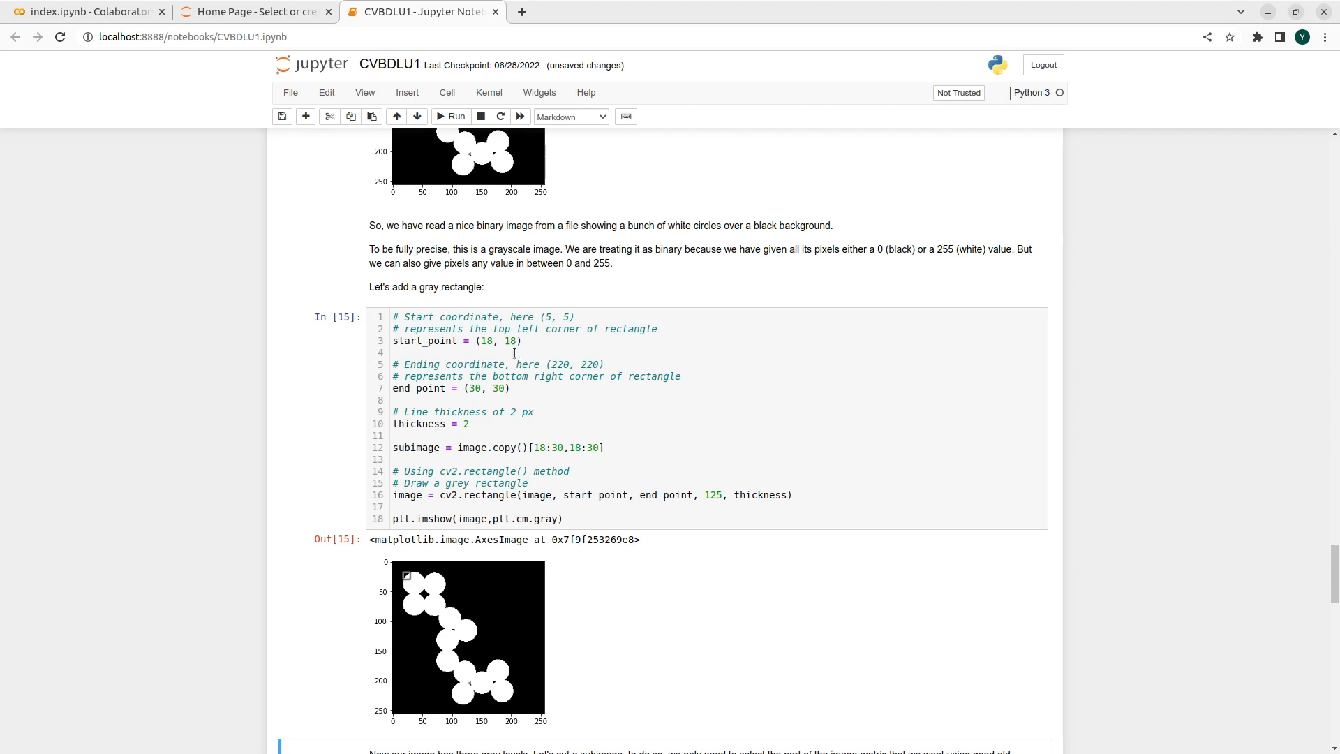
{"action": "mouse_move", "coordinate": [420, 595]}
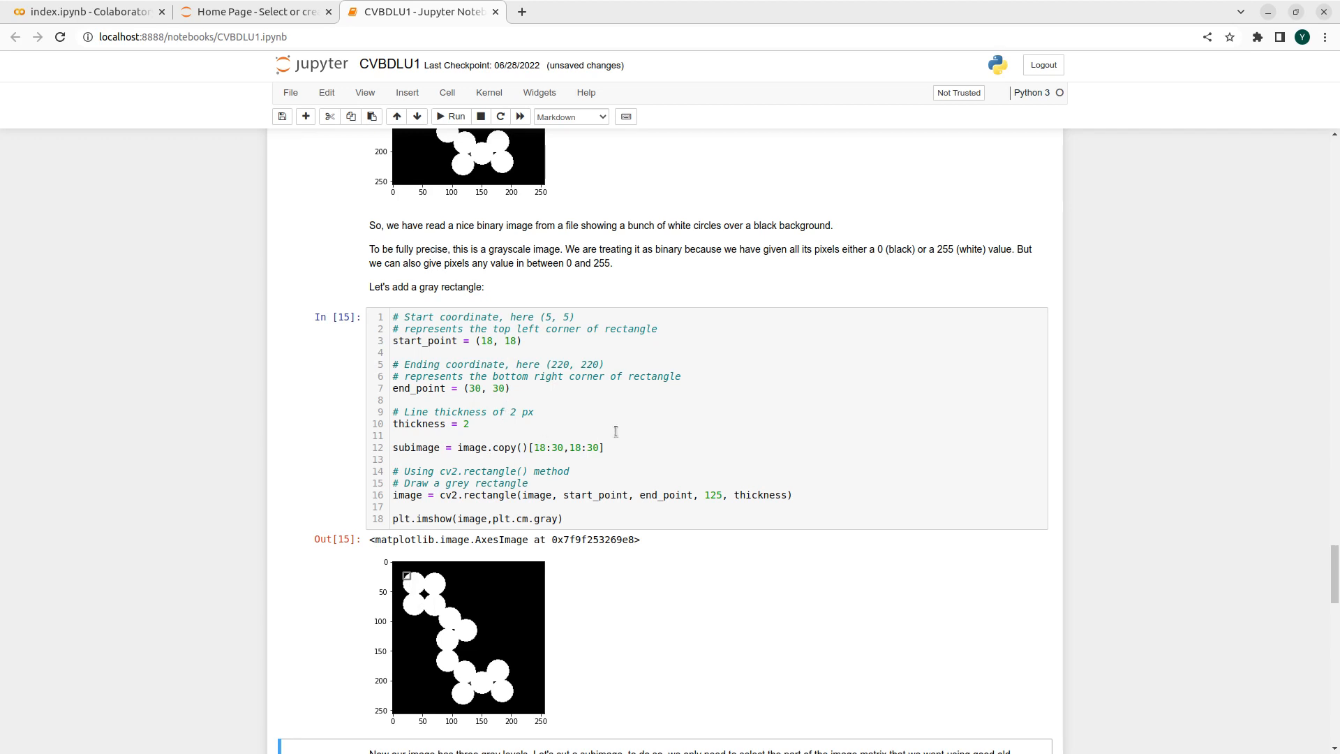
{"action": "mouse_move", "coordinate": [636, 426]}
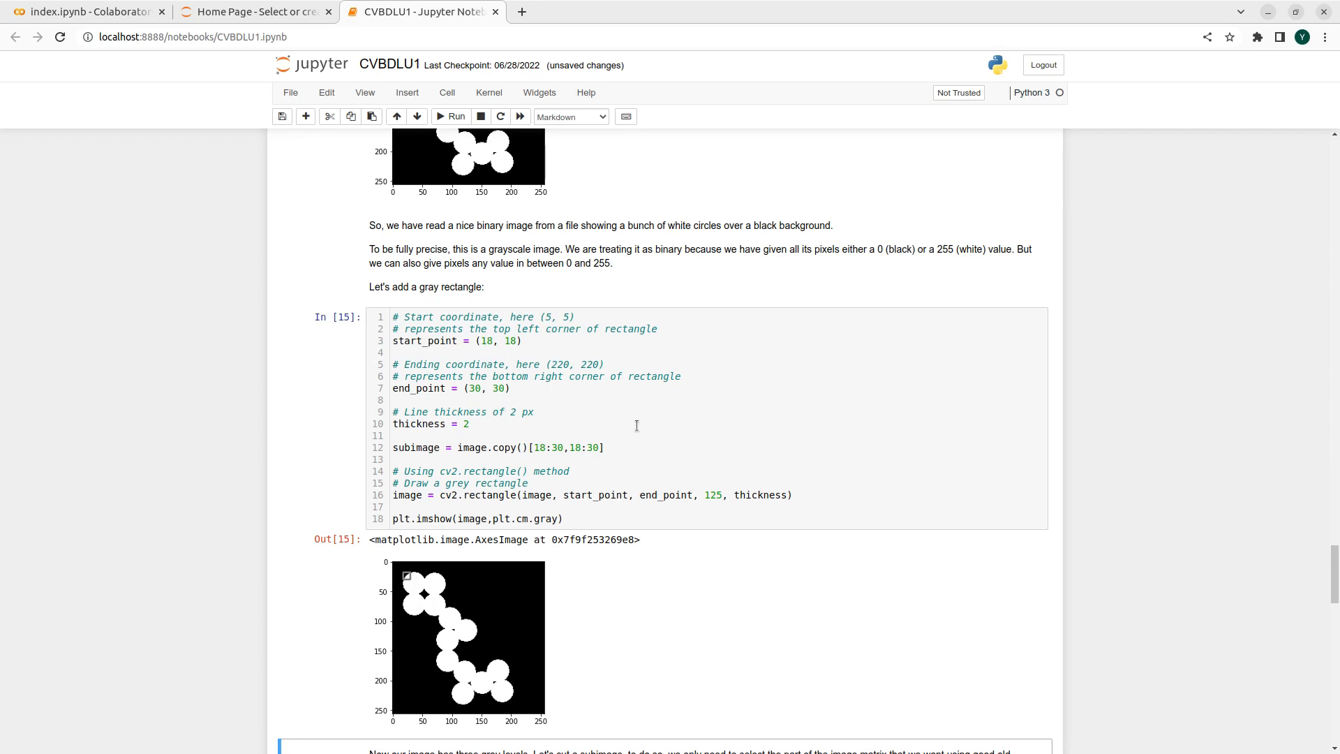
{"action": "mouse_move", "coordinate": [548, 468]}
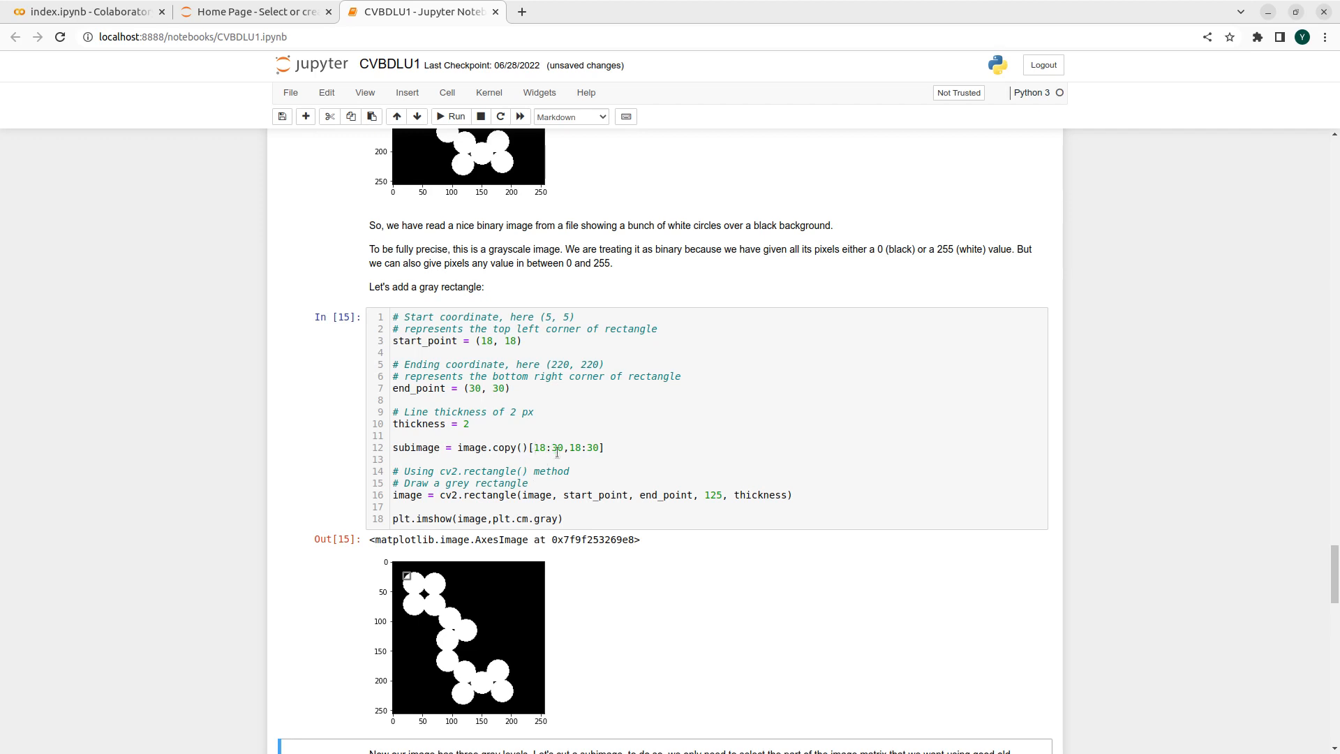
{"action": "mouse_move", "coordinate": [541, 459]}
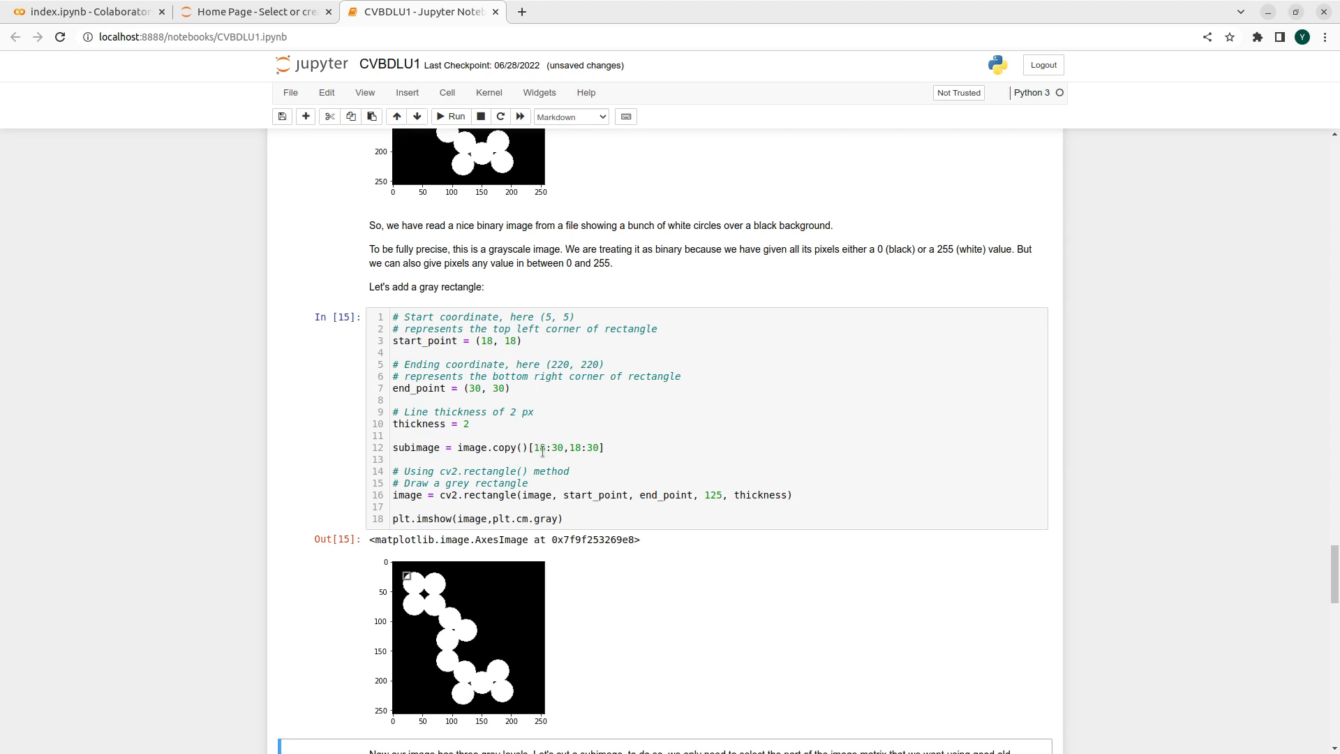
{"action": "mouse_move", "coordinate": [652, 459]}
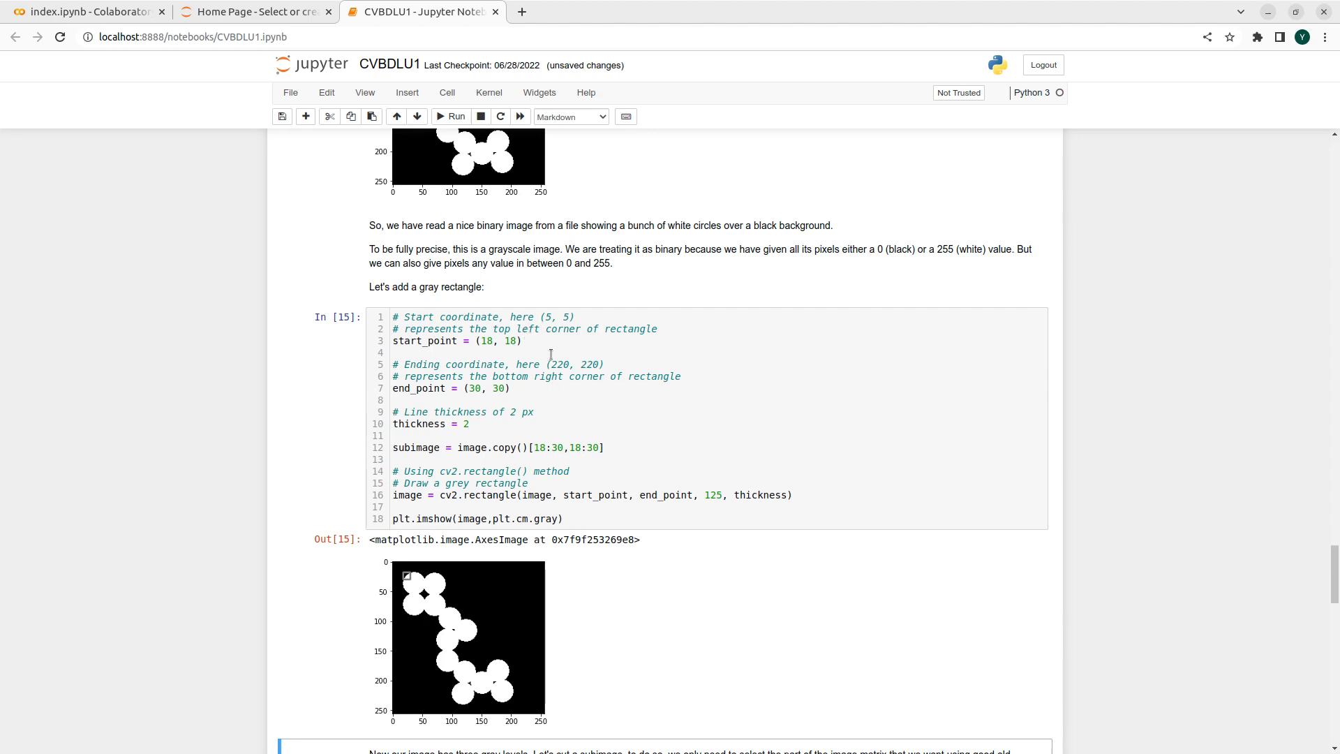
{"action": "scroll", "scroll_direction": "down", "scroll_amount": 3}
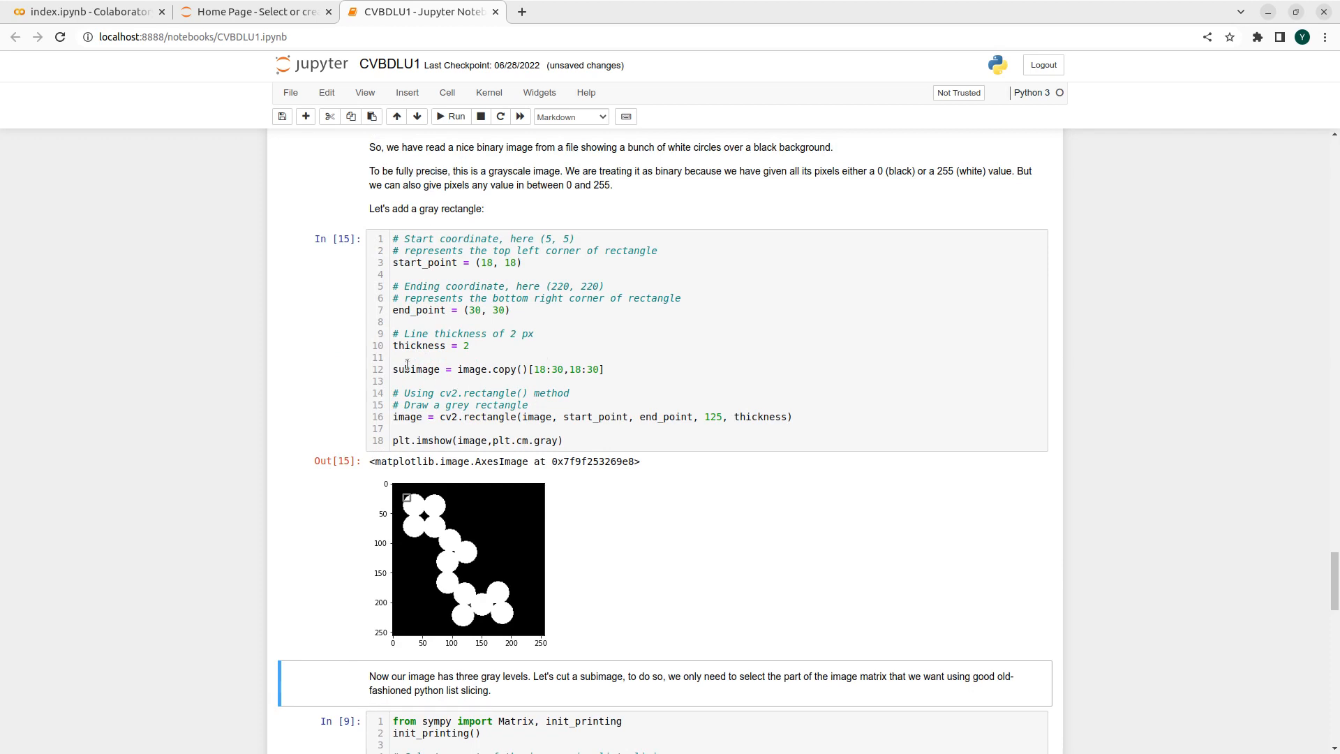
{"action": "mouse_move", "coordinate": [404, 504]}
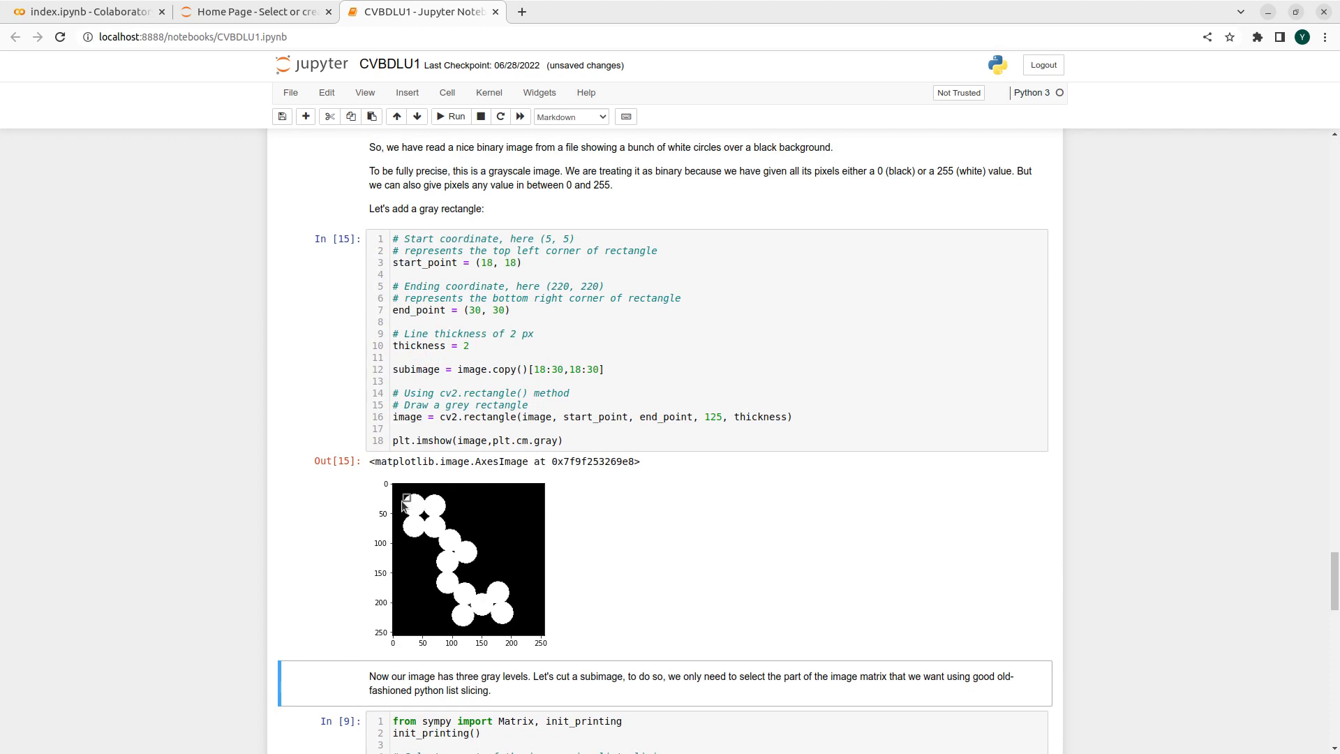
{"action": "mouse_move", "coordinate": [411, 502]}
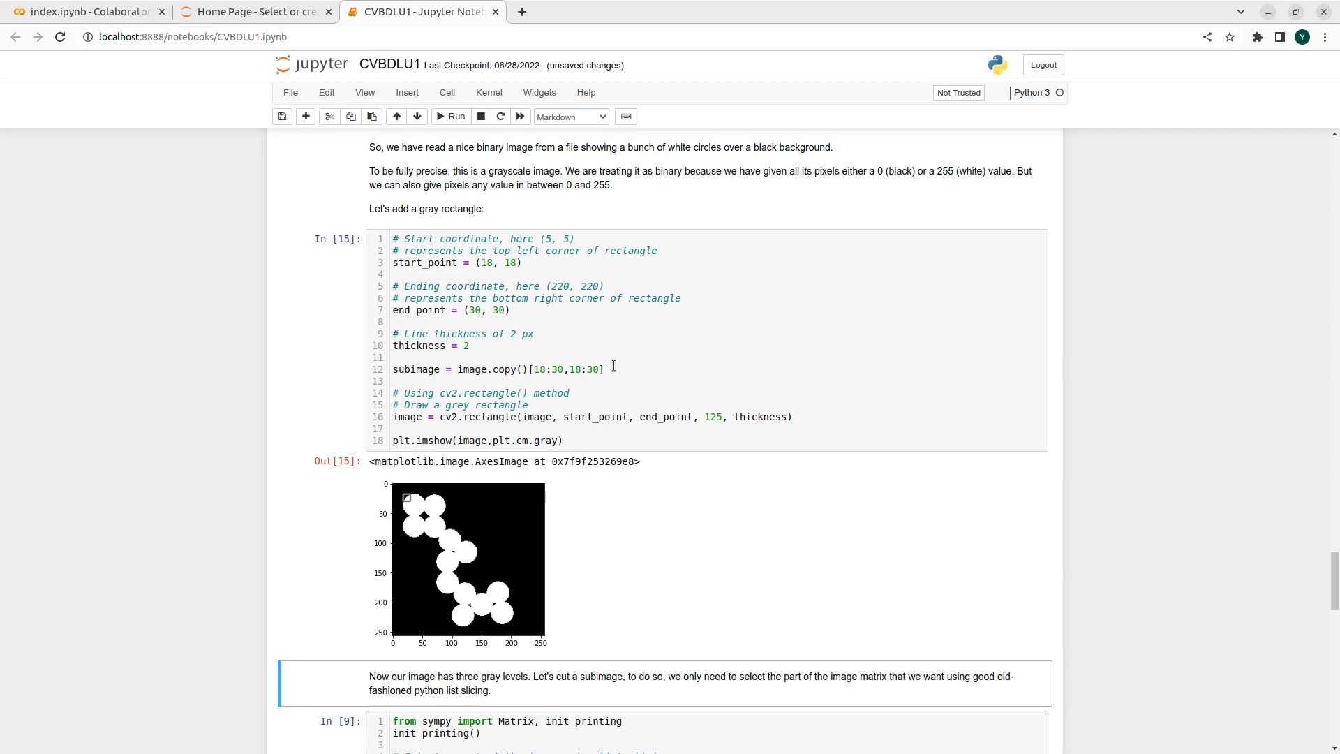
{"action": "mouse_move", "coordinate": [594, 353]}
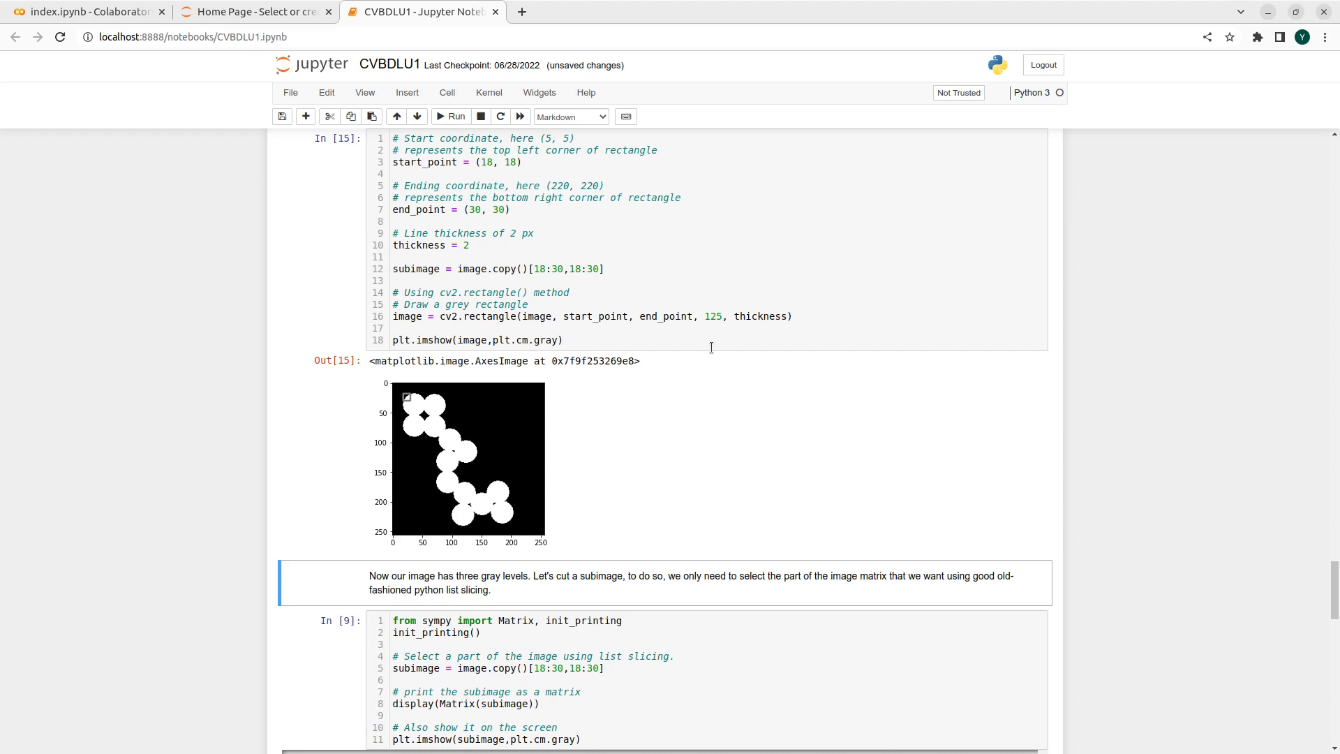
{"action": "scroll", "scroll_direction": "down", "scroll_amount": 3}
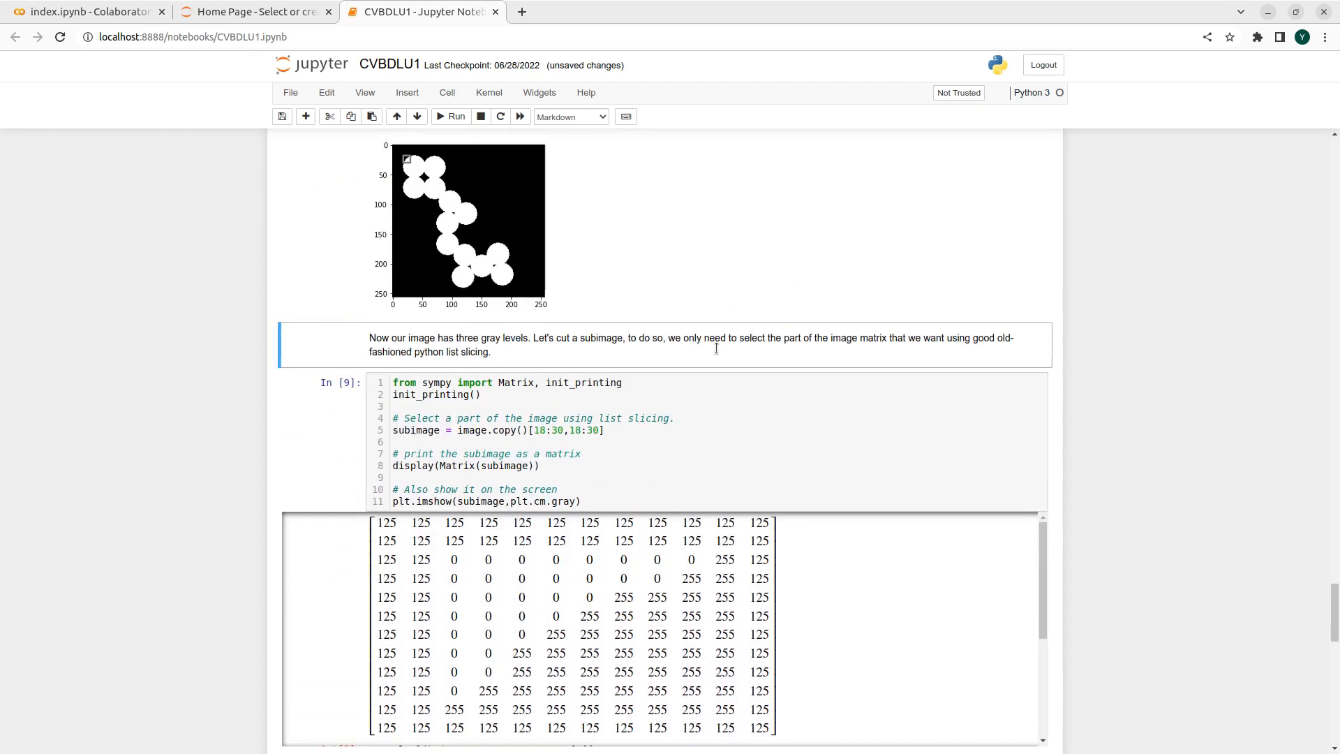
{"action": "scroll", "scroll_direction": "down", "scroll_amount": 3}
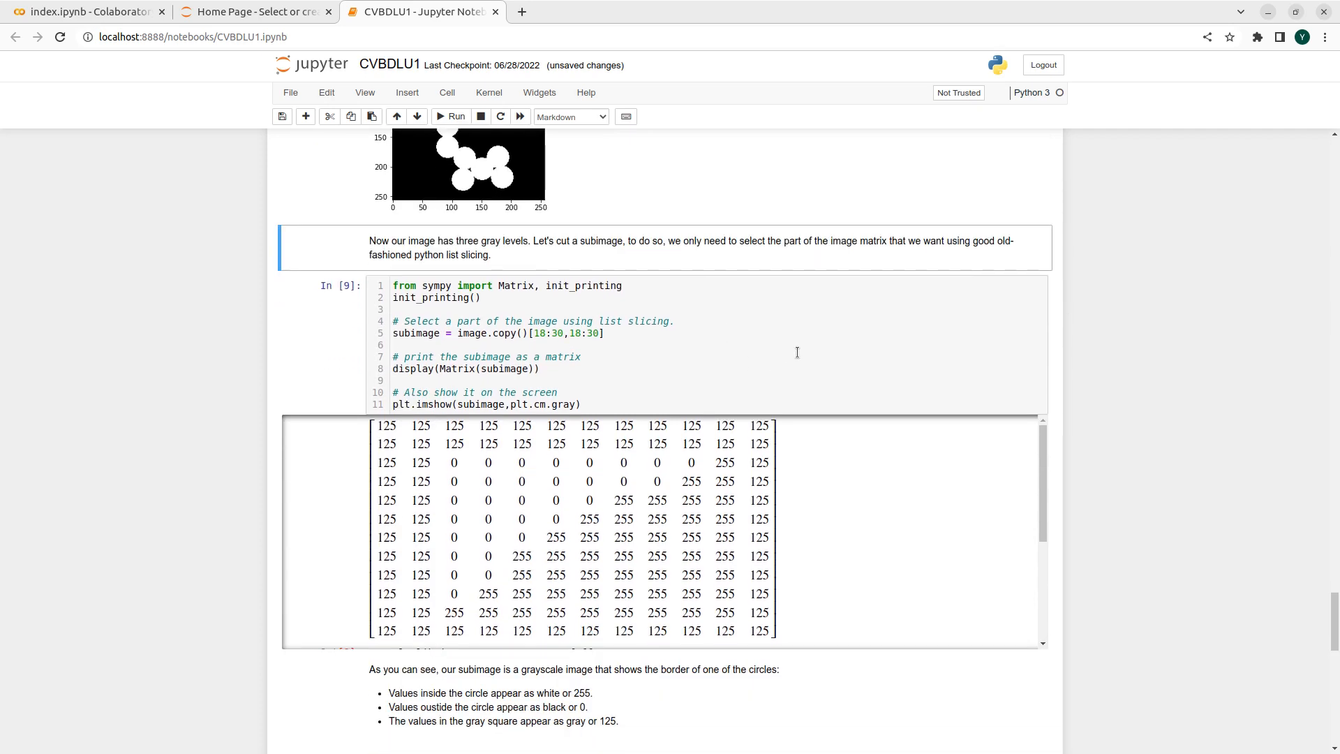
{"action": "scroll", "scroll_direction": "up", "scroll_amount": 3}
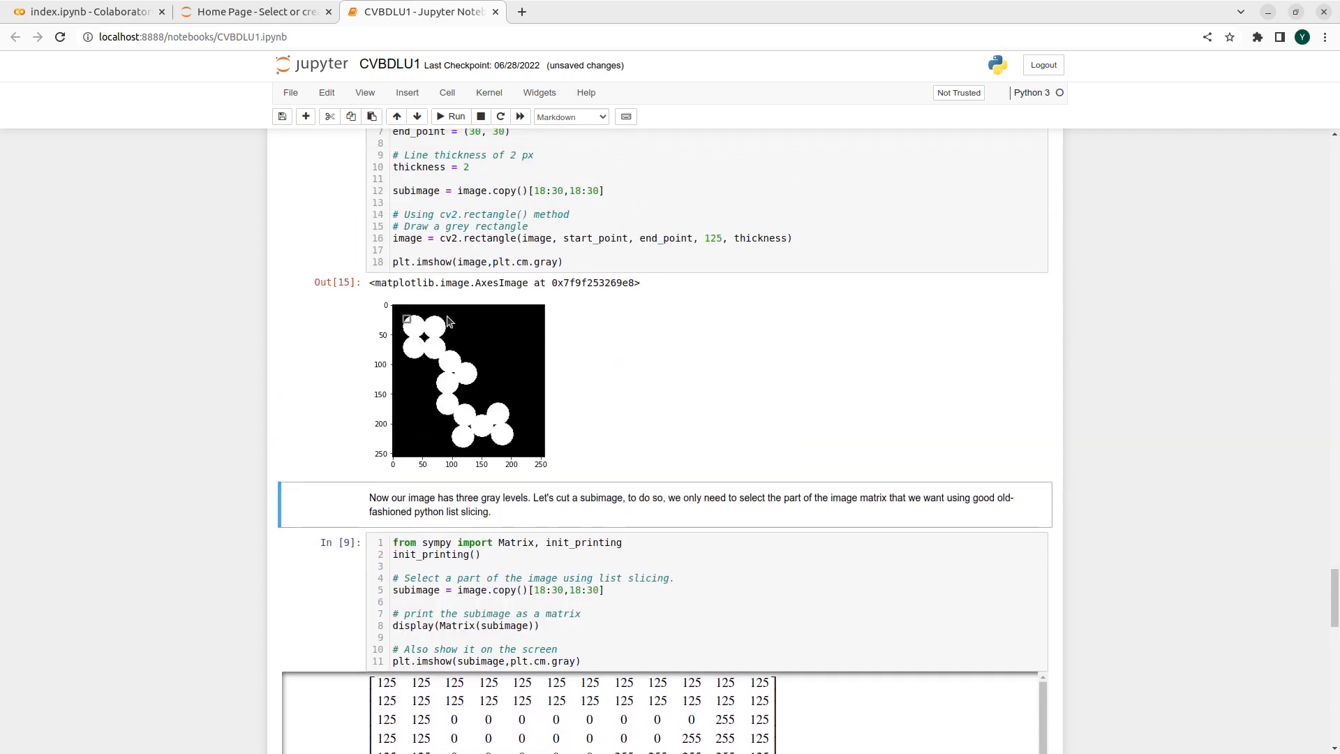
{"action": "mouse_move", "coordinate": [435, 194]}
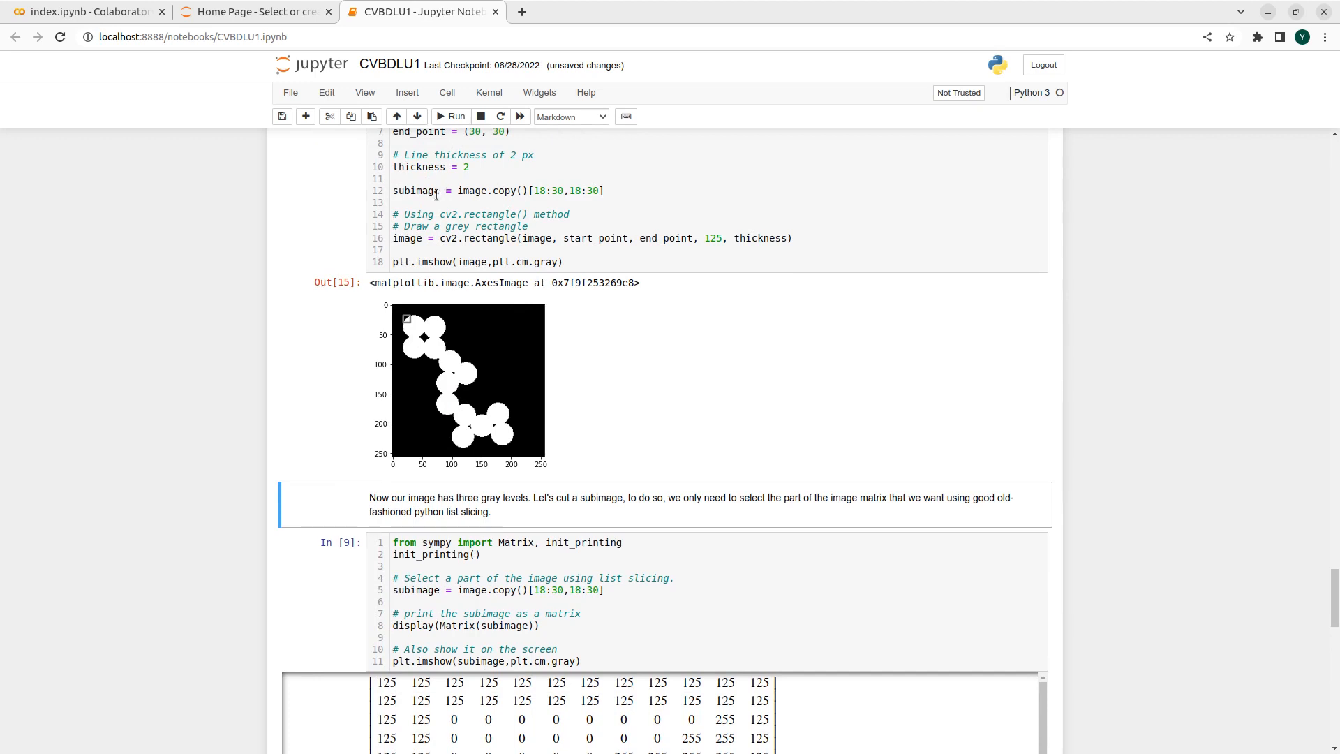
{"action": "scroll", "scroll_direction": "down", "scroll_amount": 3}
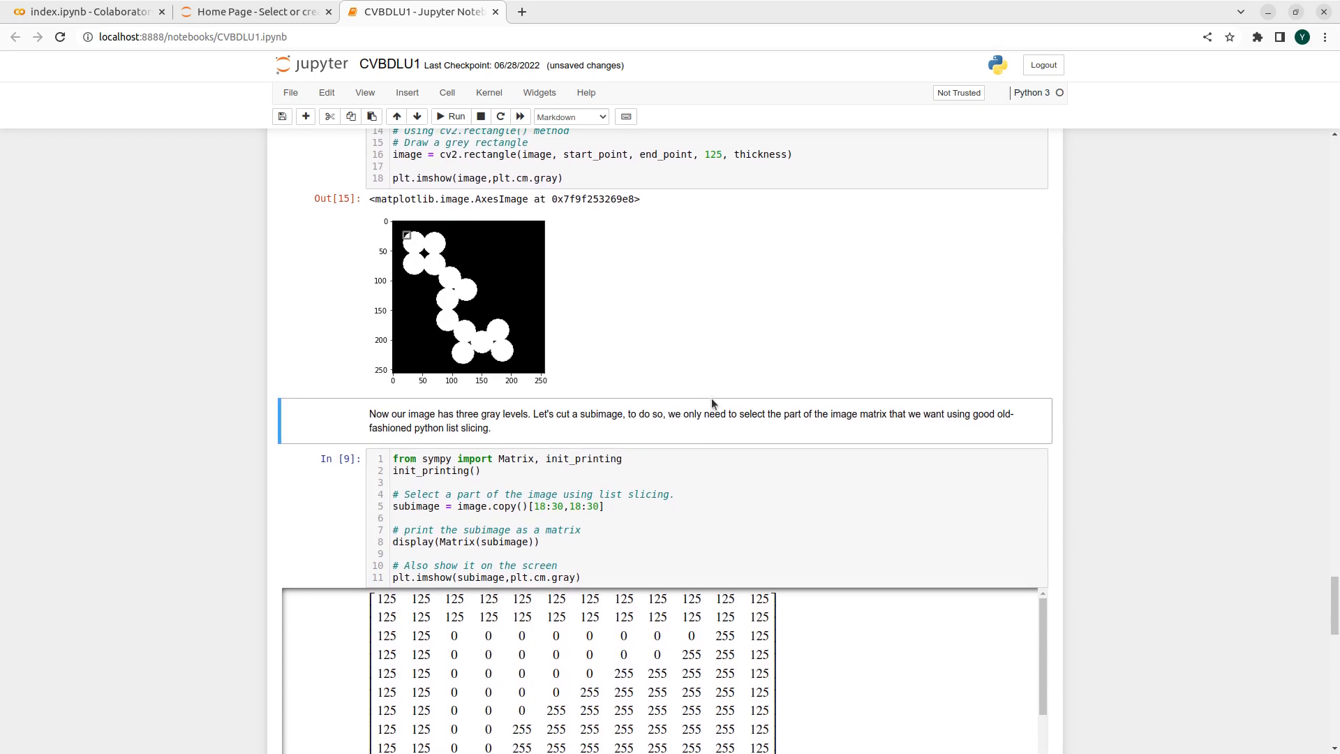
{"action": "scroll", "scroll_direction": "down", "scroll_amount": 3}
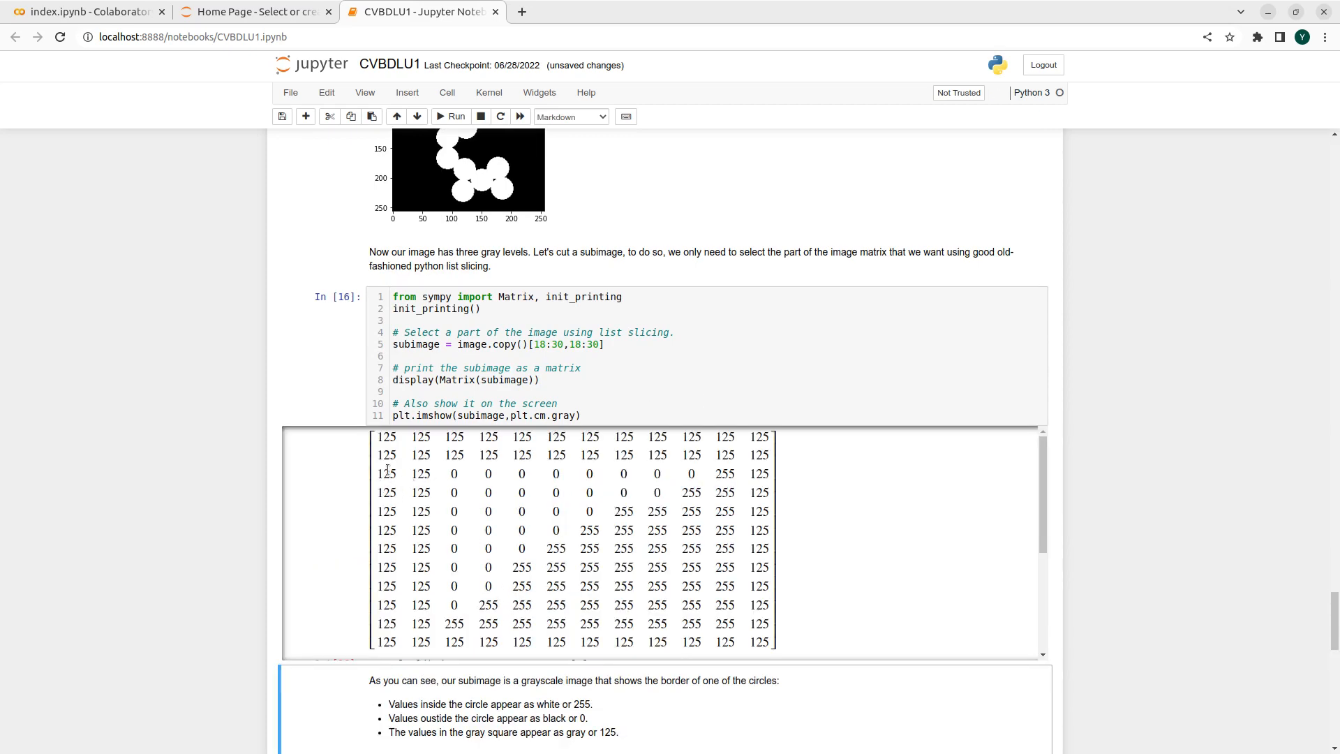
- Scroll through the subimage matrix output and its gray, black and white block plot
{"action": "scroll", "scroll_direction": "down", "scroll_amount": 3}
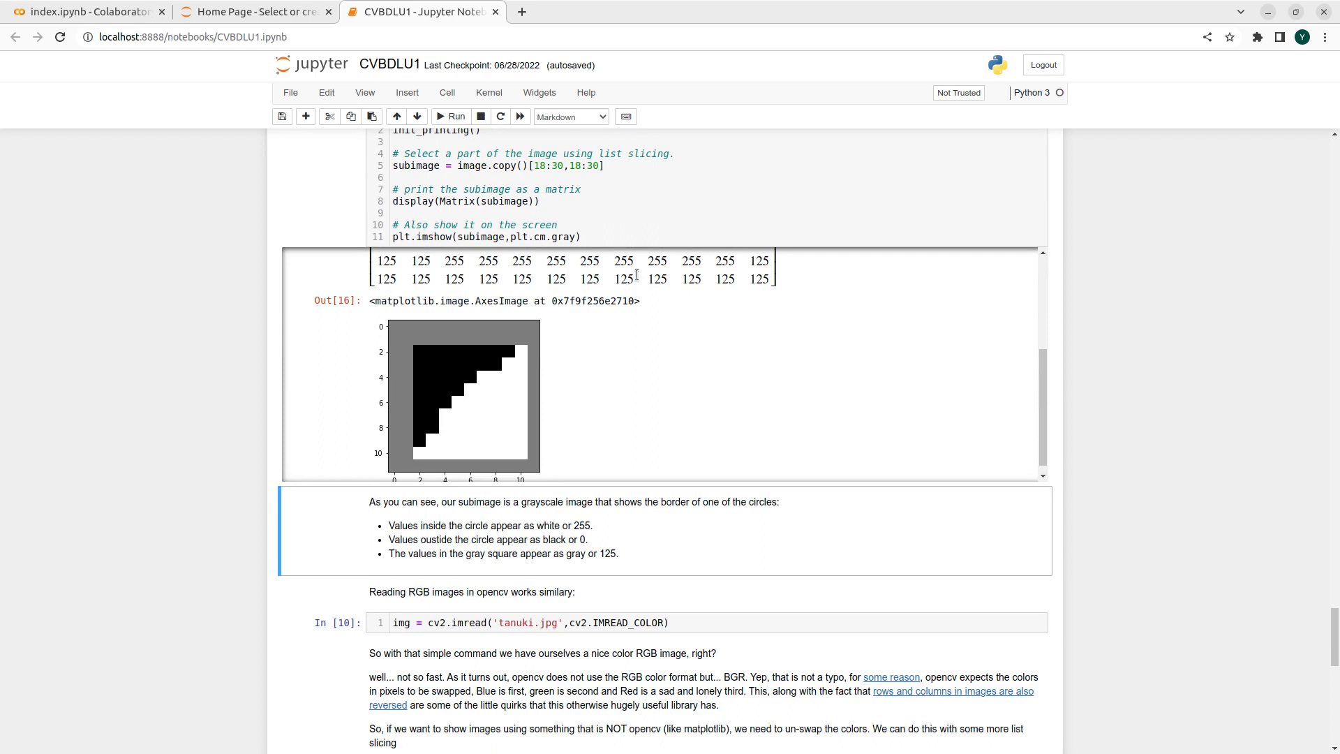
{"action": "mouse_move", "coordinate": [510, 384]}
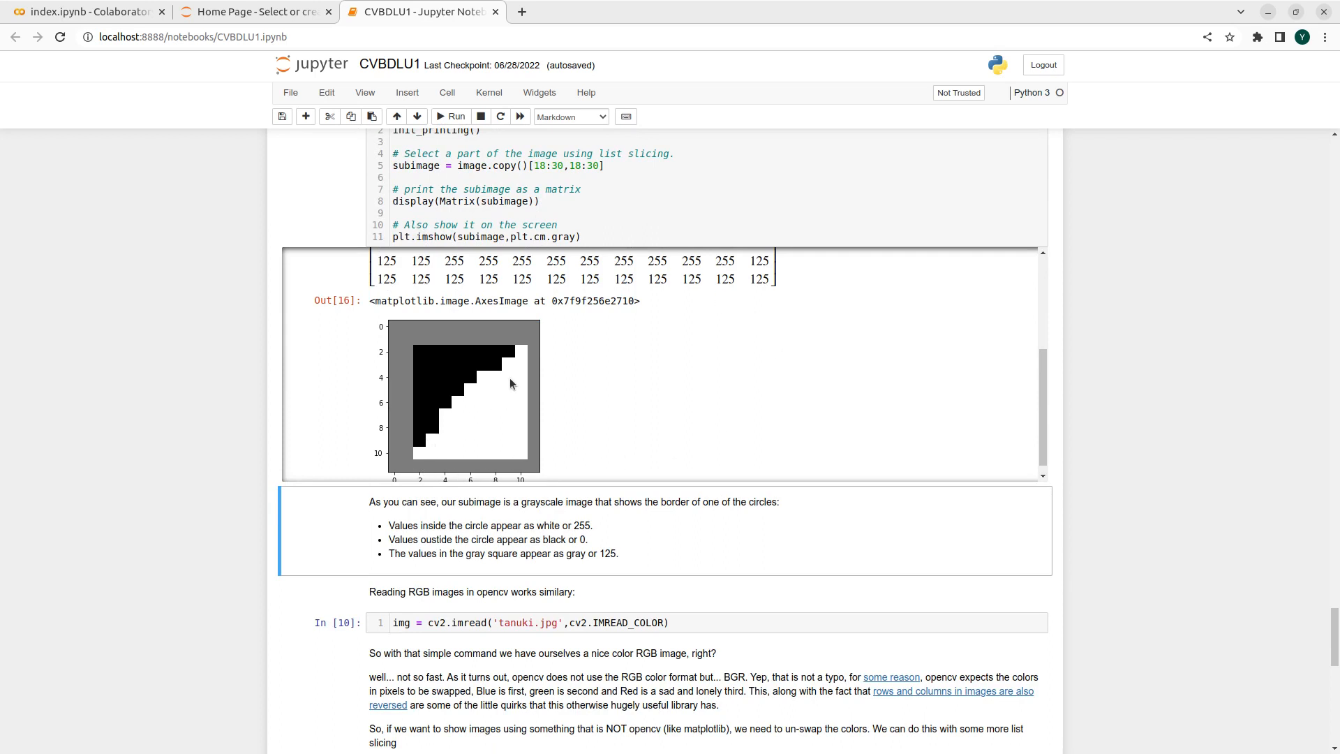
{"action": "mouse_move", "coordinate": [395, 488]}
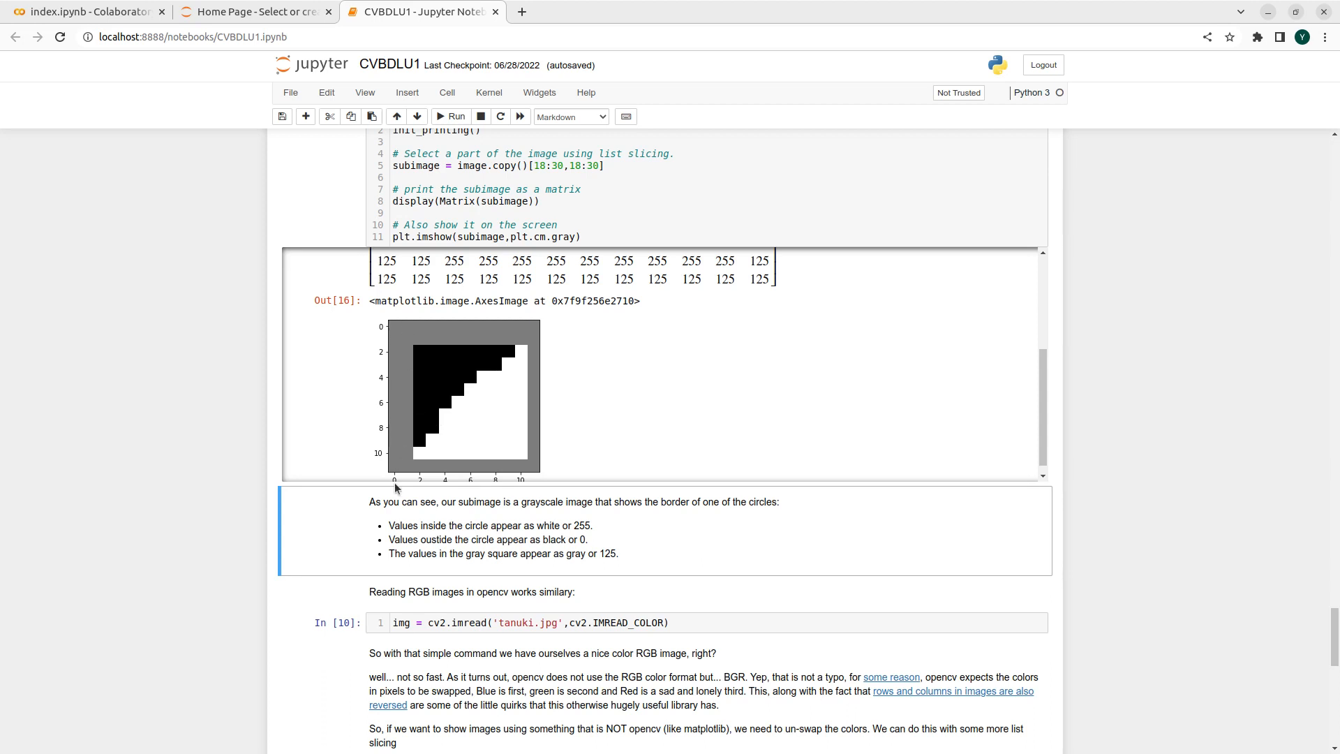
{"action": "mouse_move", "coordinate": [526, 464]}
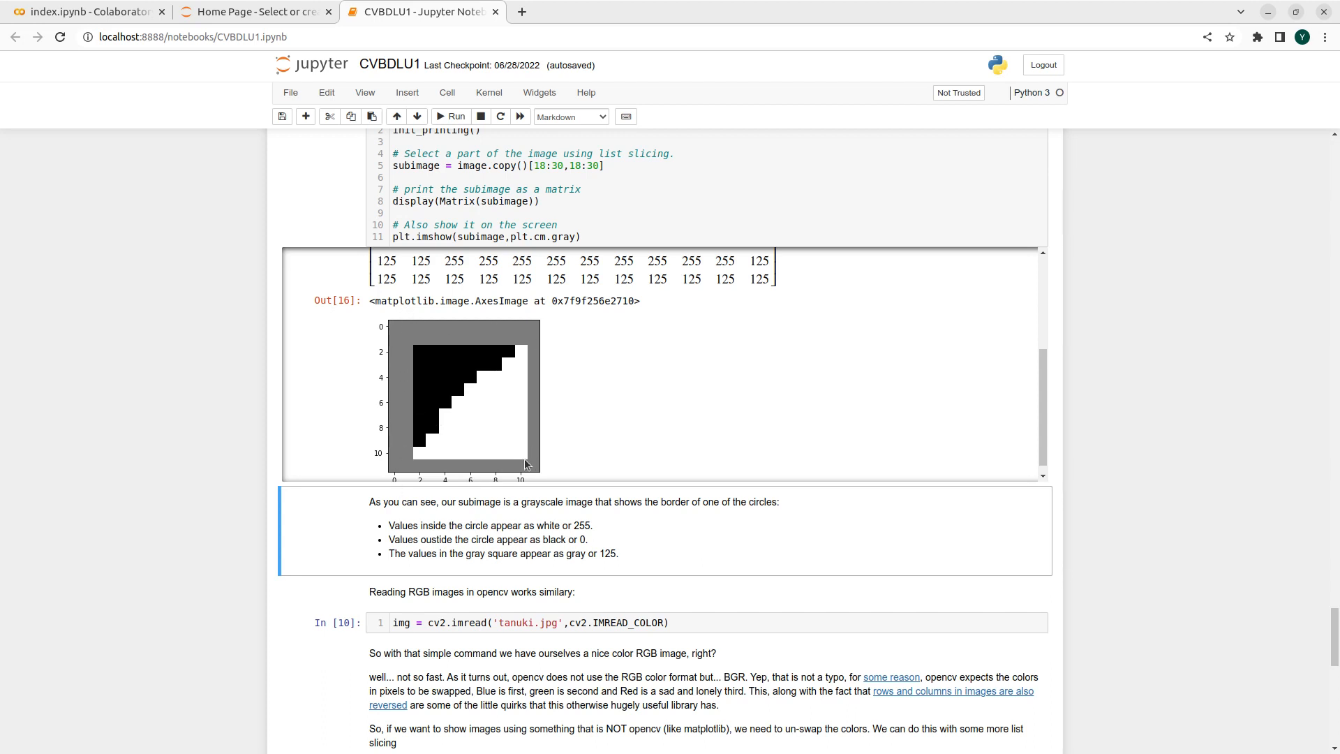
{"action": "mouse_move", "coordinate": [394, 471]}
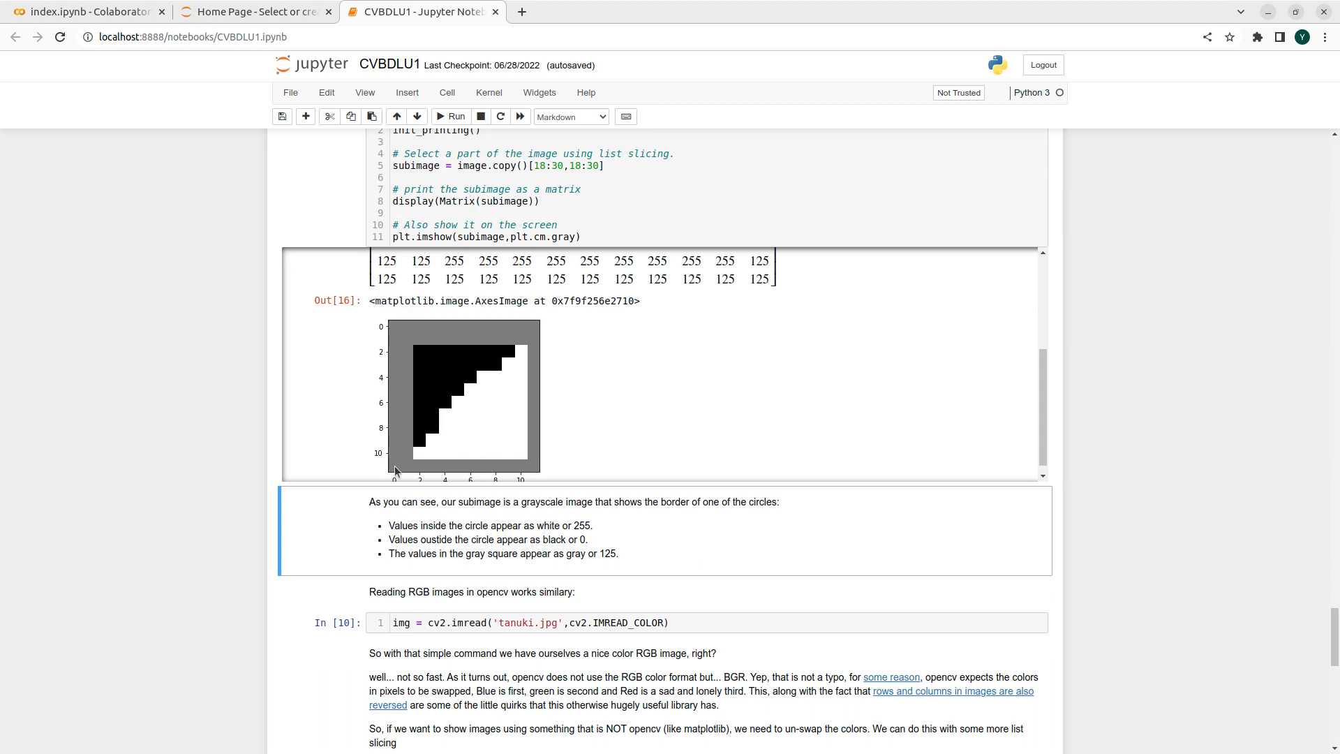
{"action": "mouse_move", "coordinate": [419, 359]}
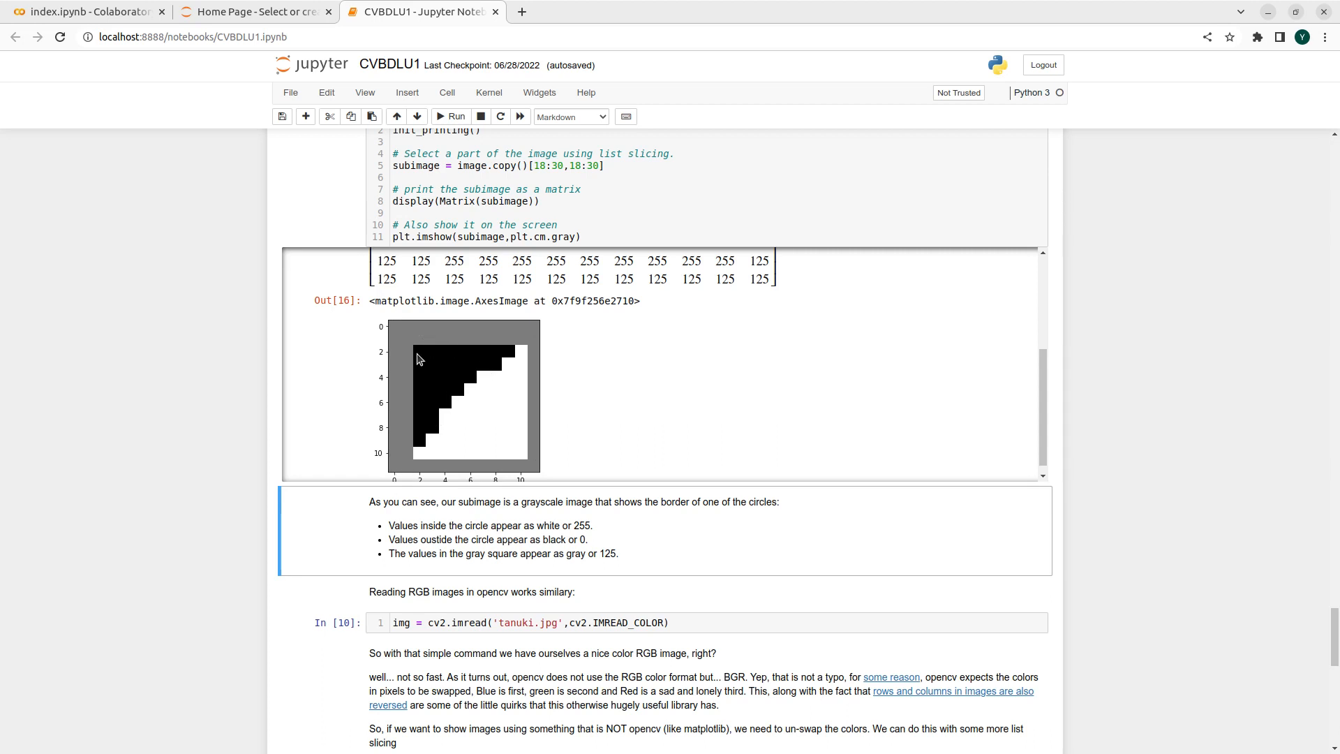
{"action": "mouse_move", "coordinate": [444, 421]}
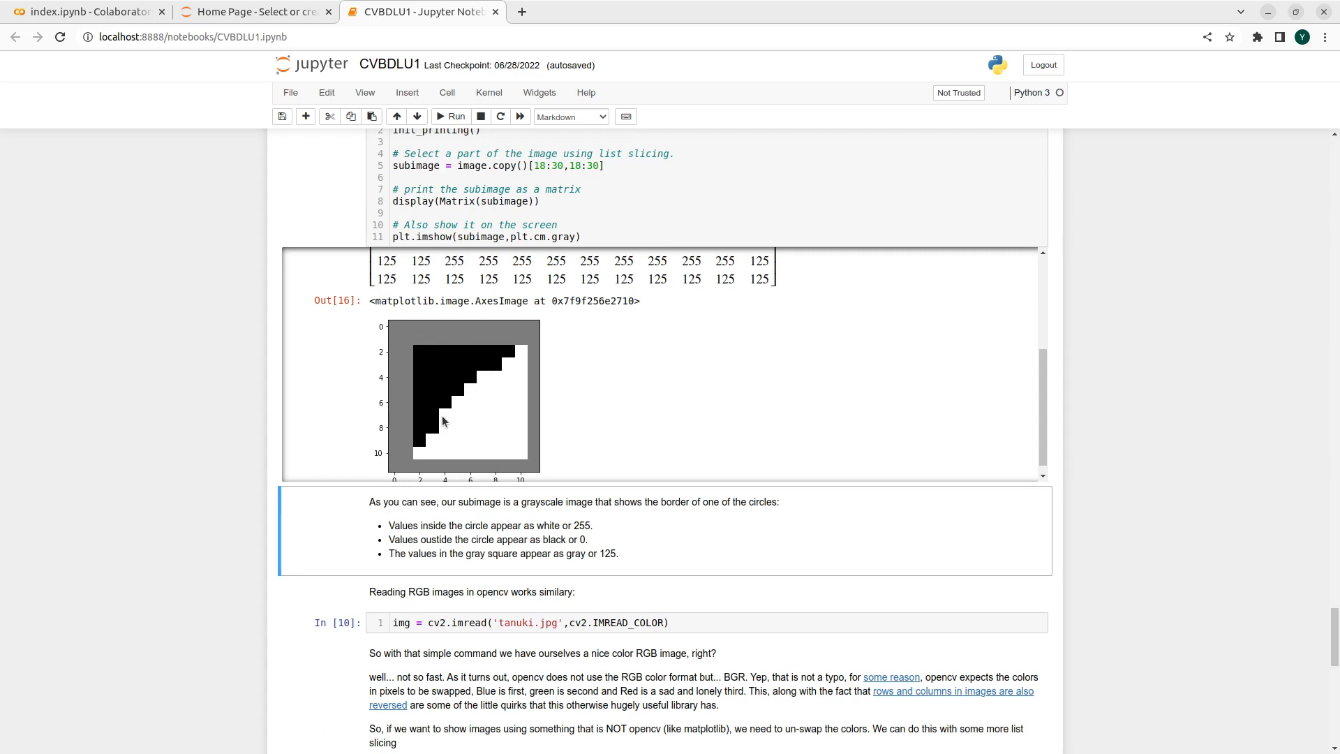
{"action": "scroll", "scroll_direction": "down", "scroll_amount": 3}
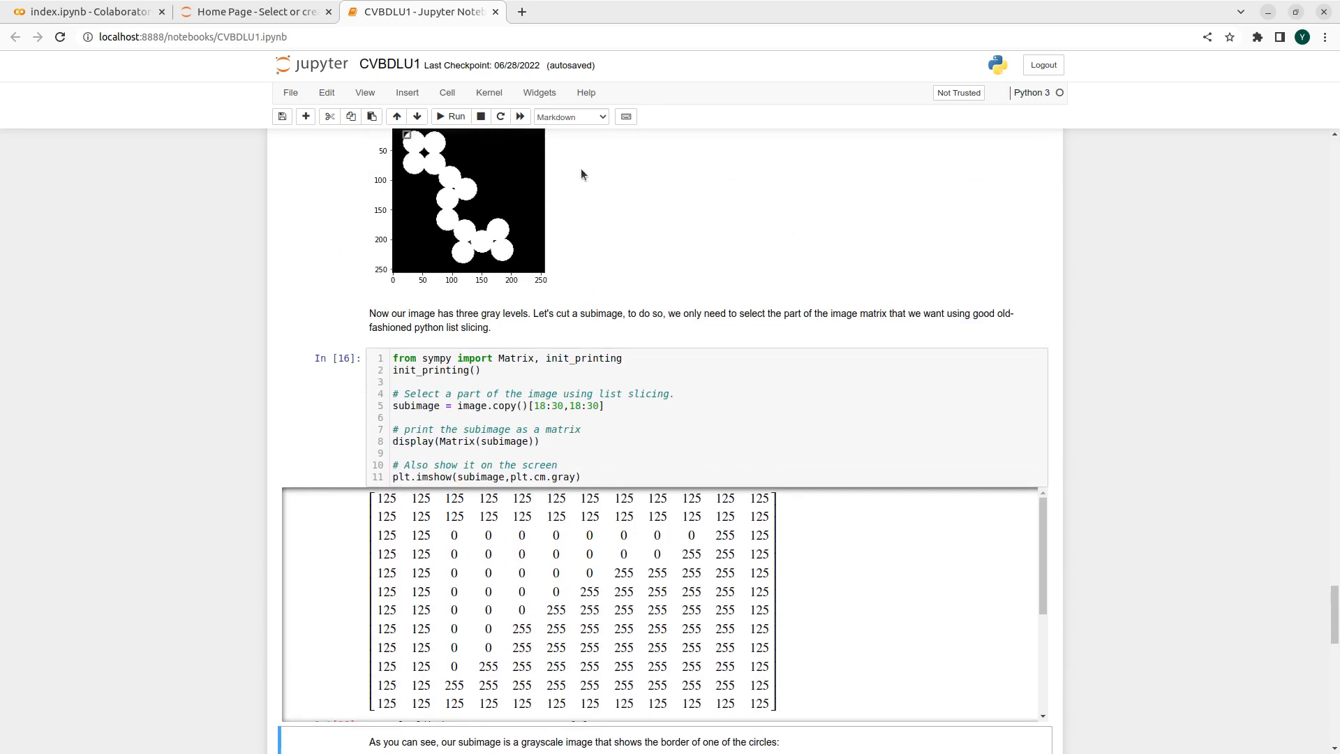
{"action": "scroll", "scroll_direction": "down", "scroll_amount": 3}
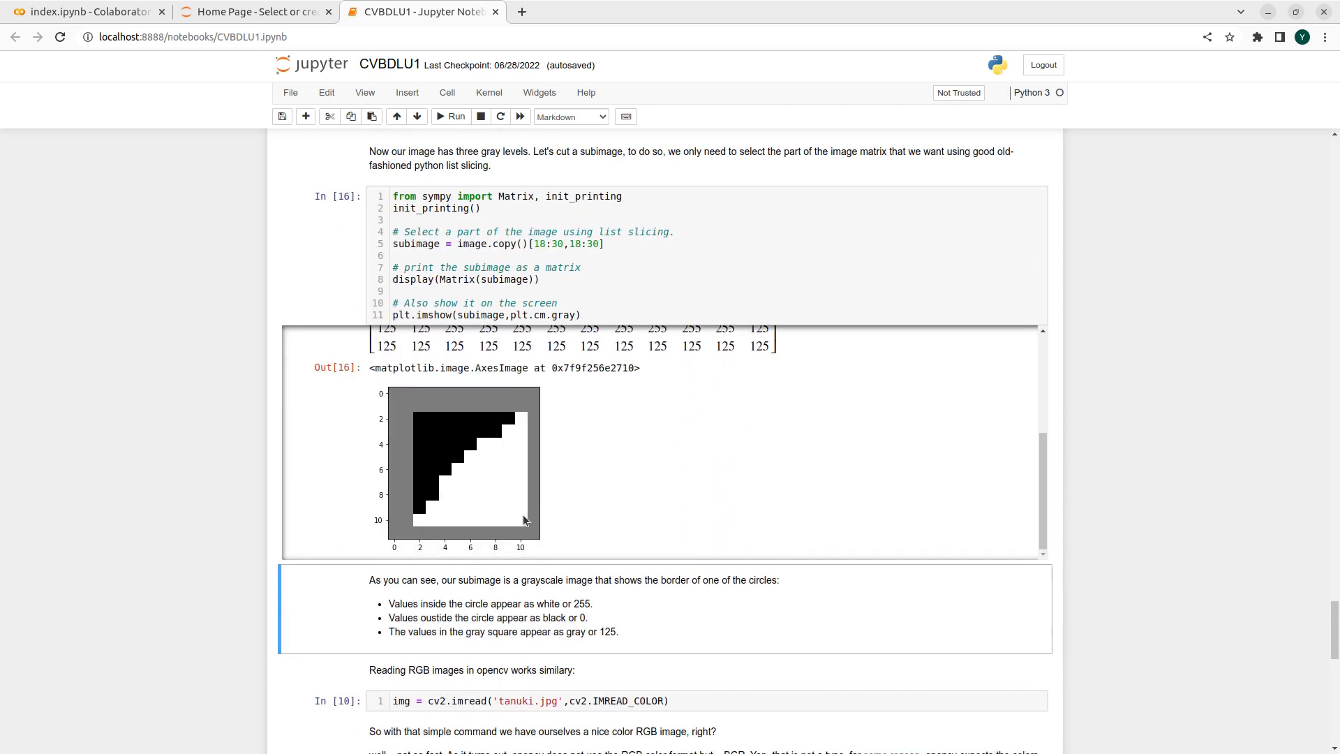
{"action": "mouse_move", "coordinate": [444, 537]}
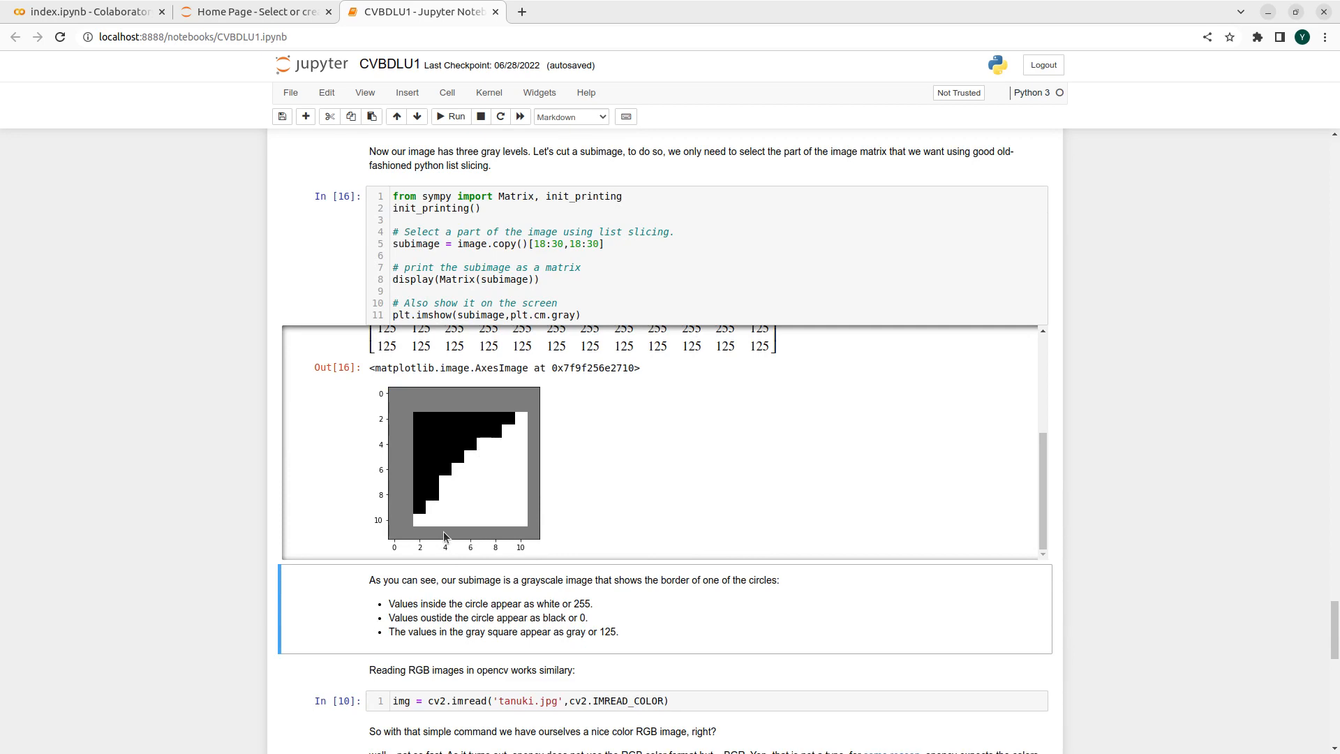
{"action": "mouse_move", "coordinate": [777, 259]}
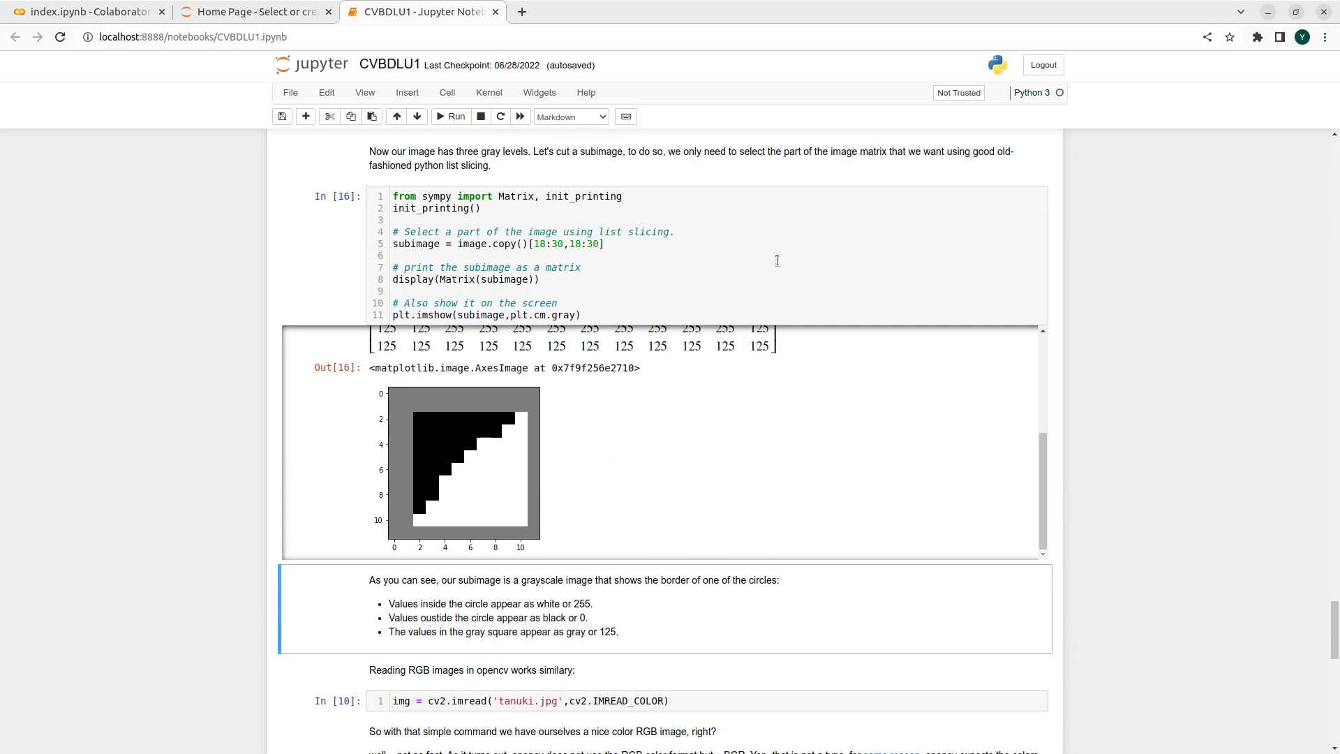
{"action": "scroll", "scroll_direction": "up", "scroll_amount": 3}
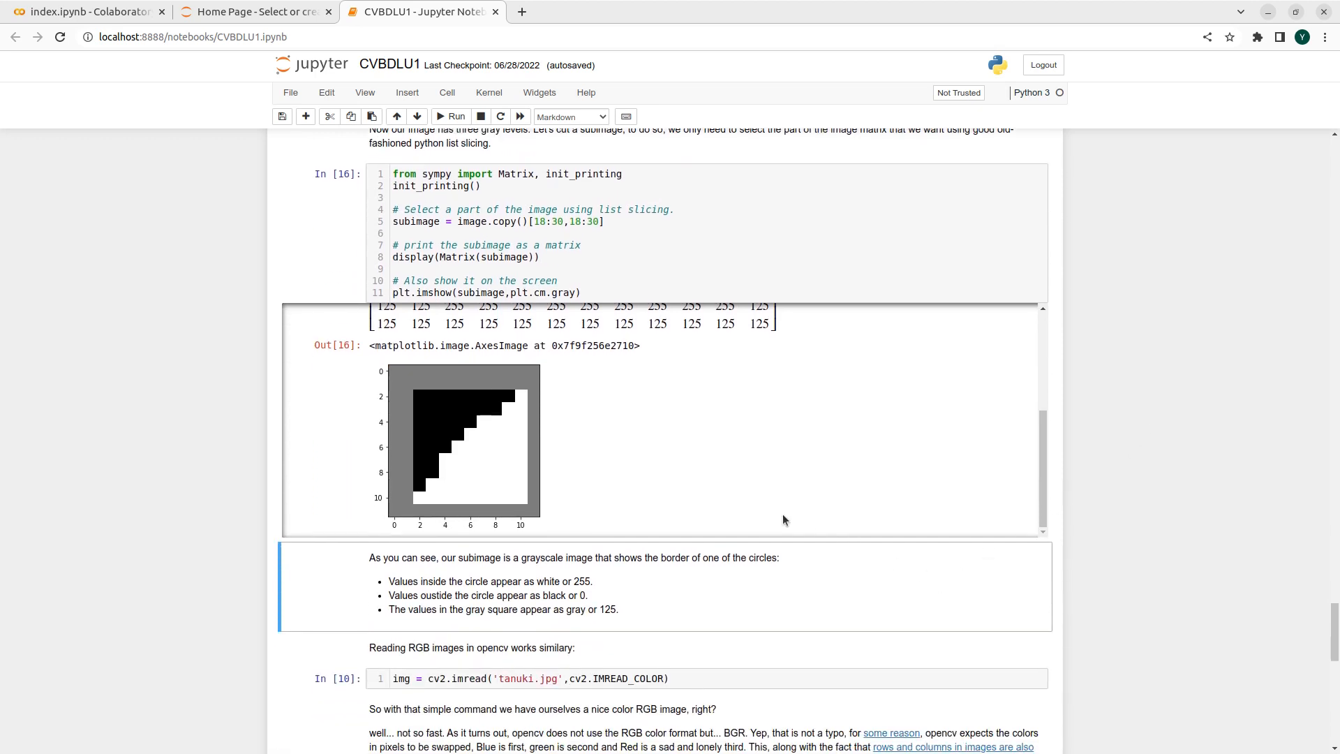
{"action": "scroll", "scroll_direction": "down", "scroll_amount": 3}
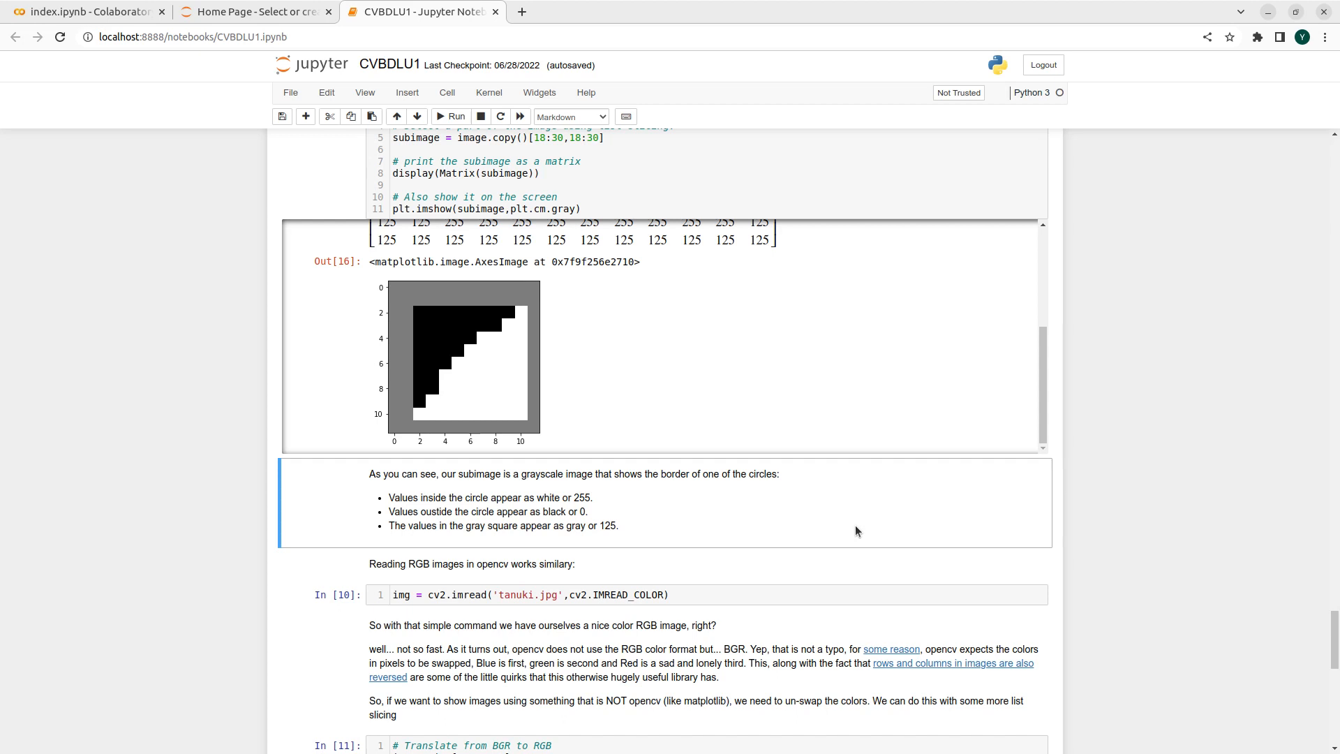
{"action": "mouse_move", "coordinate": [708, 349]}
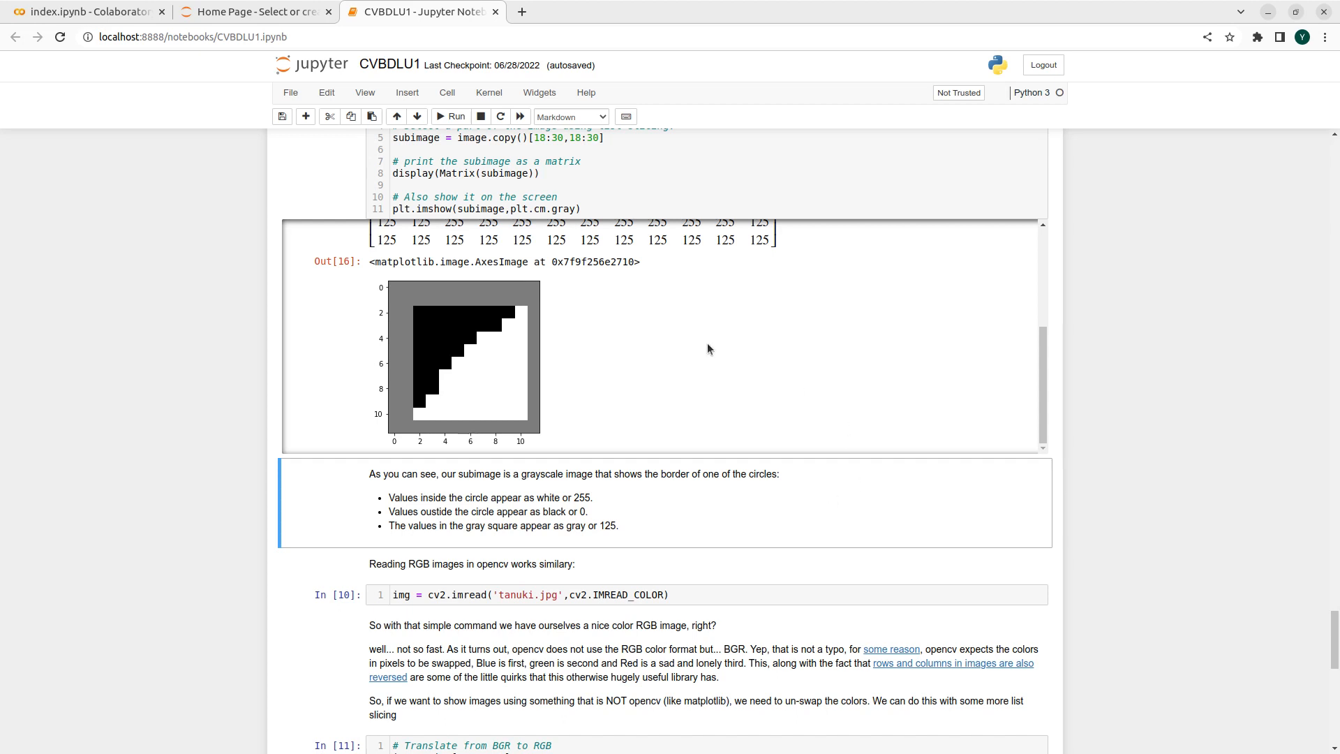
{"action": "mouse_move", "coordinate": [711, 361]}
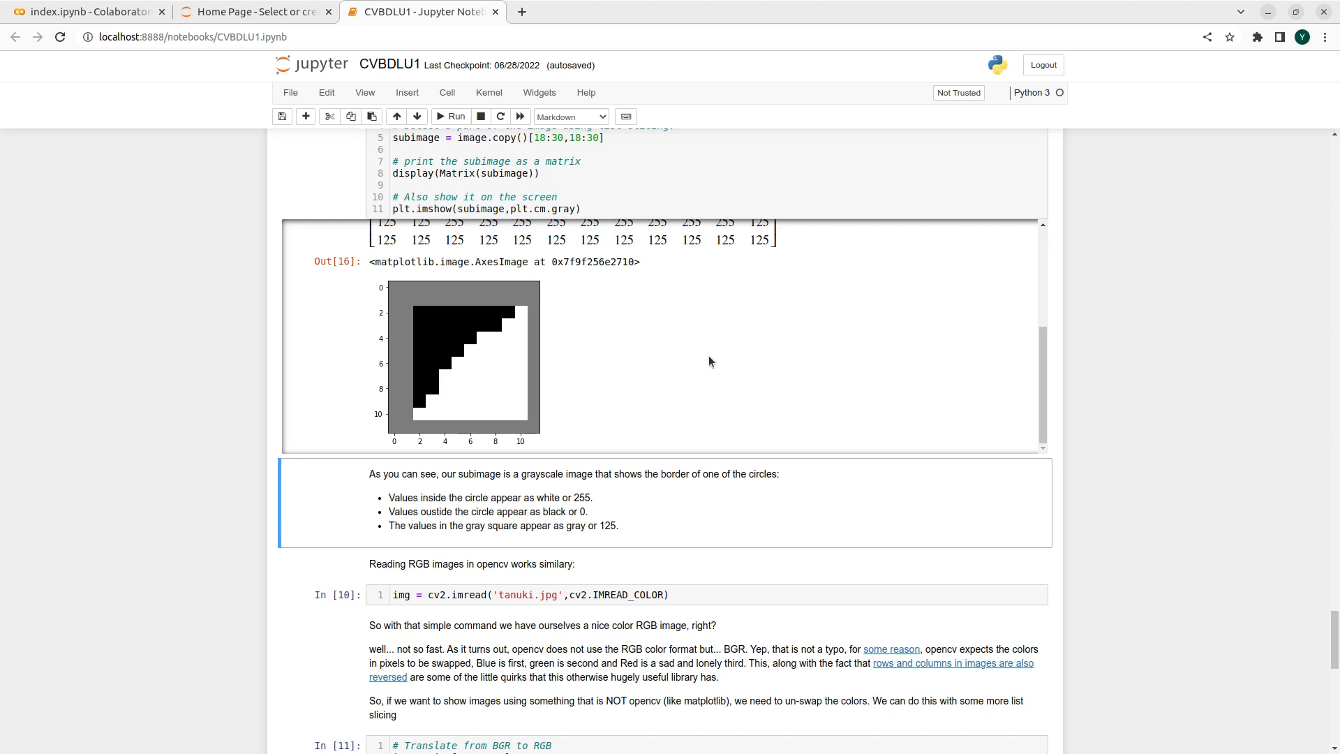
{"action": "mouse_move", "coordinate": [750, 351]}
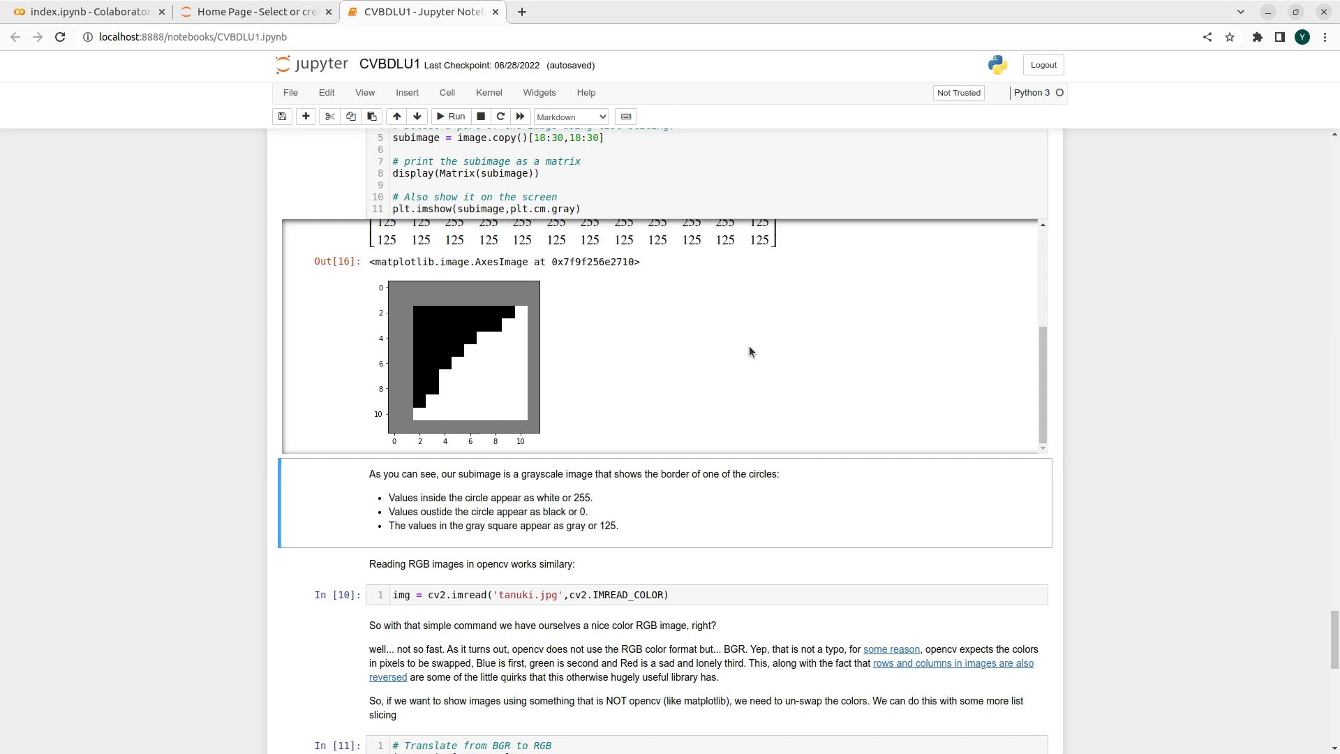